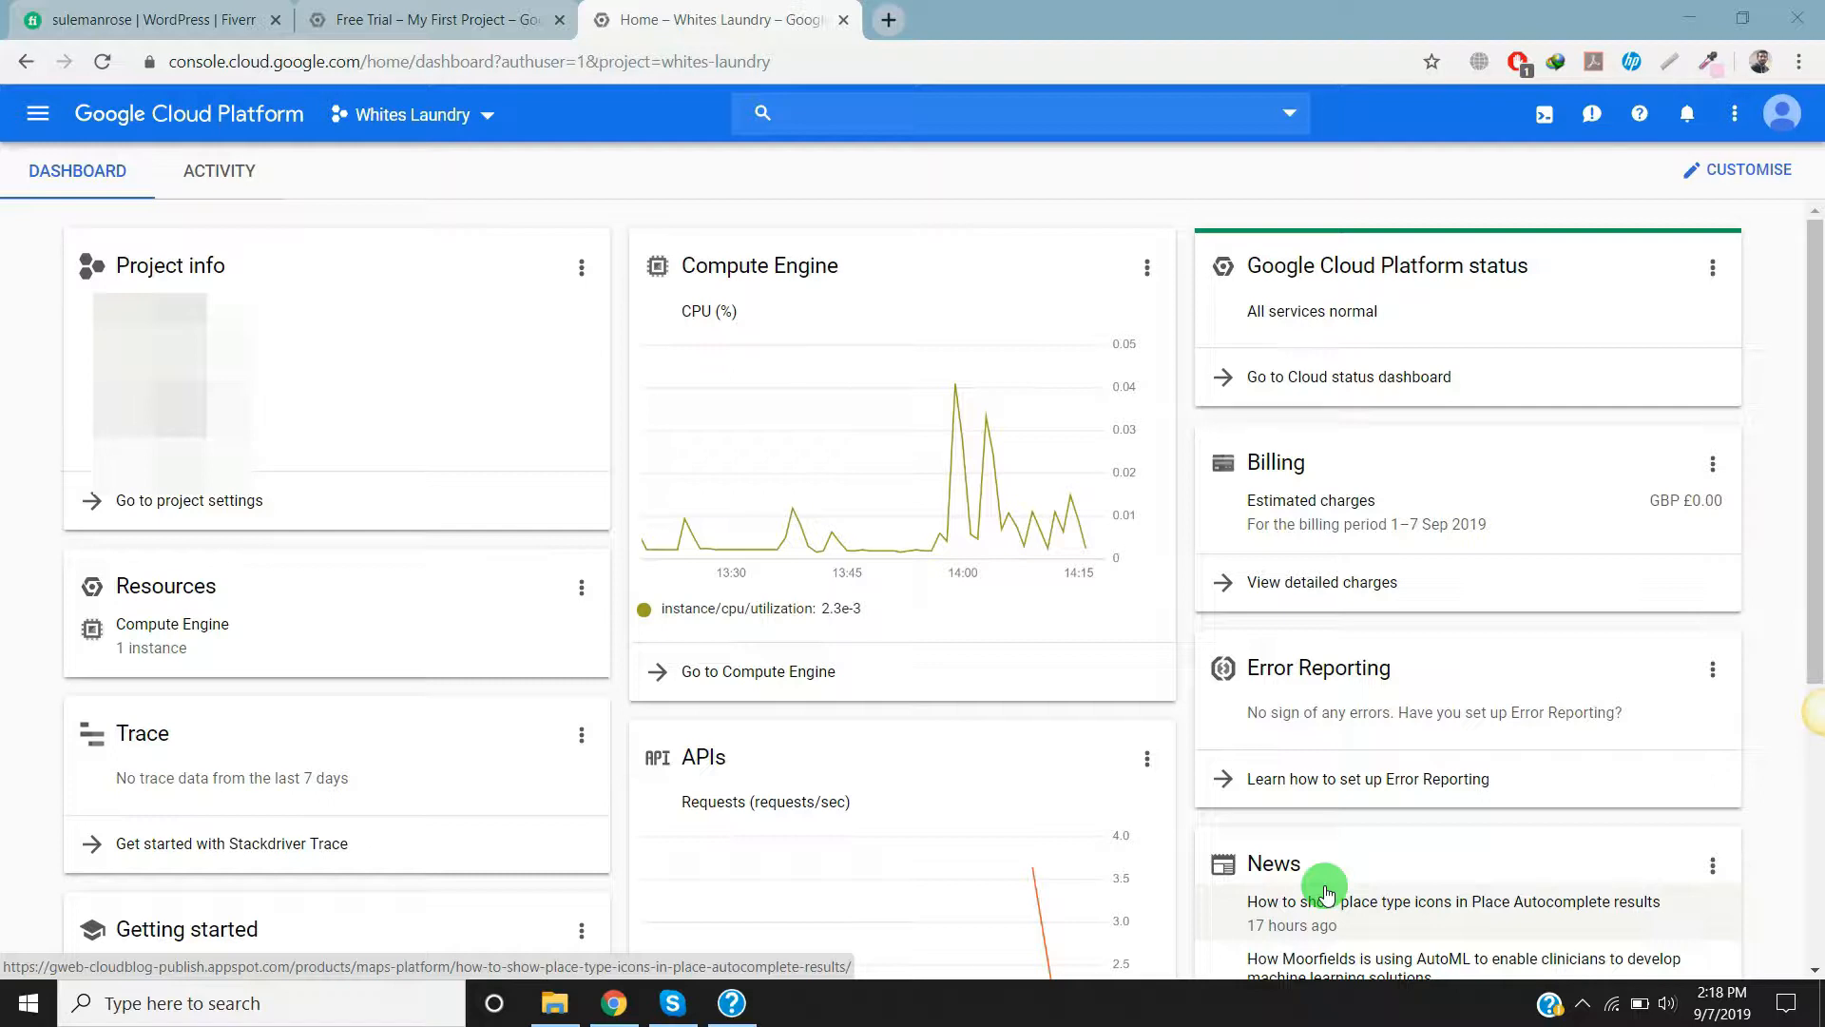
{"action": "mouse_move", "coordinate": [1154, 846]}
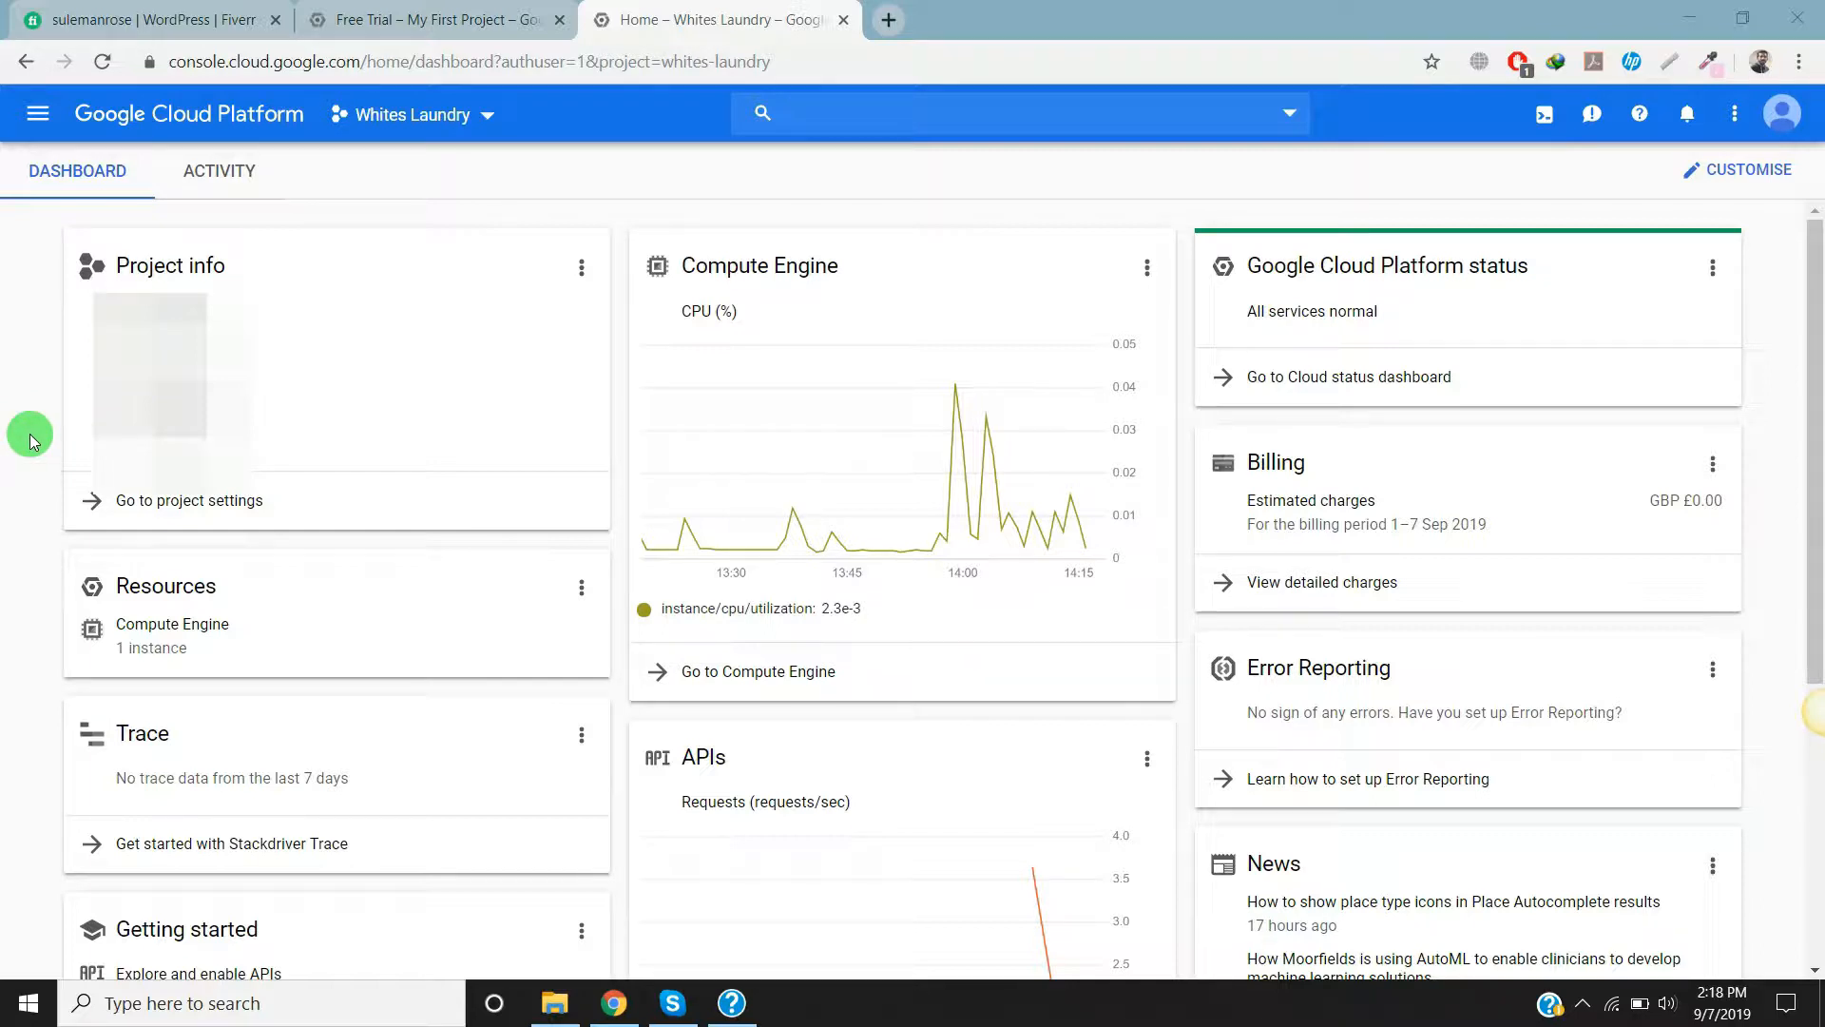
{"action": "mouse_move", "coordinate": [33, 427]}
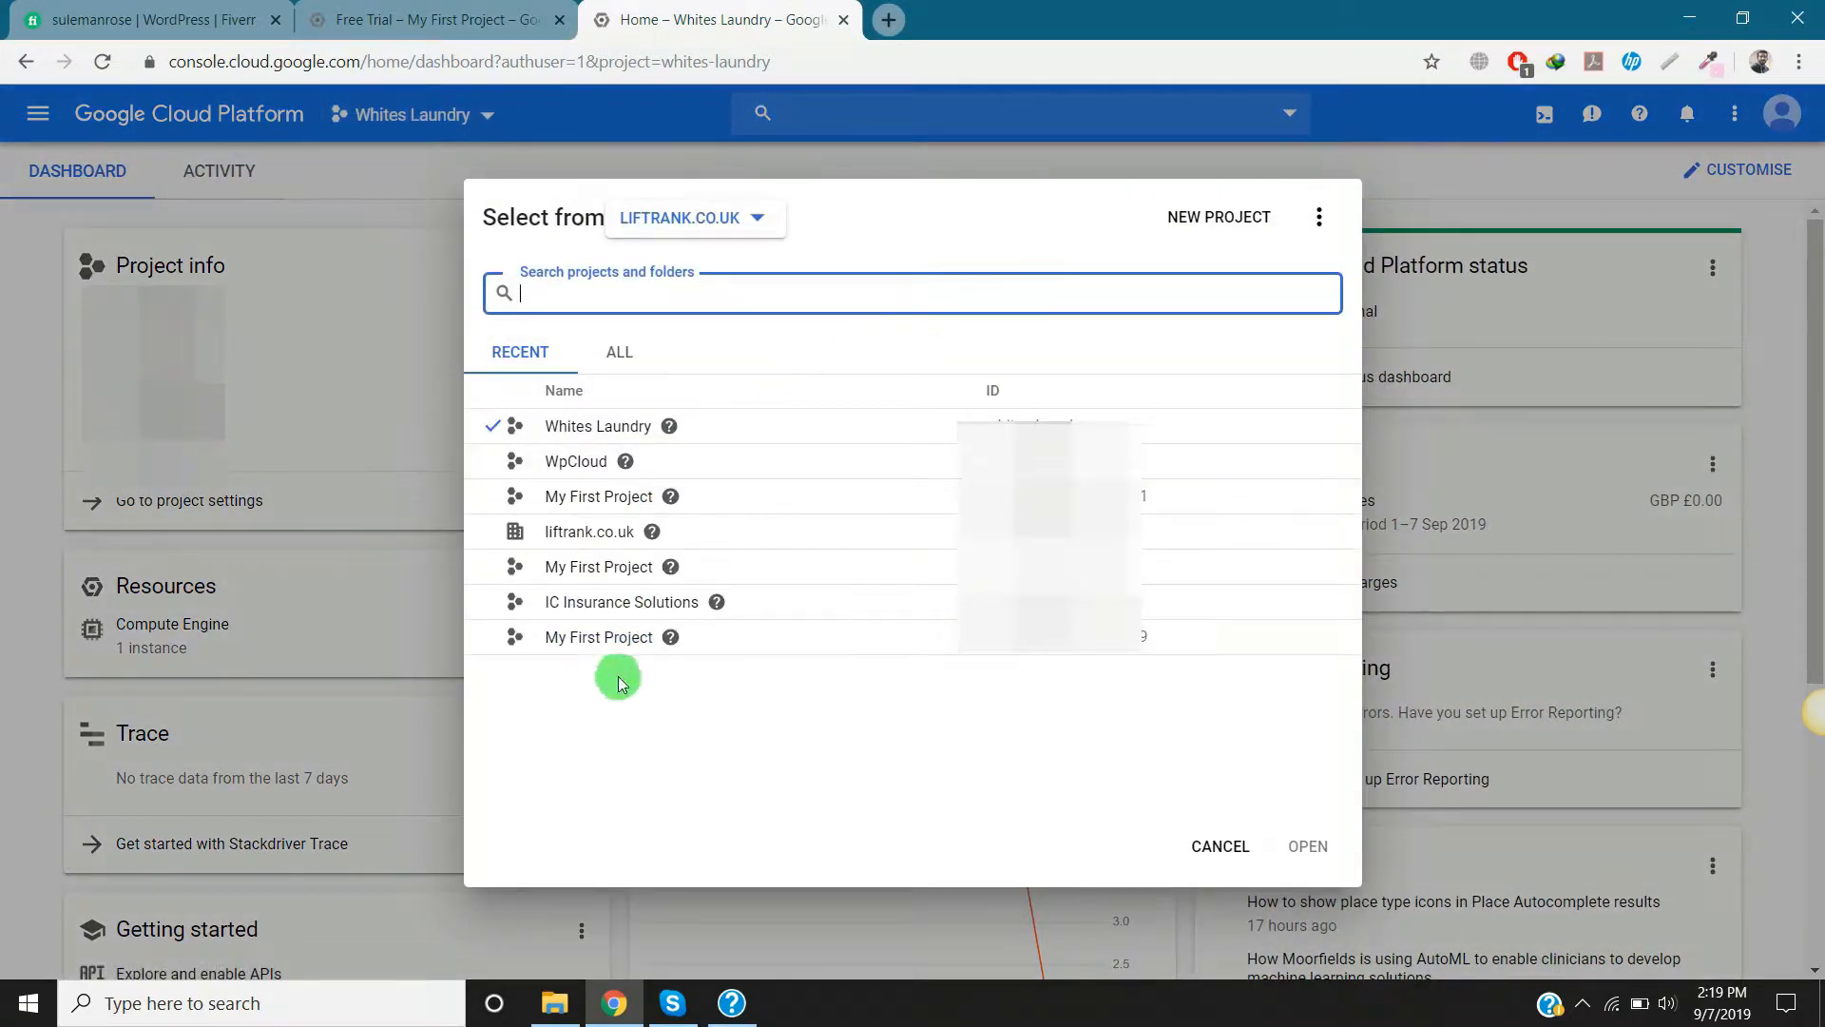
{"action": "mouse_move", "coordinate": [1266, 371]}
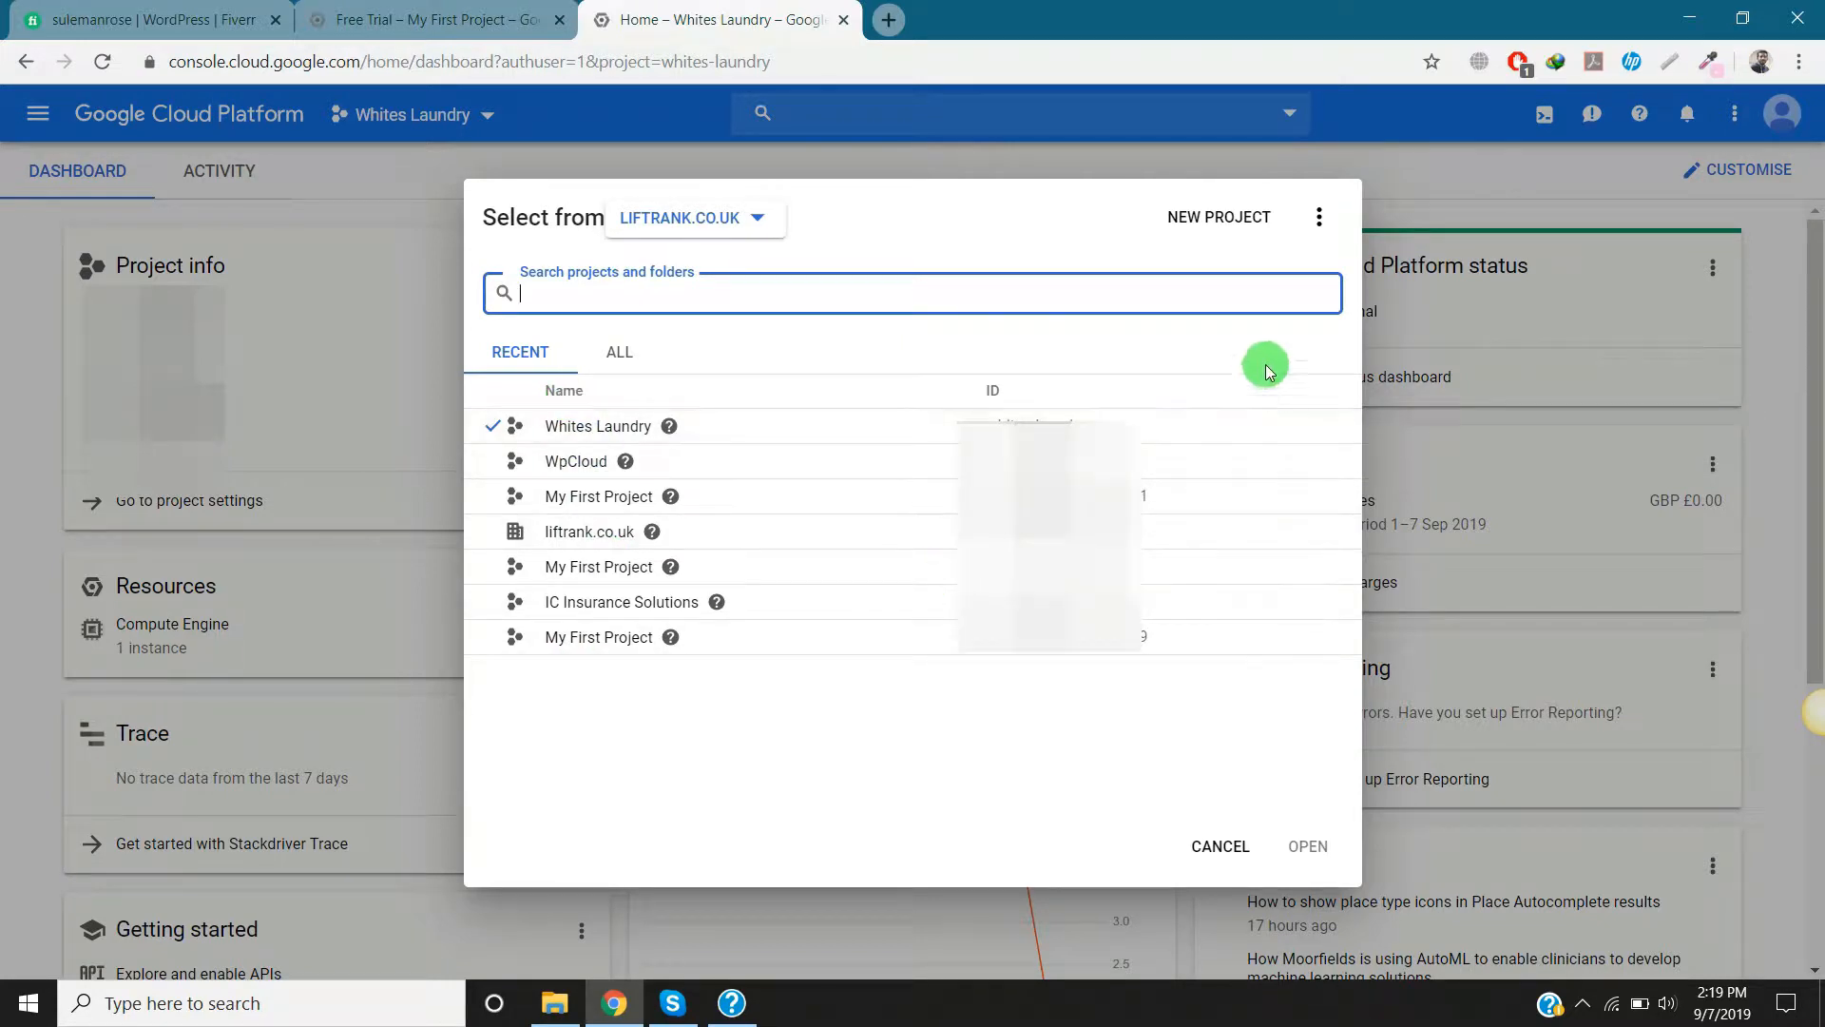
{"action": "mouse_move", "coordinate": [1218, 217]}
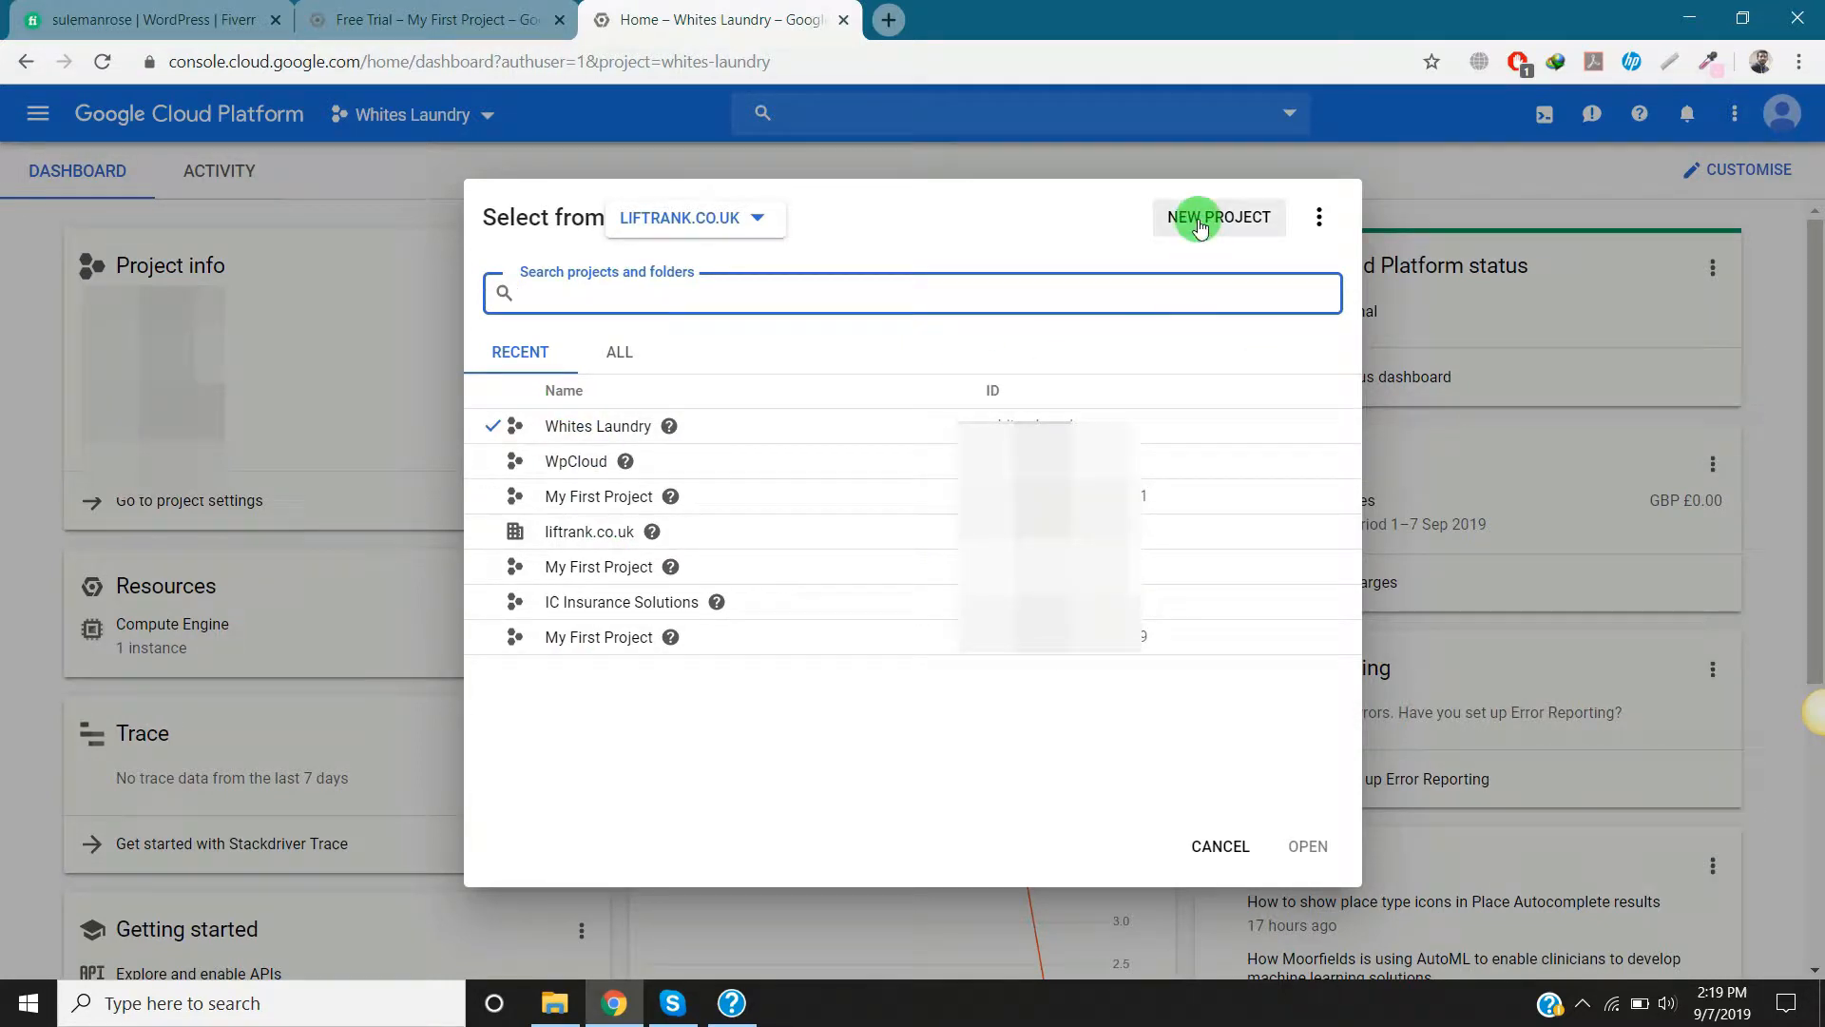
Step: Create a new project named wponcloud under the liftrank.co.uk organisation
{"action": "left_click", "coordinate": [1218, 216]}
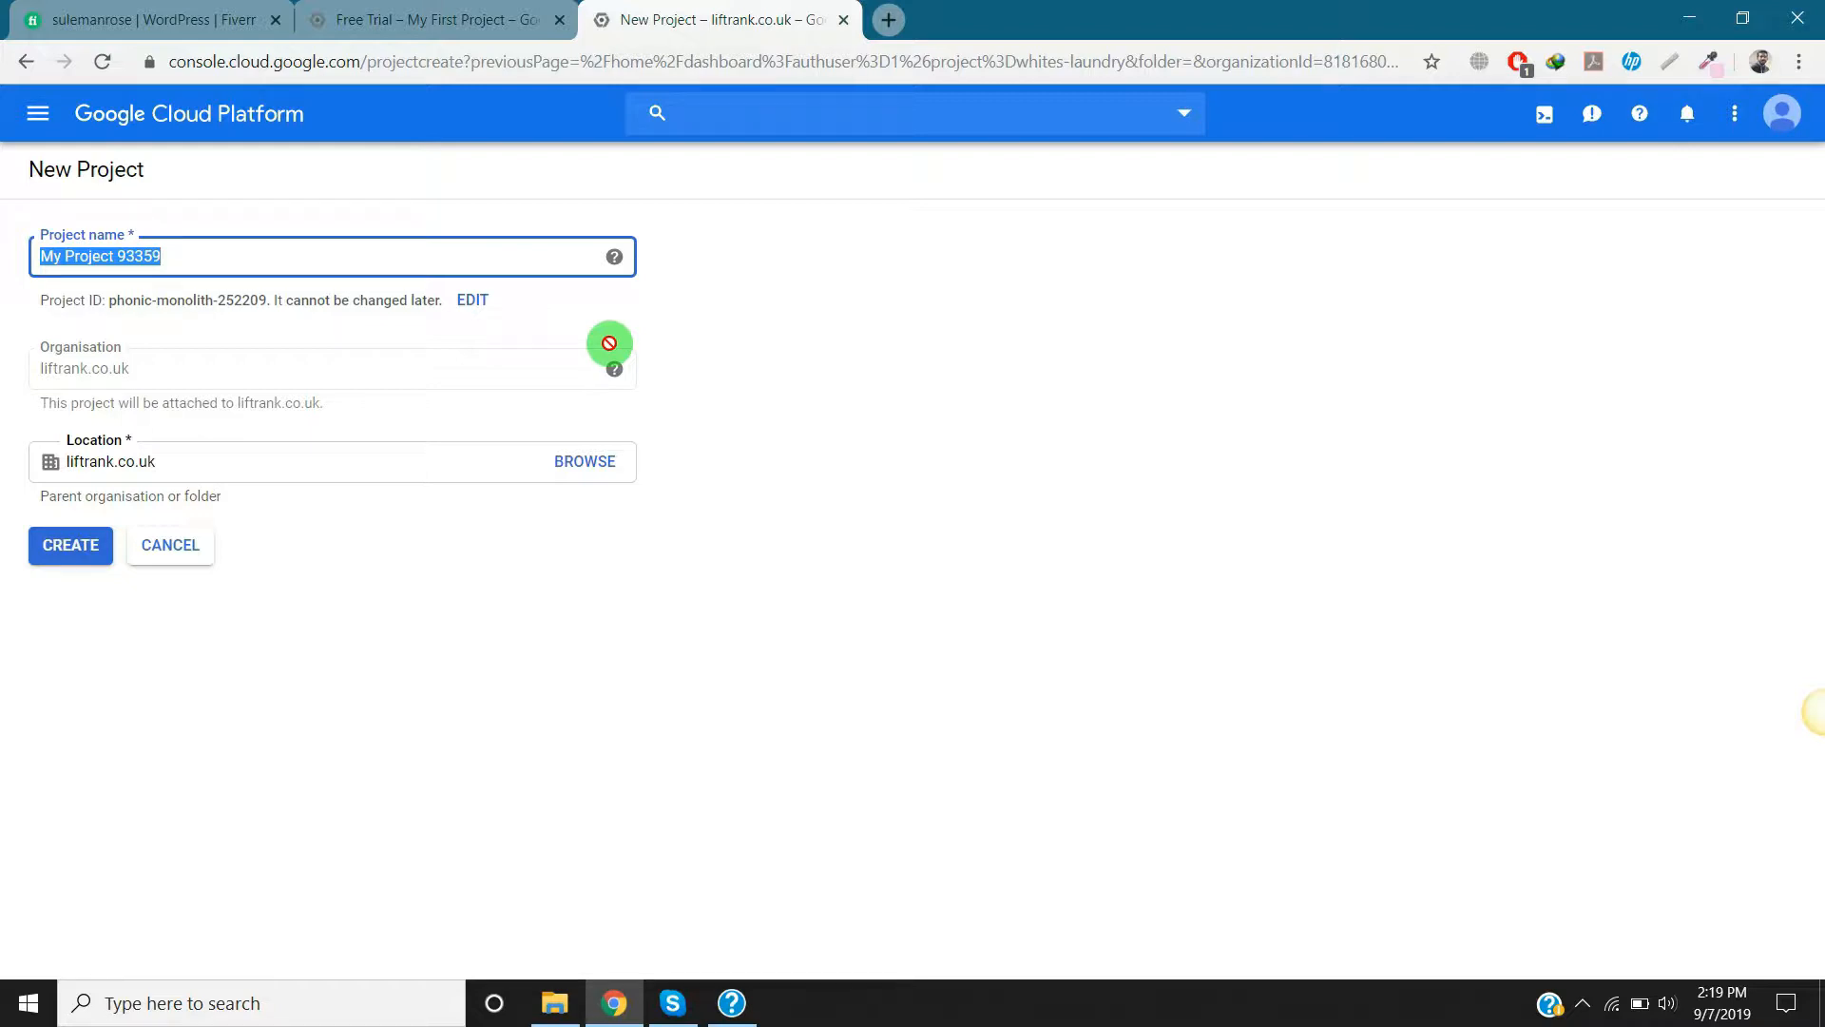
{"action": "type", "text": "WP"}
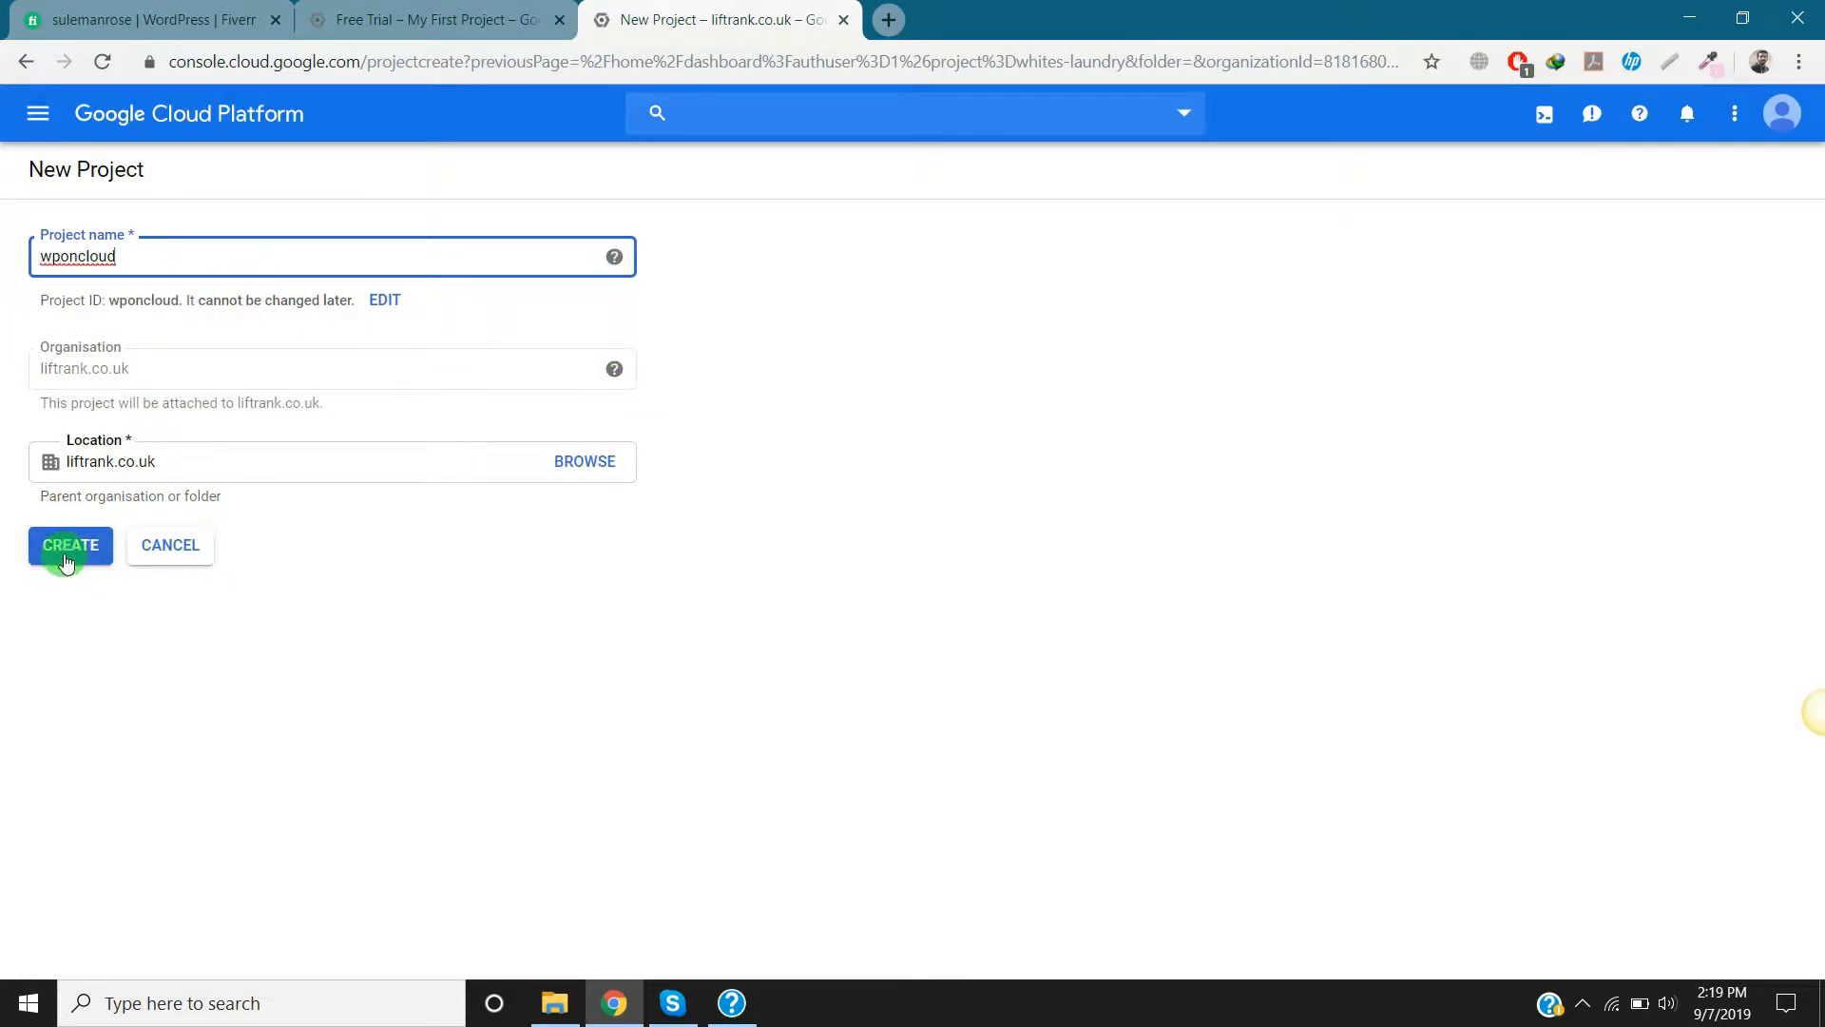
{"action": "left_click", "coordinate": [70, 545]}
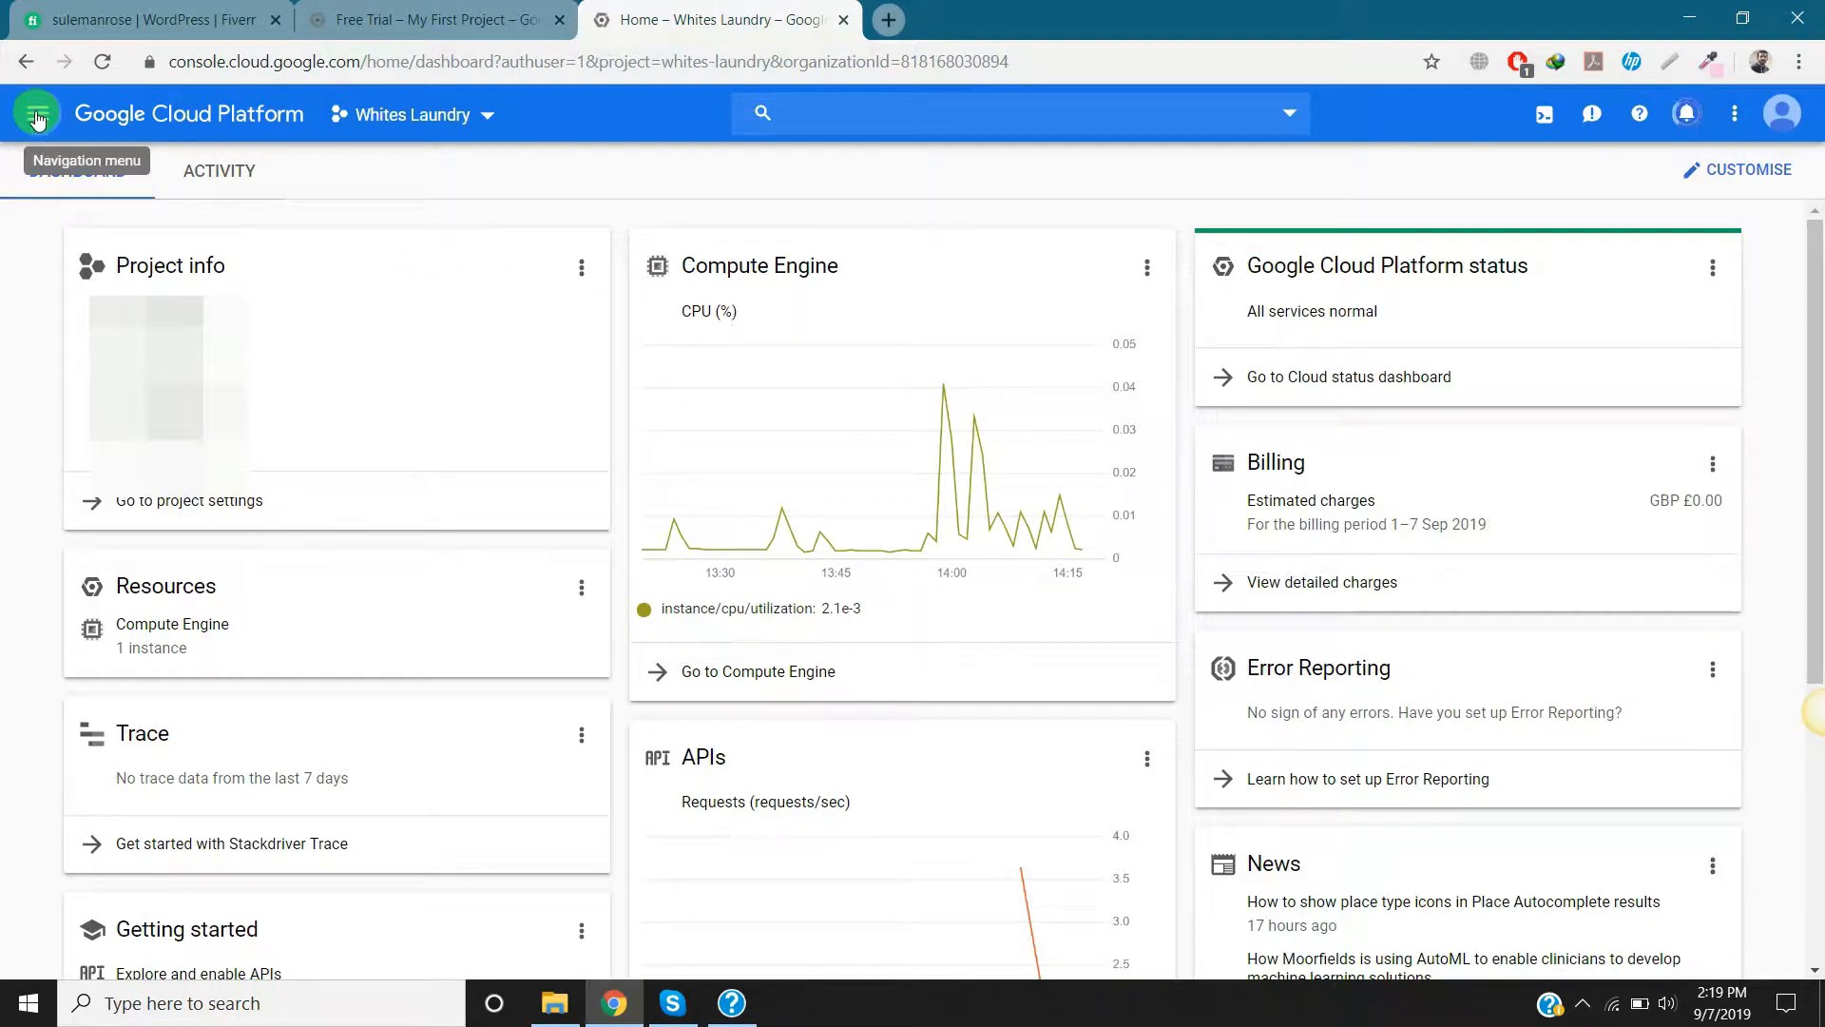
Step: Go to Compute Engine VM instances, switch to the wponcloud project and check its initialisation notifications
{"action": "left_click", "coordinate": [36, 114]}
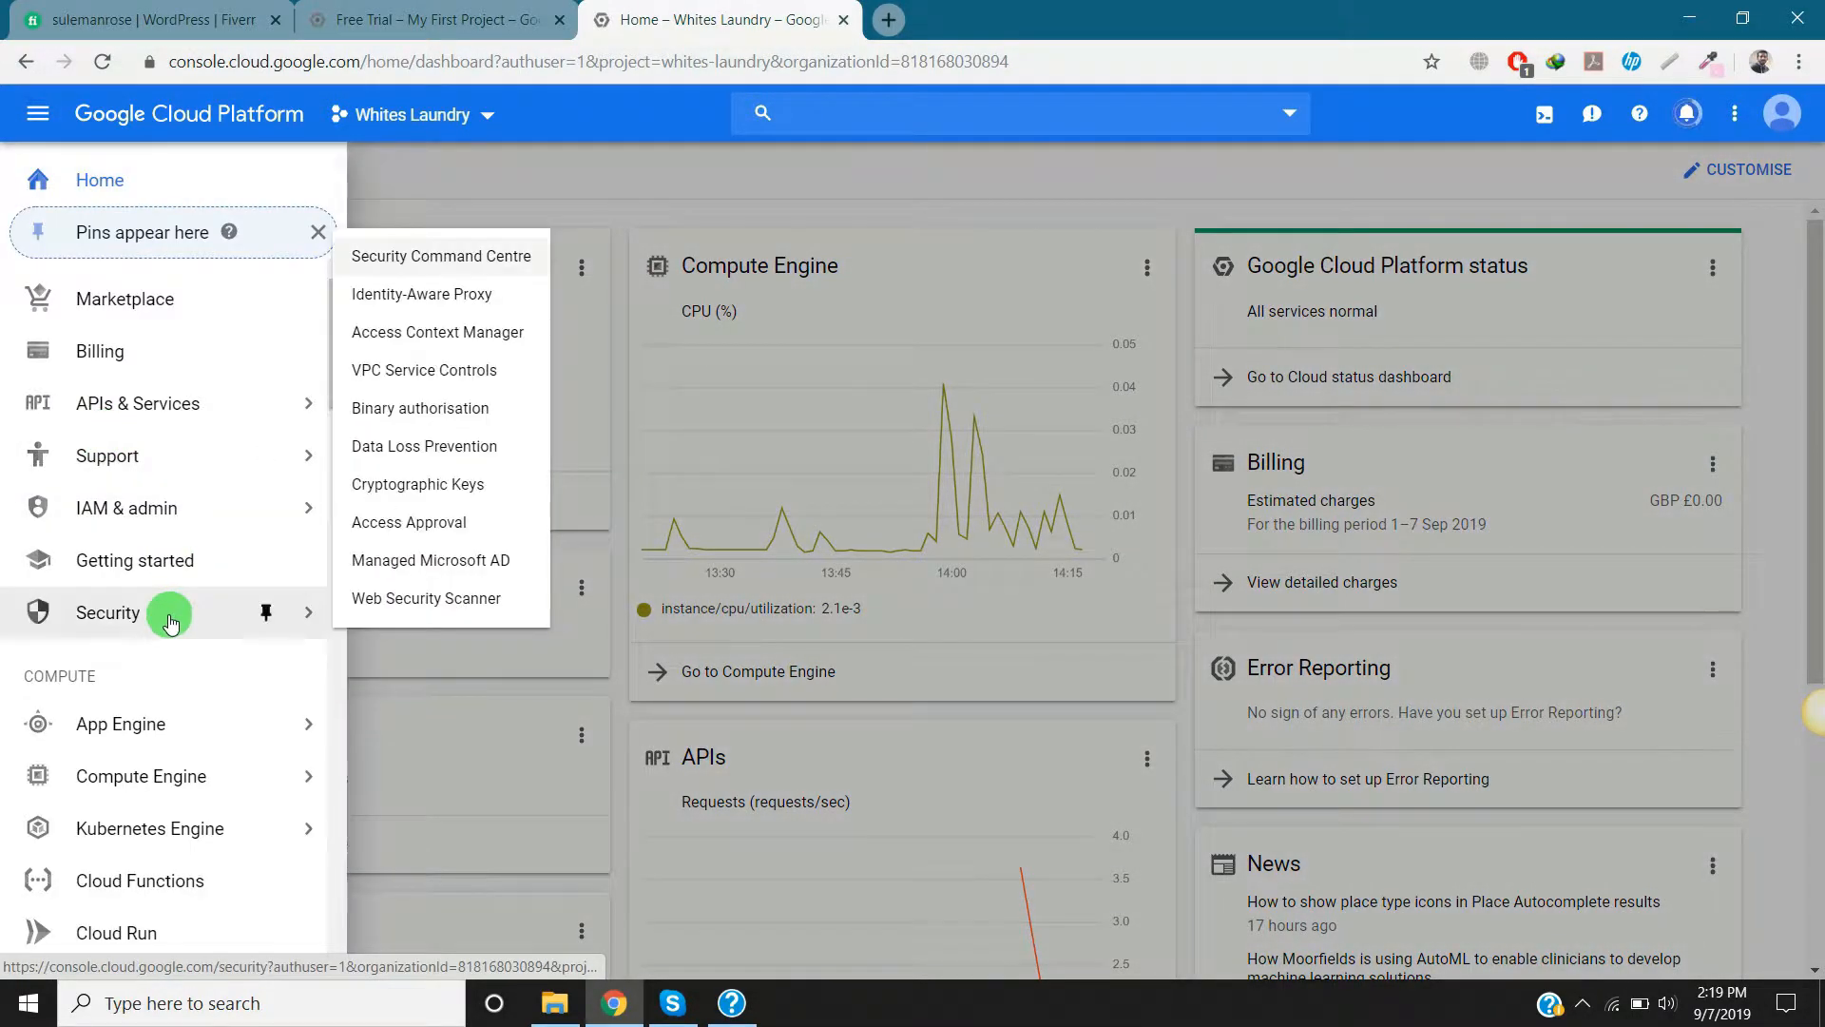
{"action": "left_click", "coordinate": [141, 776]}
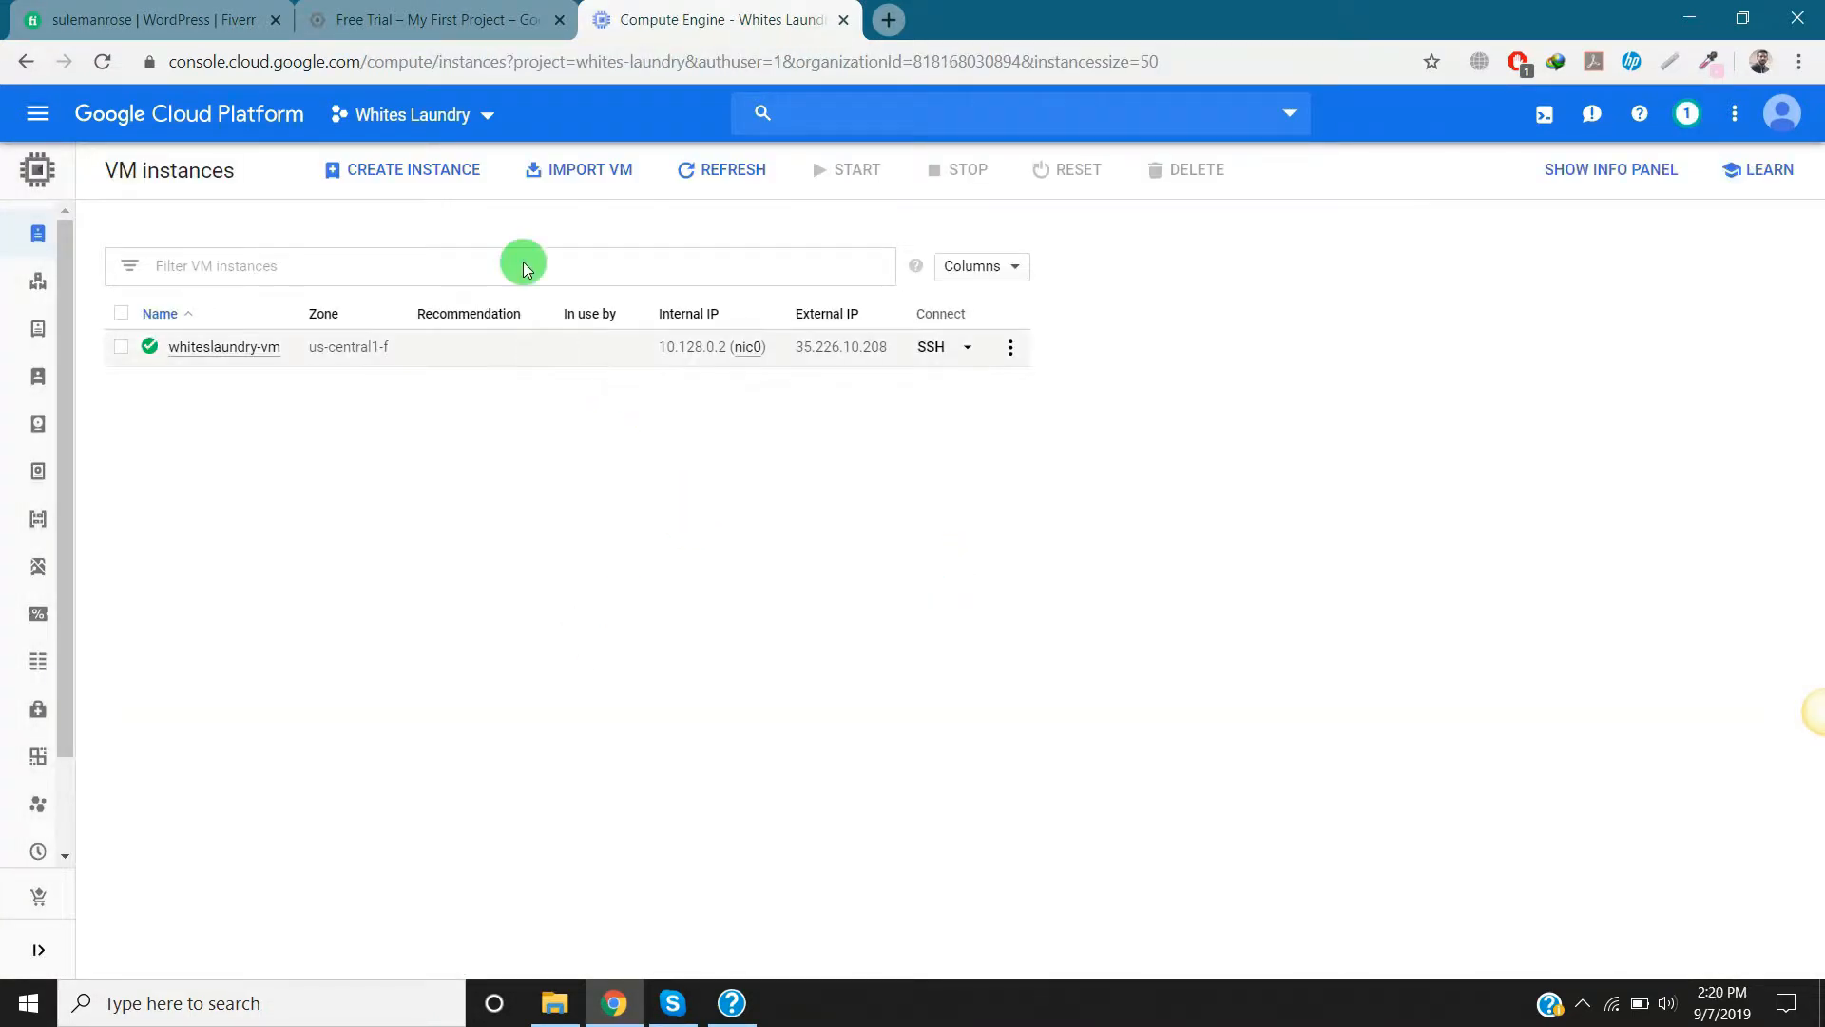
{"action": "left_click", "coordinate": [411, 115]}
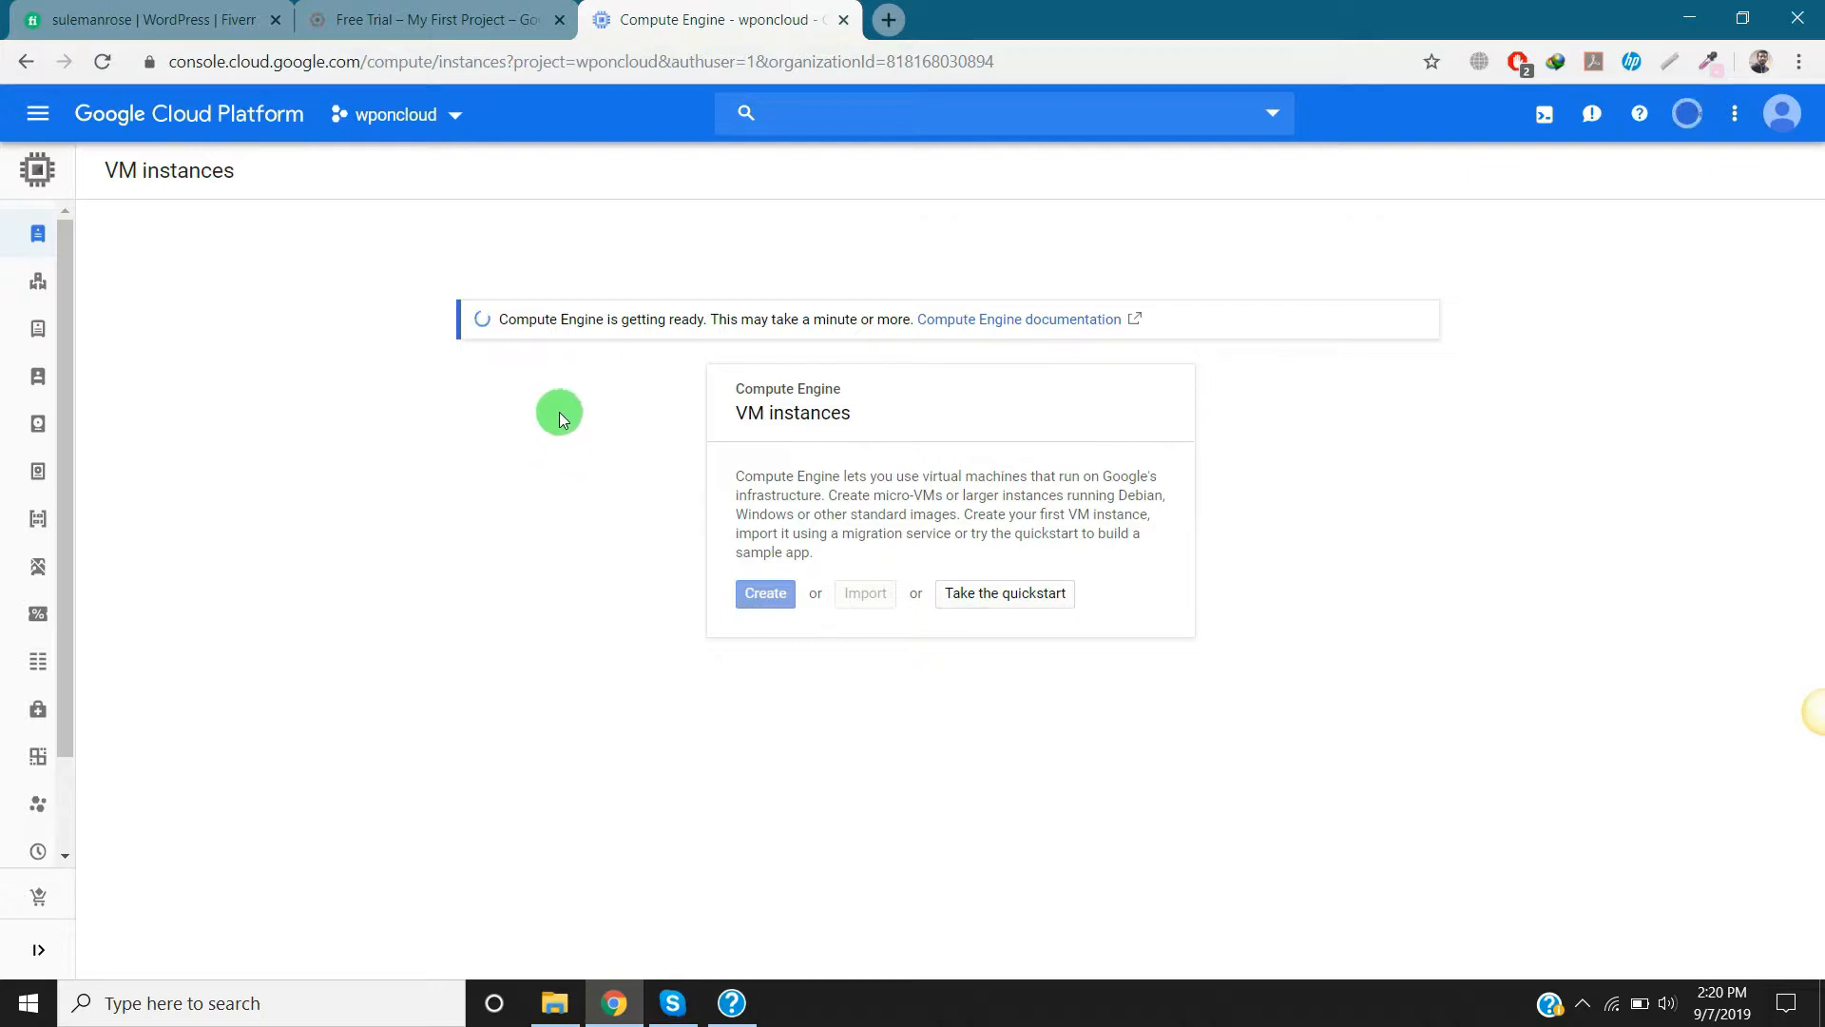
{"action": "left_click_drag", "start_coordinate": [559, 418], "coordinate": [692, 319]}
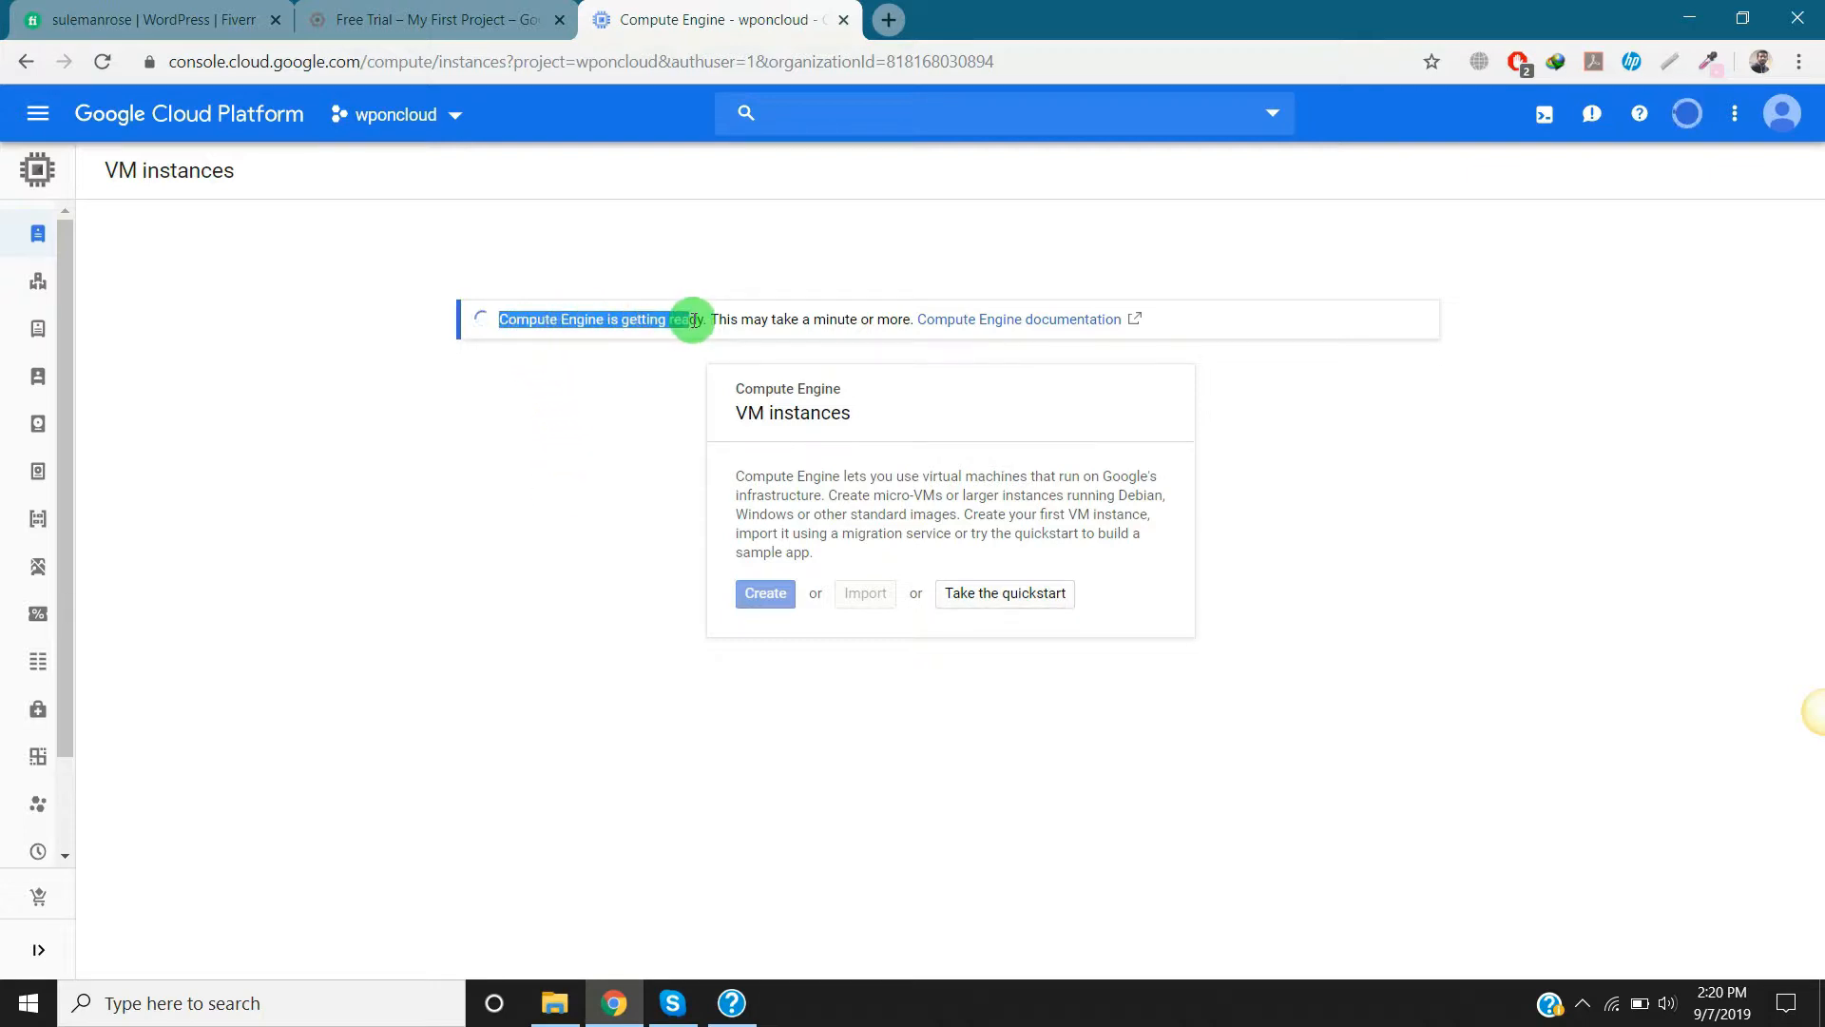
{"action": "left_click", "coordinate": [1686, 112]}
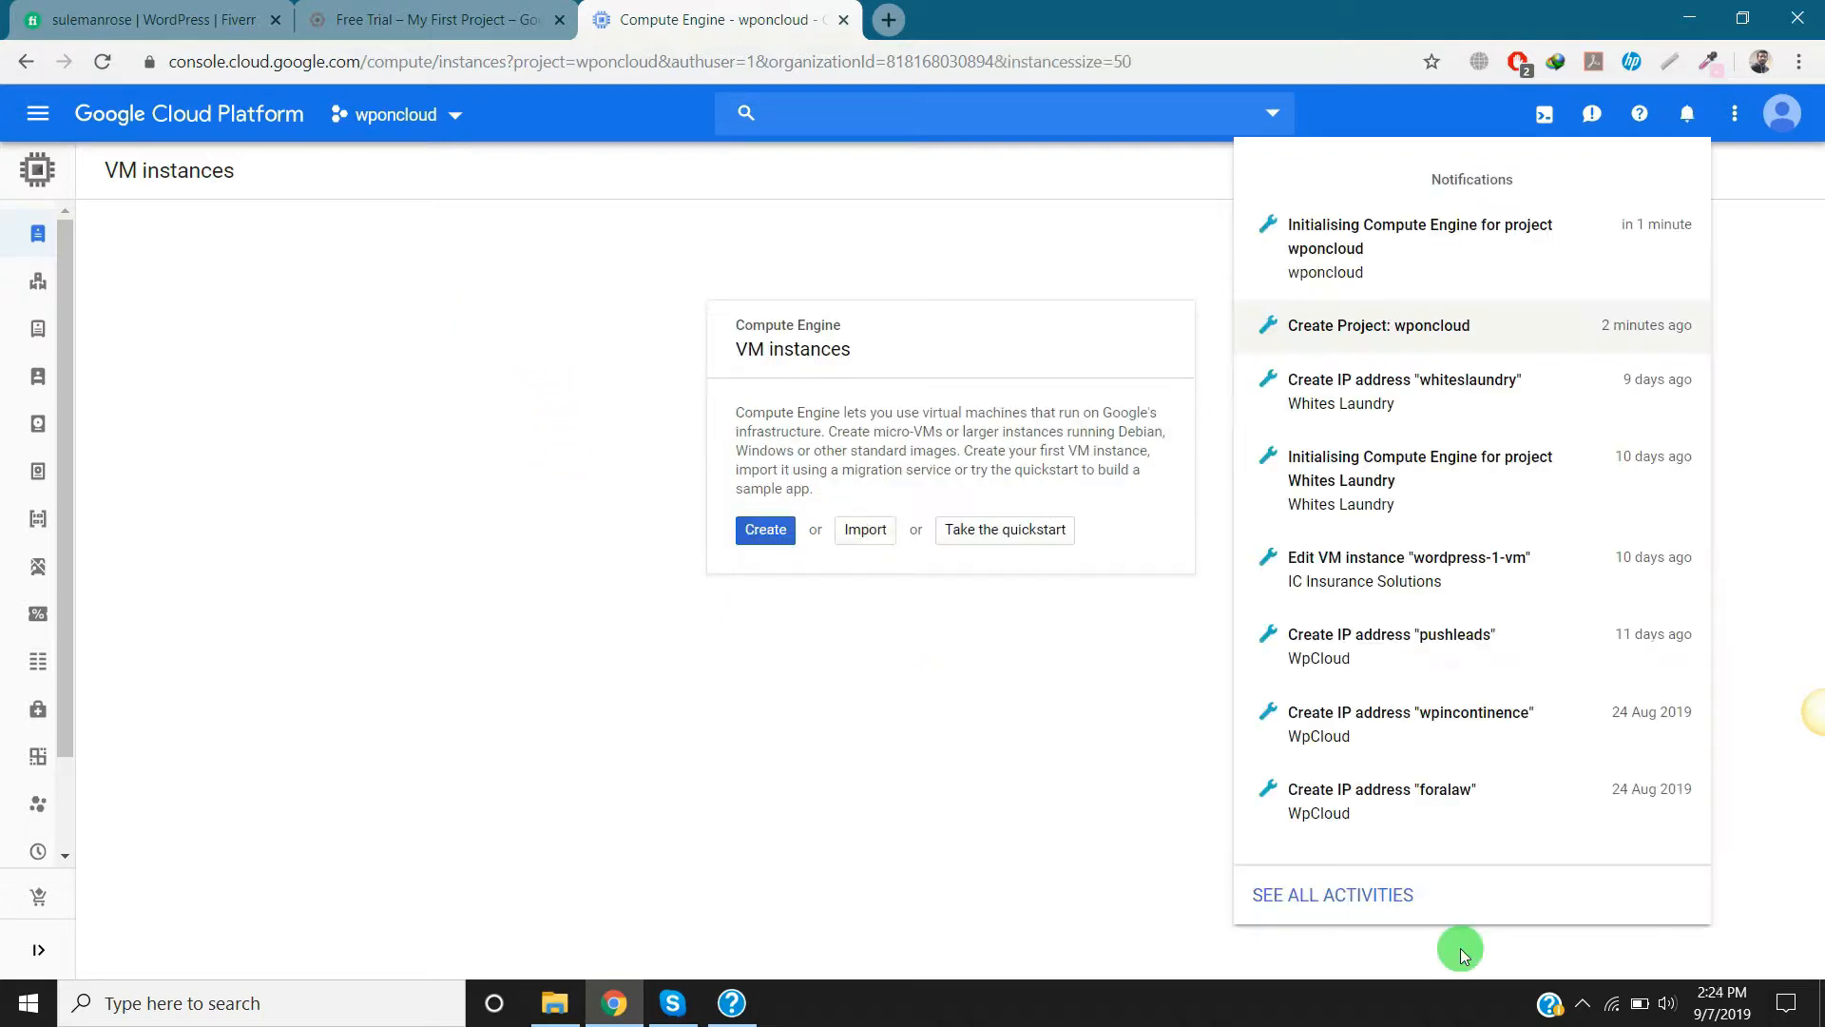
{"action": "mouse_move", "coordinate": [1586, 1004]}
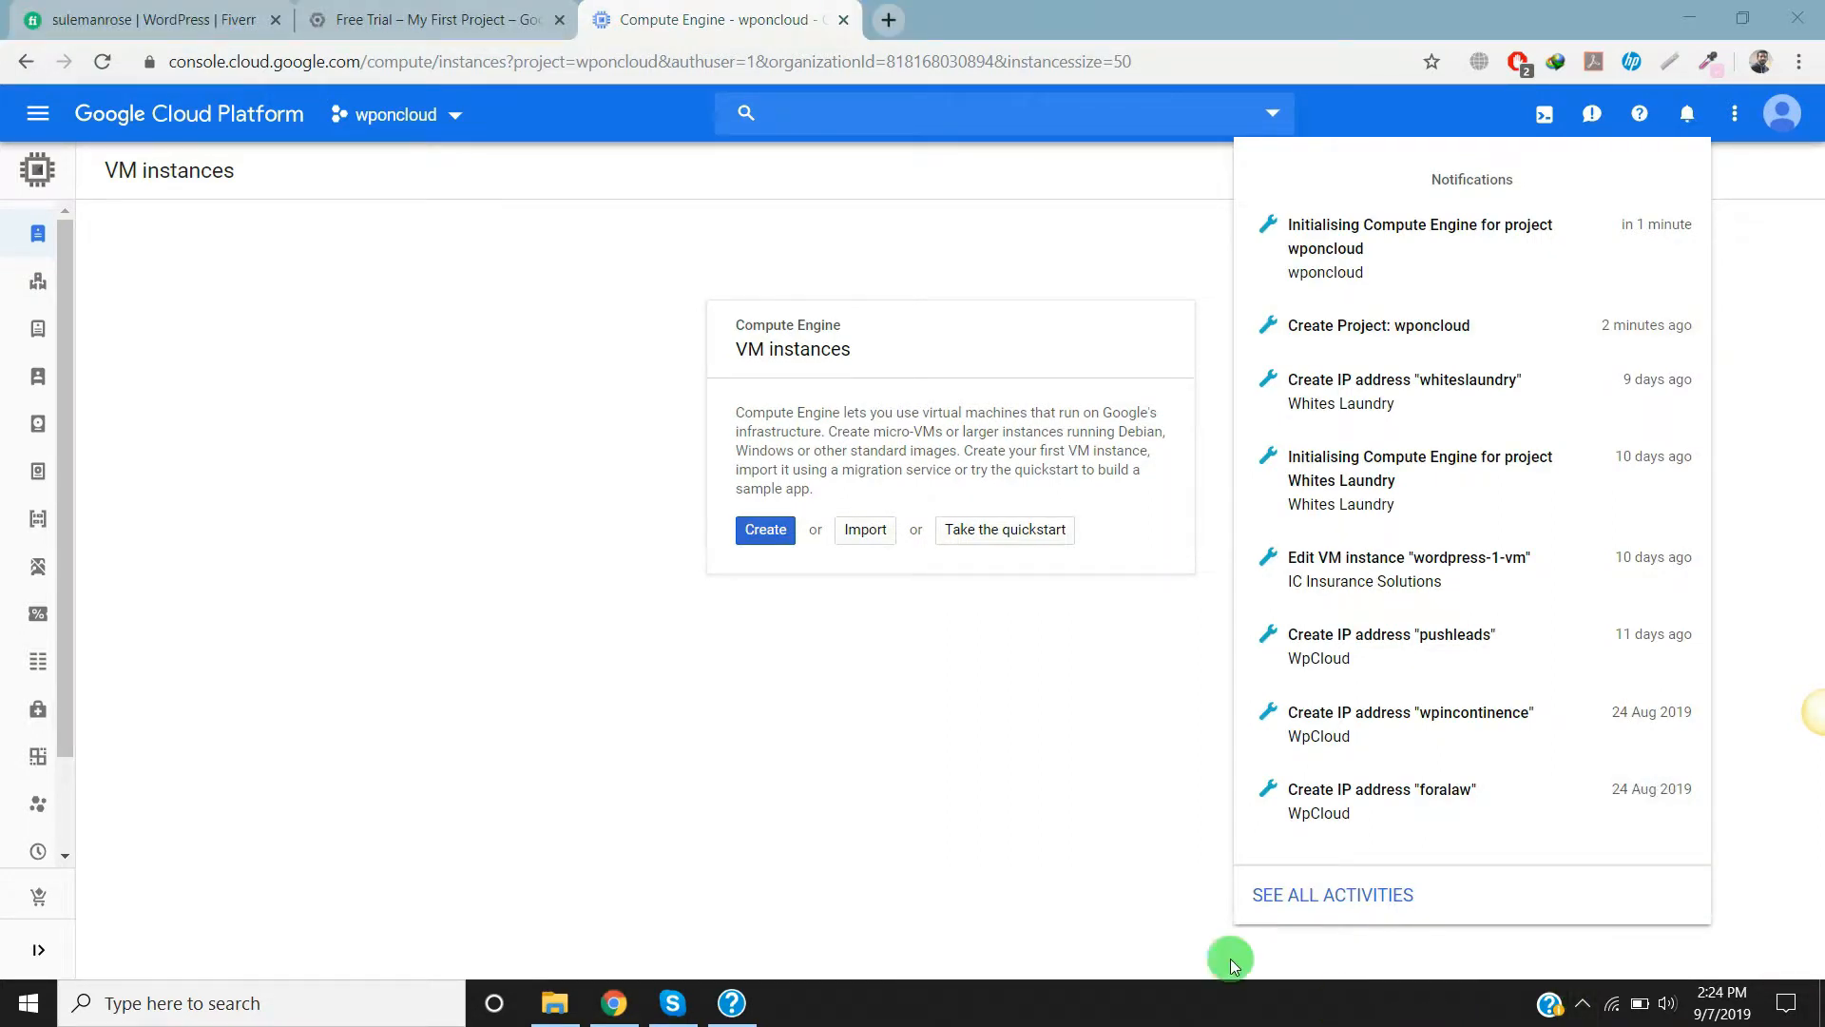
{"action": "mouse_move", "coordinate": [952, 743]}
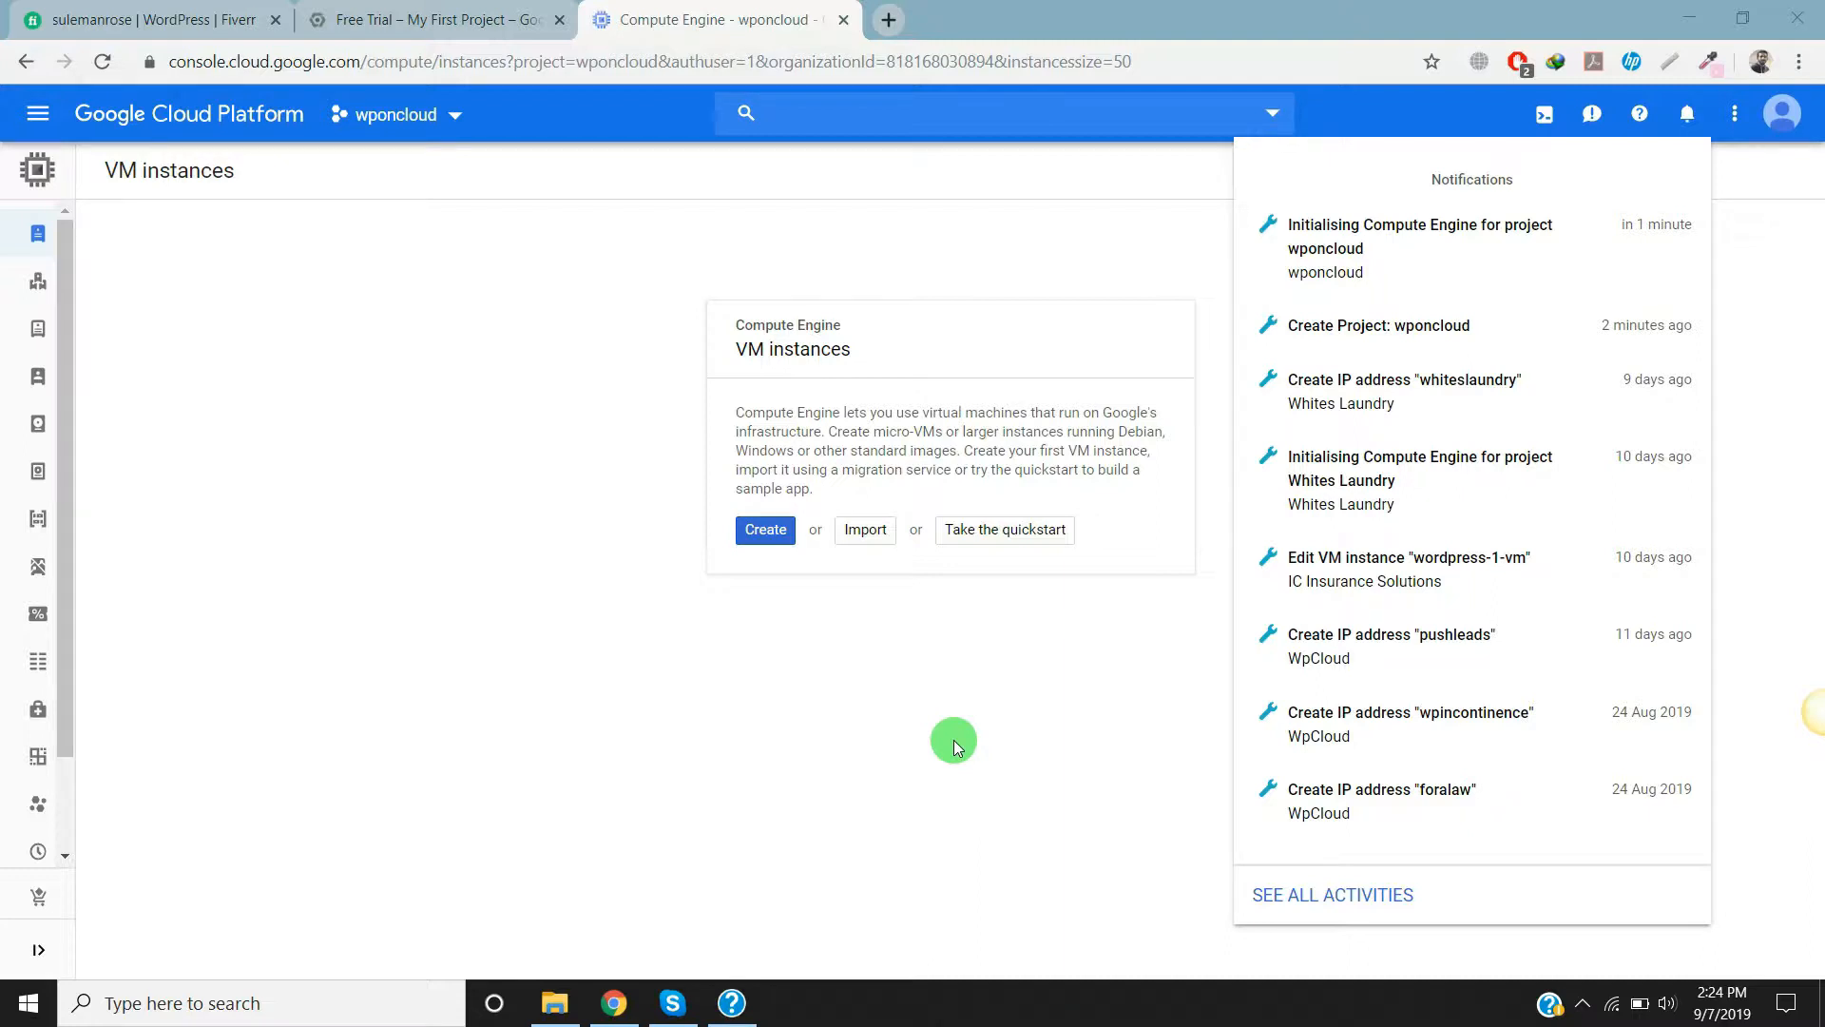
{"action": "mouse_move", "coordinate": [1362, 325]}
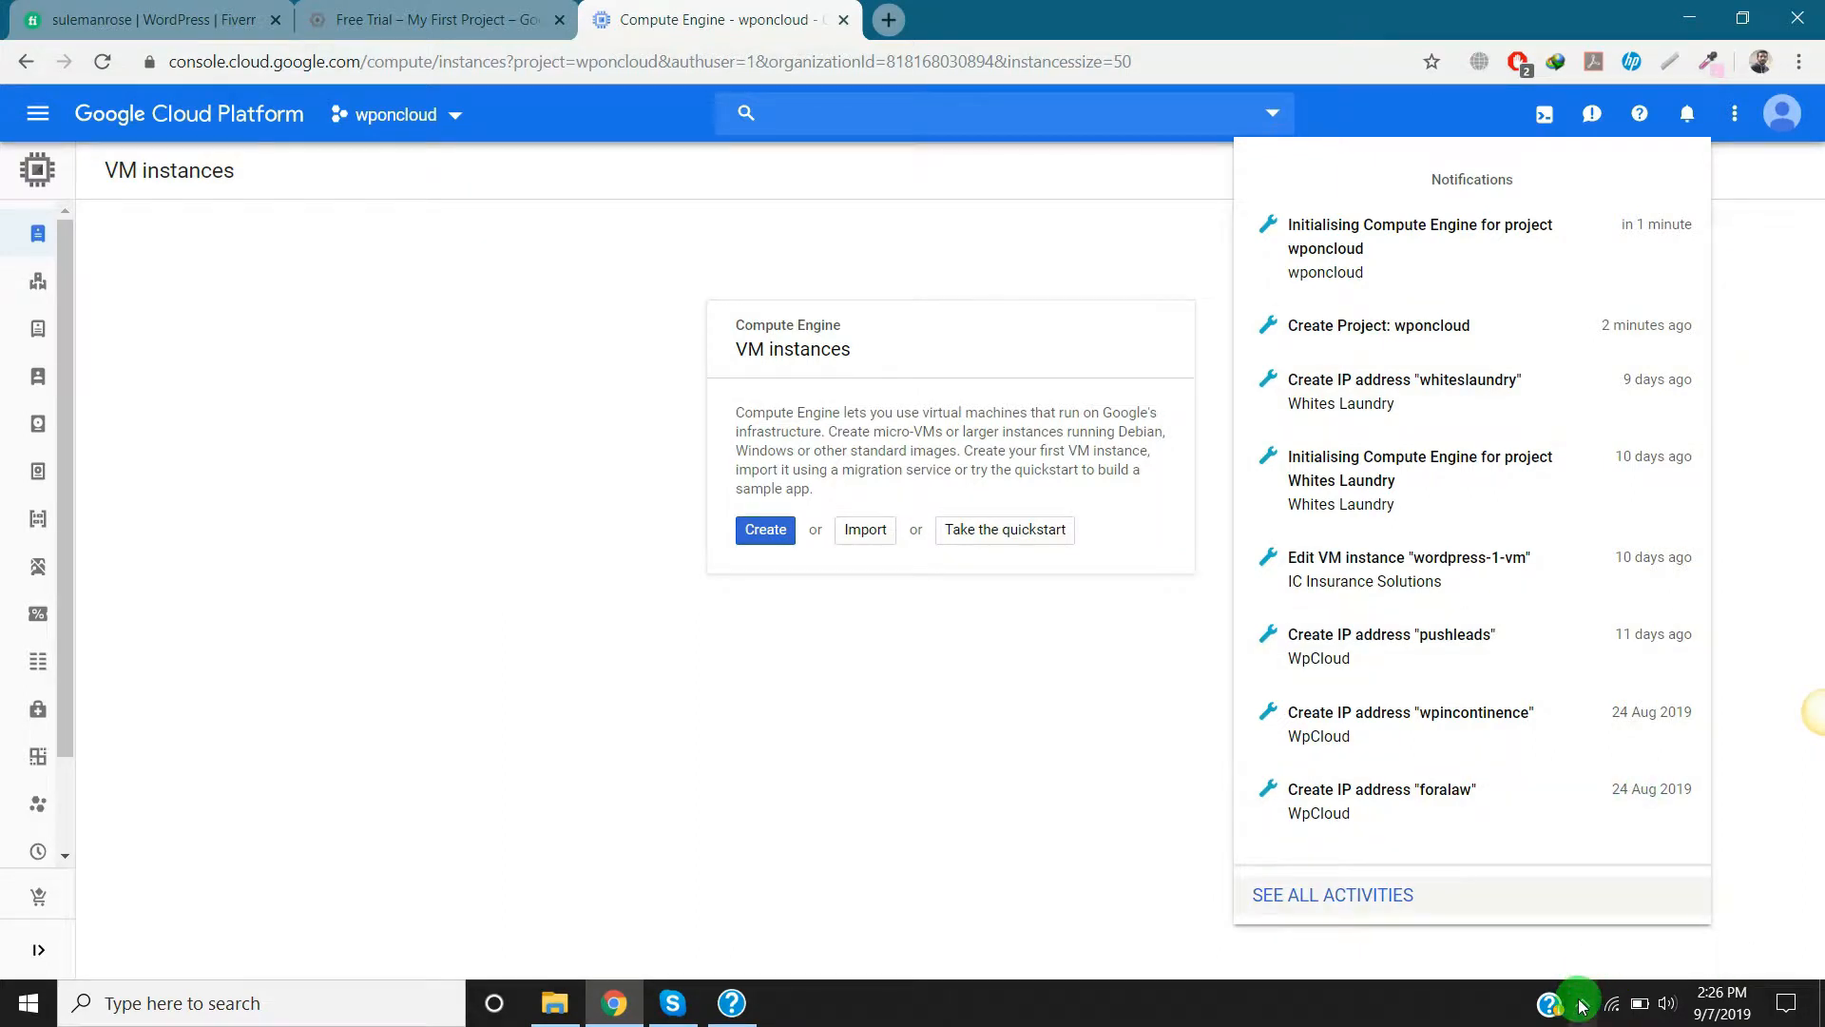
{"action": "mouse_move", "coordinate": [1580, 1003]}
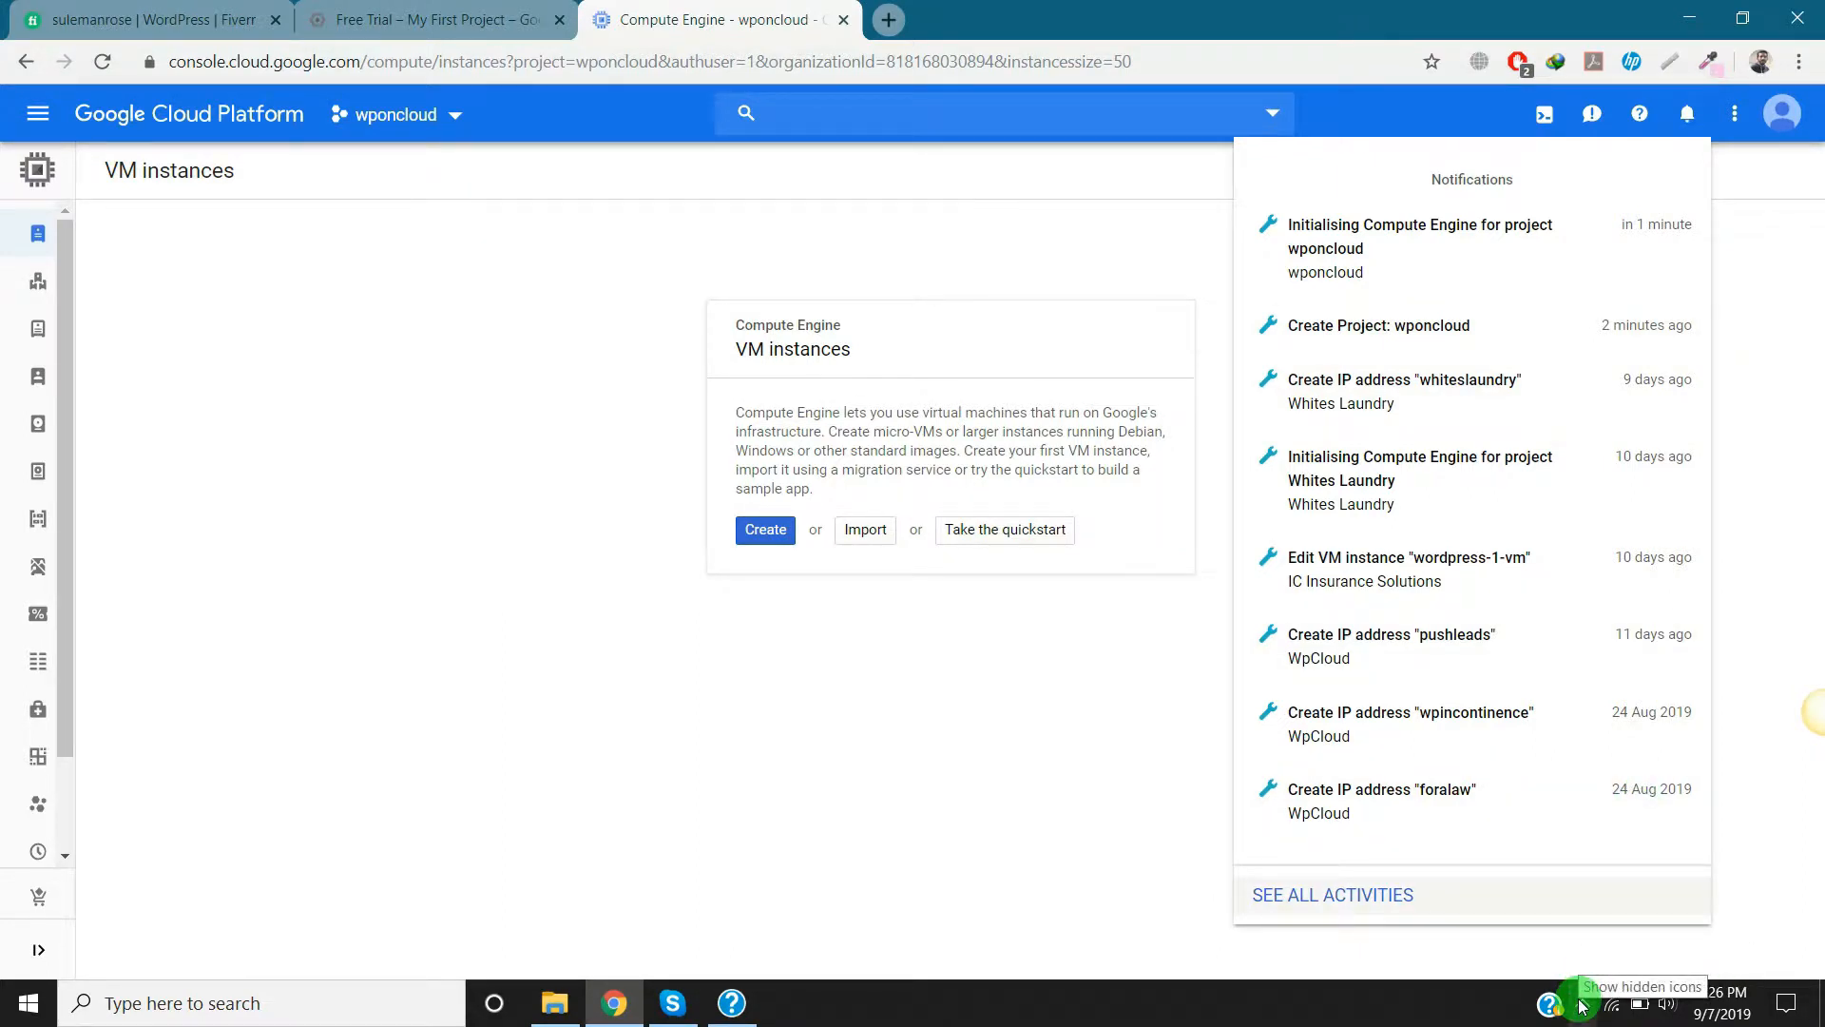
{"action": "mouse_move", "coordinate": [1538, 201]}
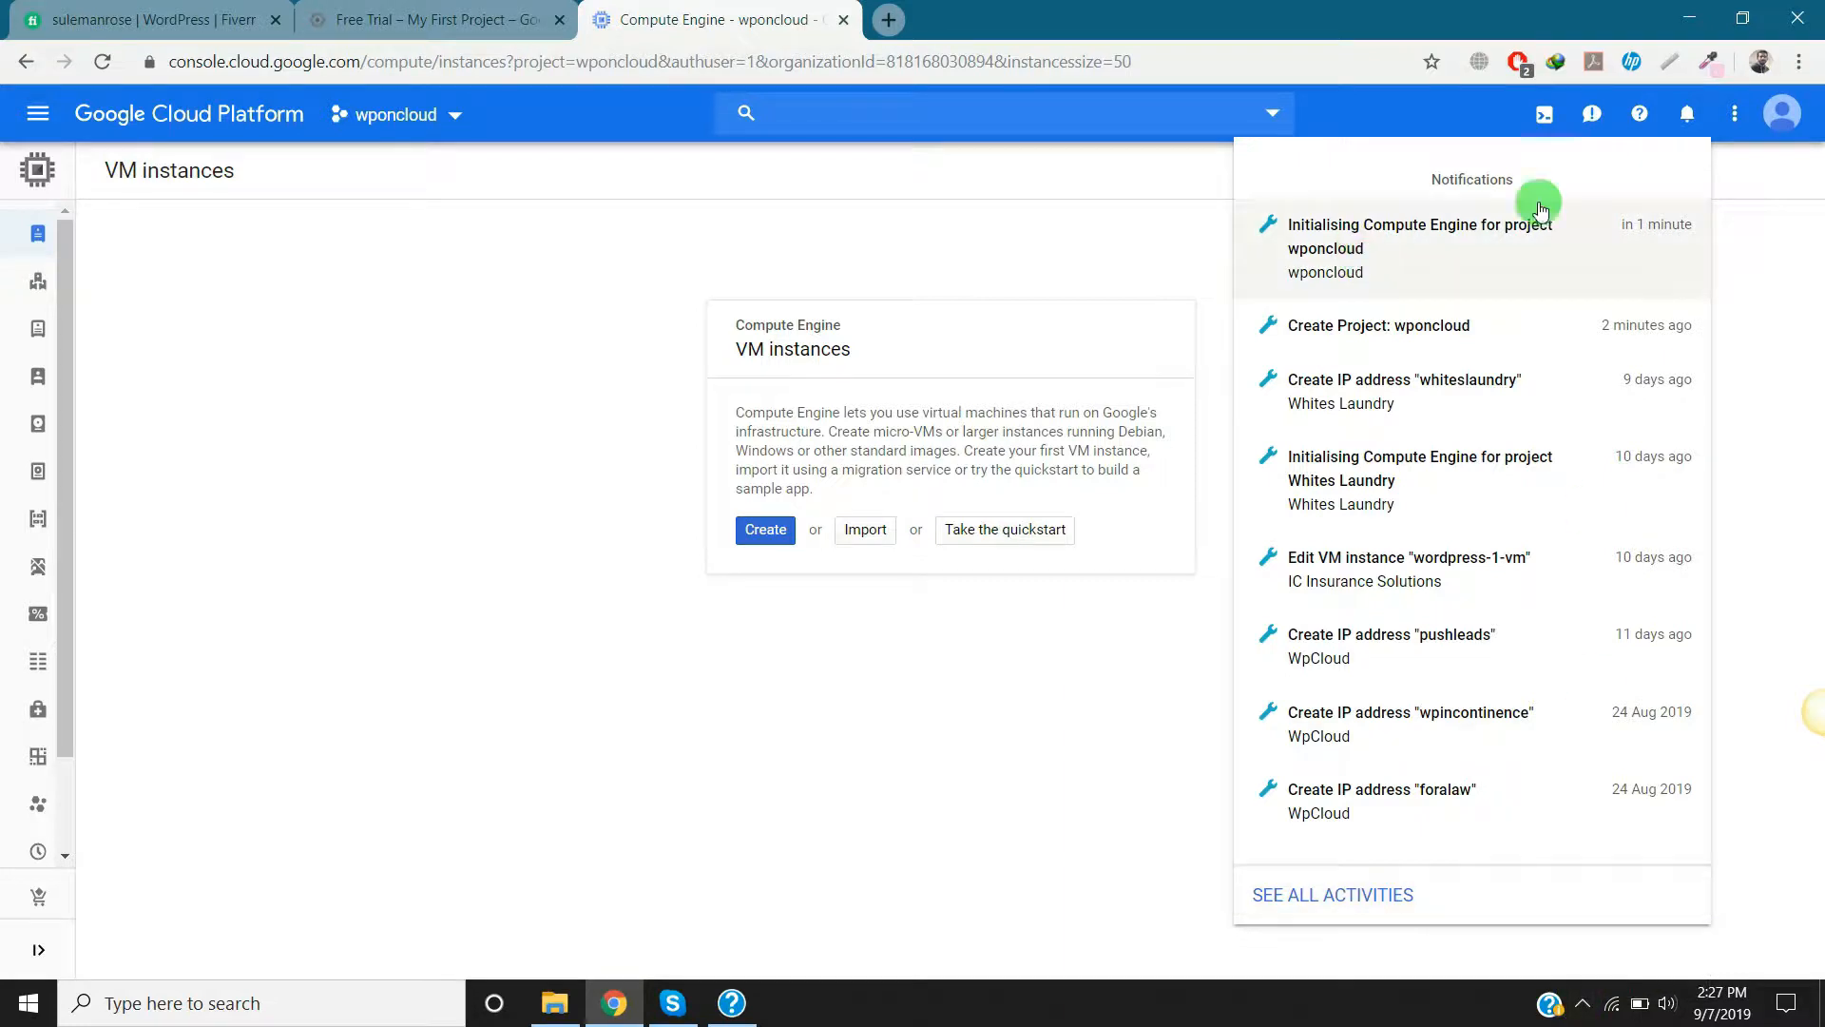
{"action": "mouse_move", "coordinate": [1232, 257]}
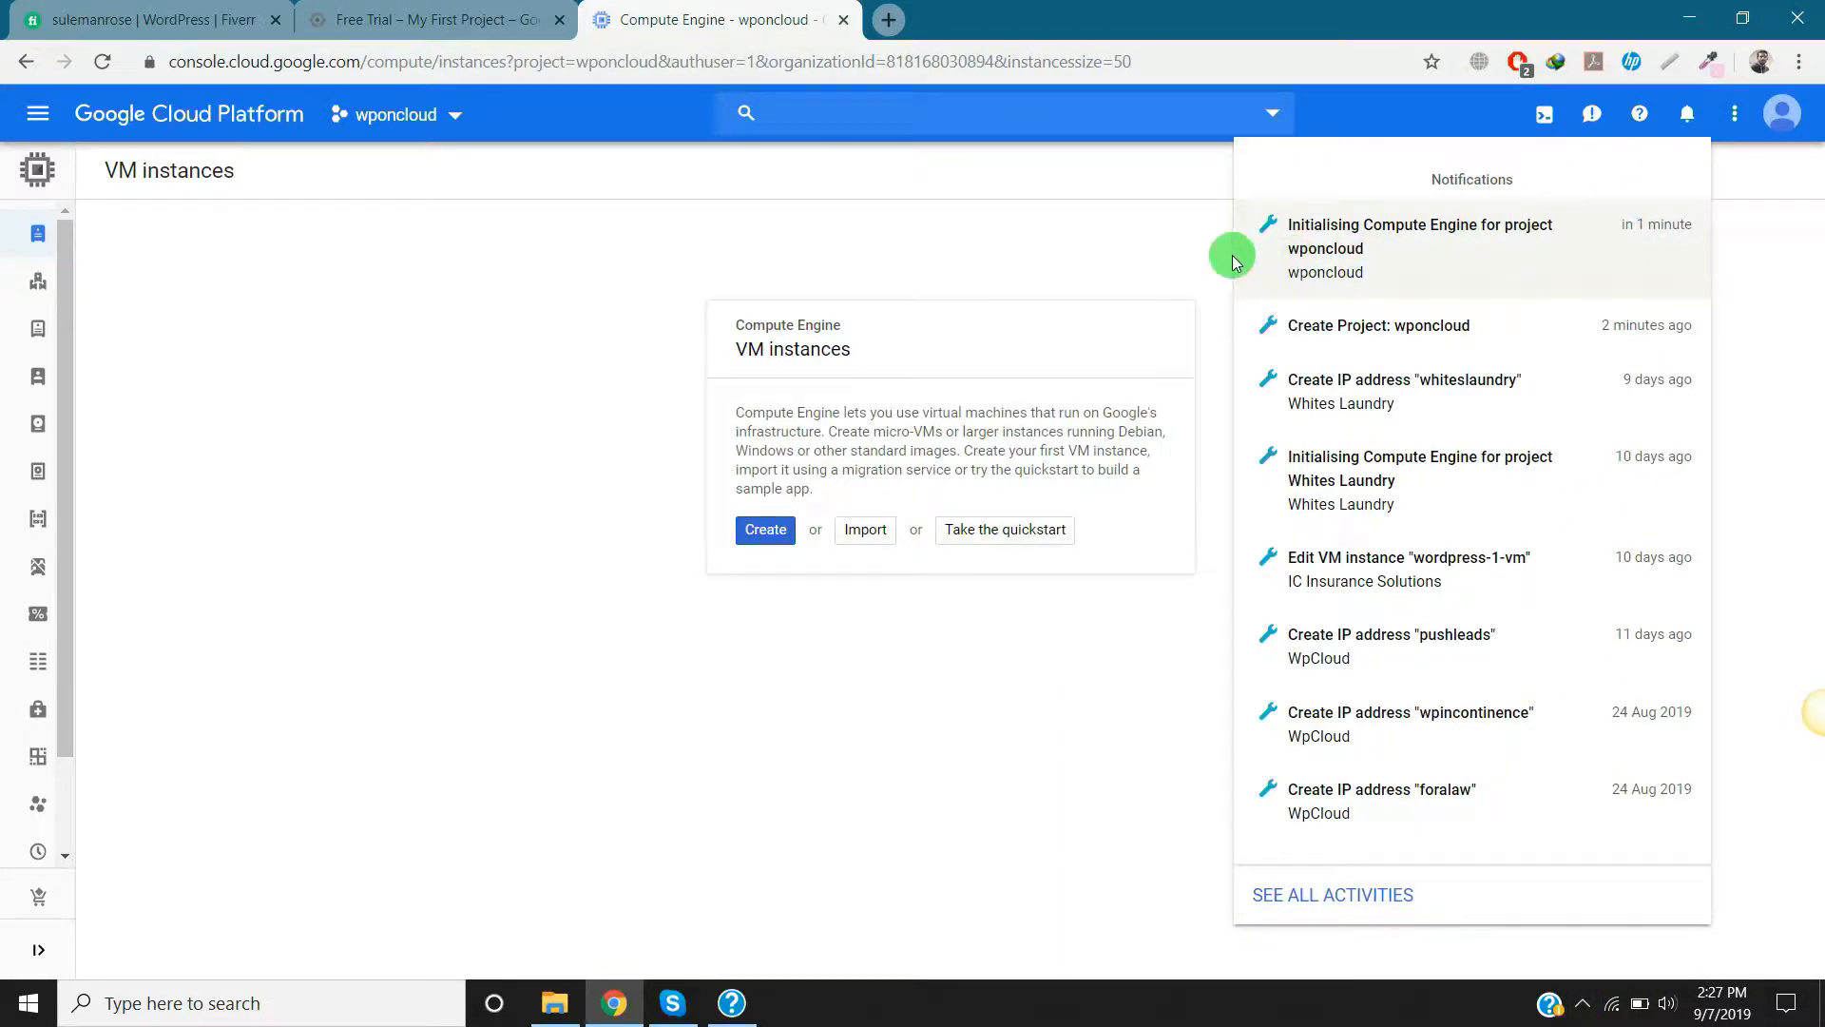
Step: Close the notifications and the support popup, then reload the empty VM instances page
{"action": "left_click", "coordinate": [1686, 112]}
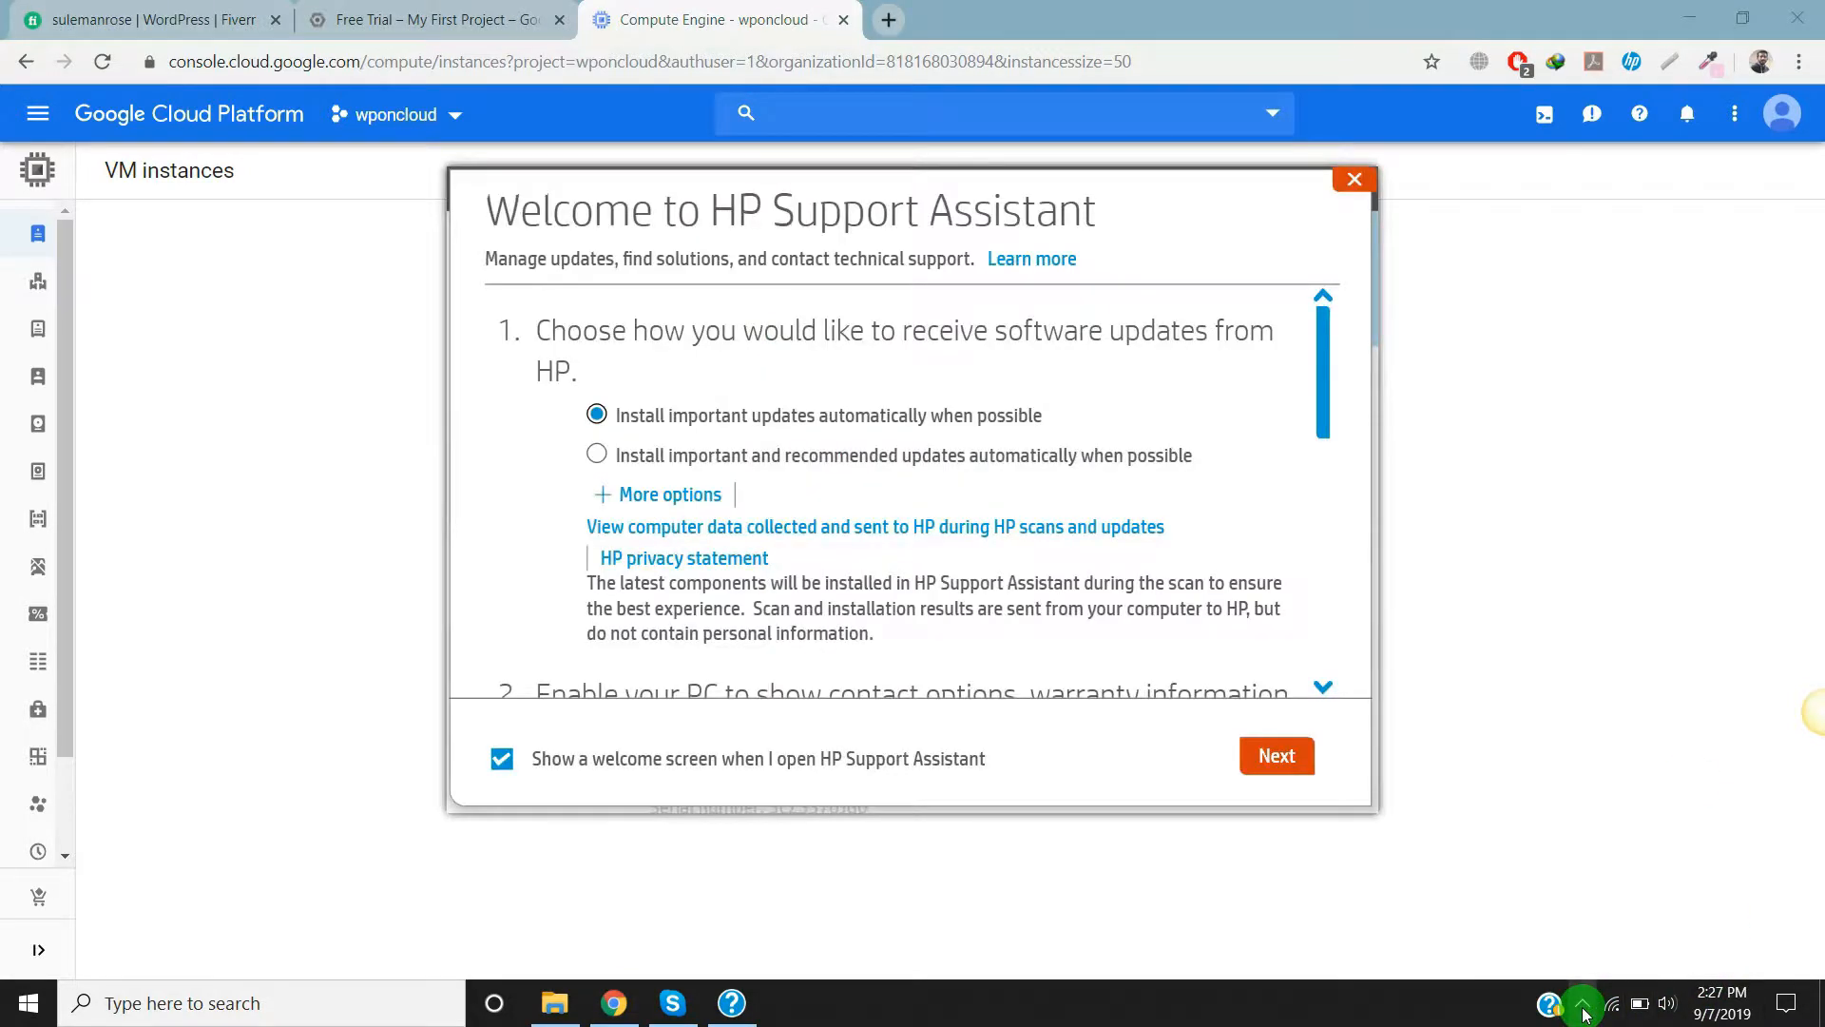
{"action": "left_click", "coordinate": [1354, 179]}
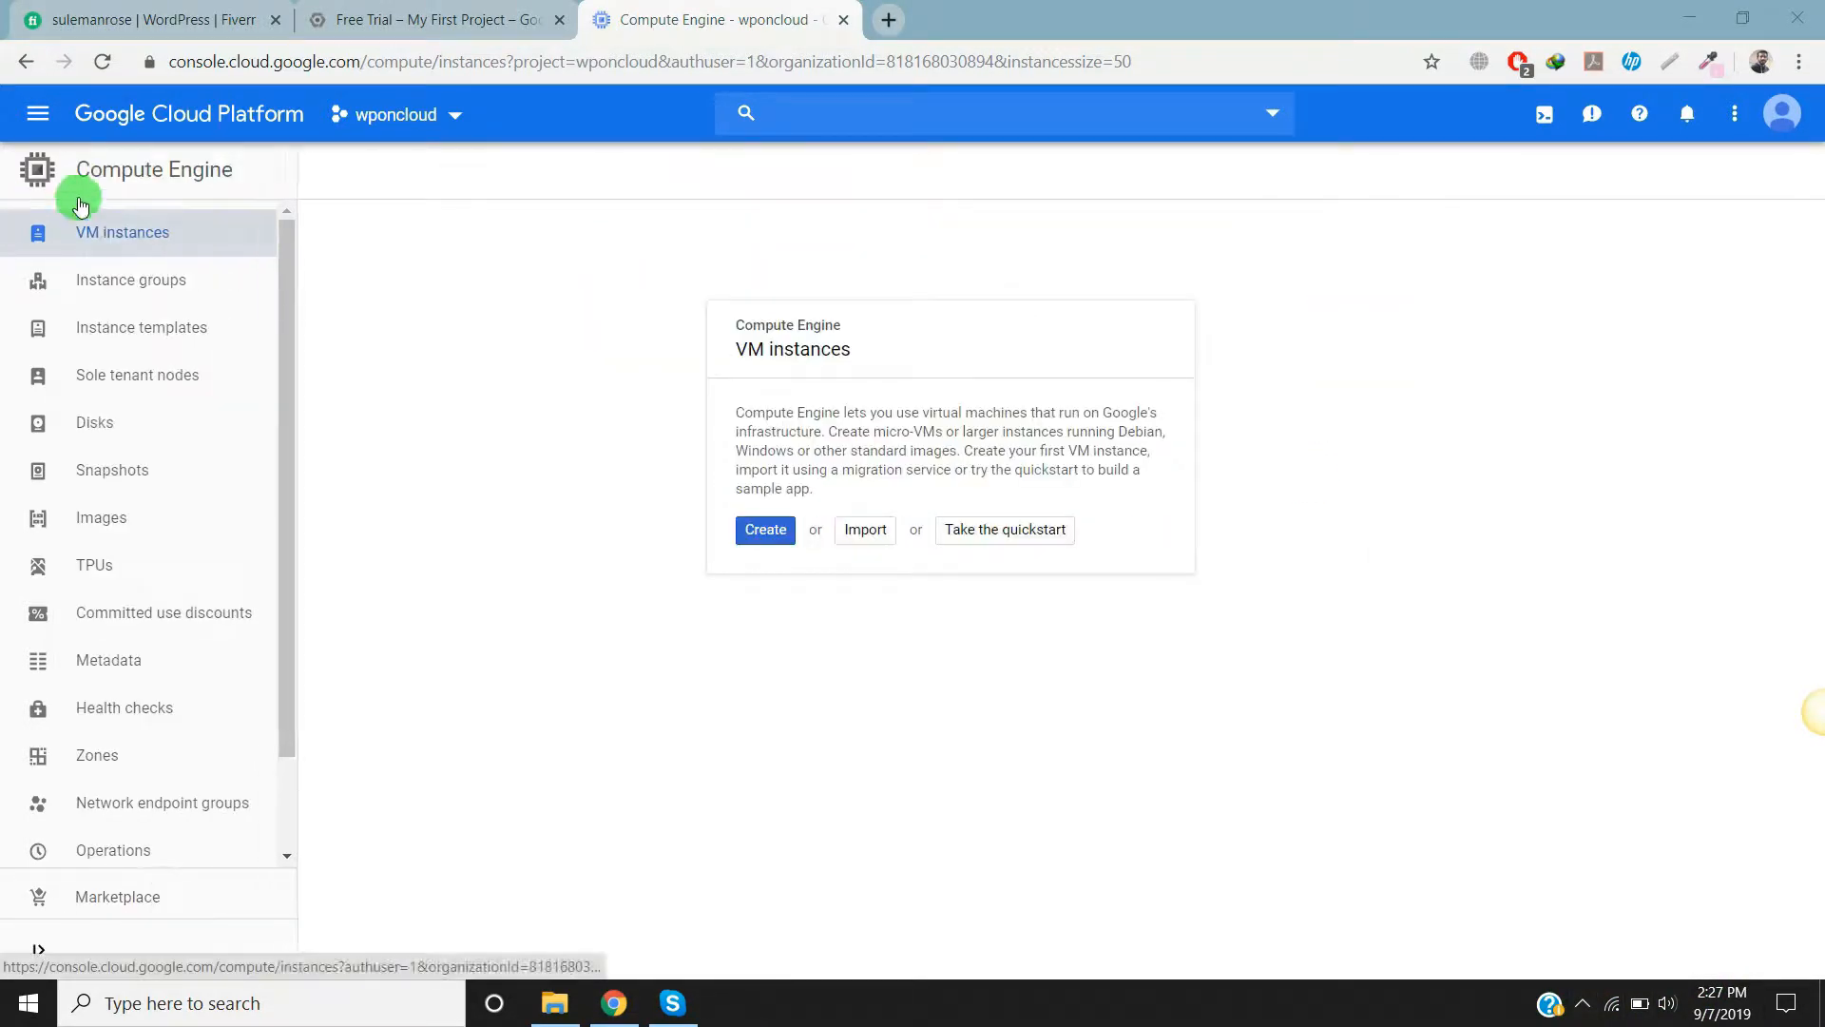
{"action": "left_click", "coordinate": [37, 113]}
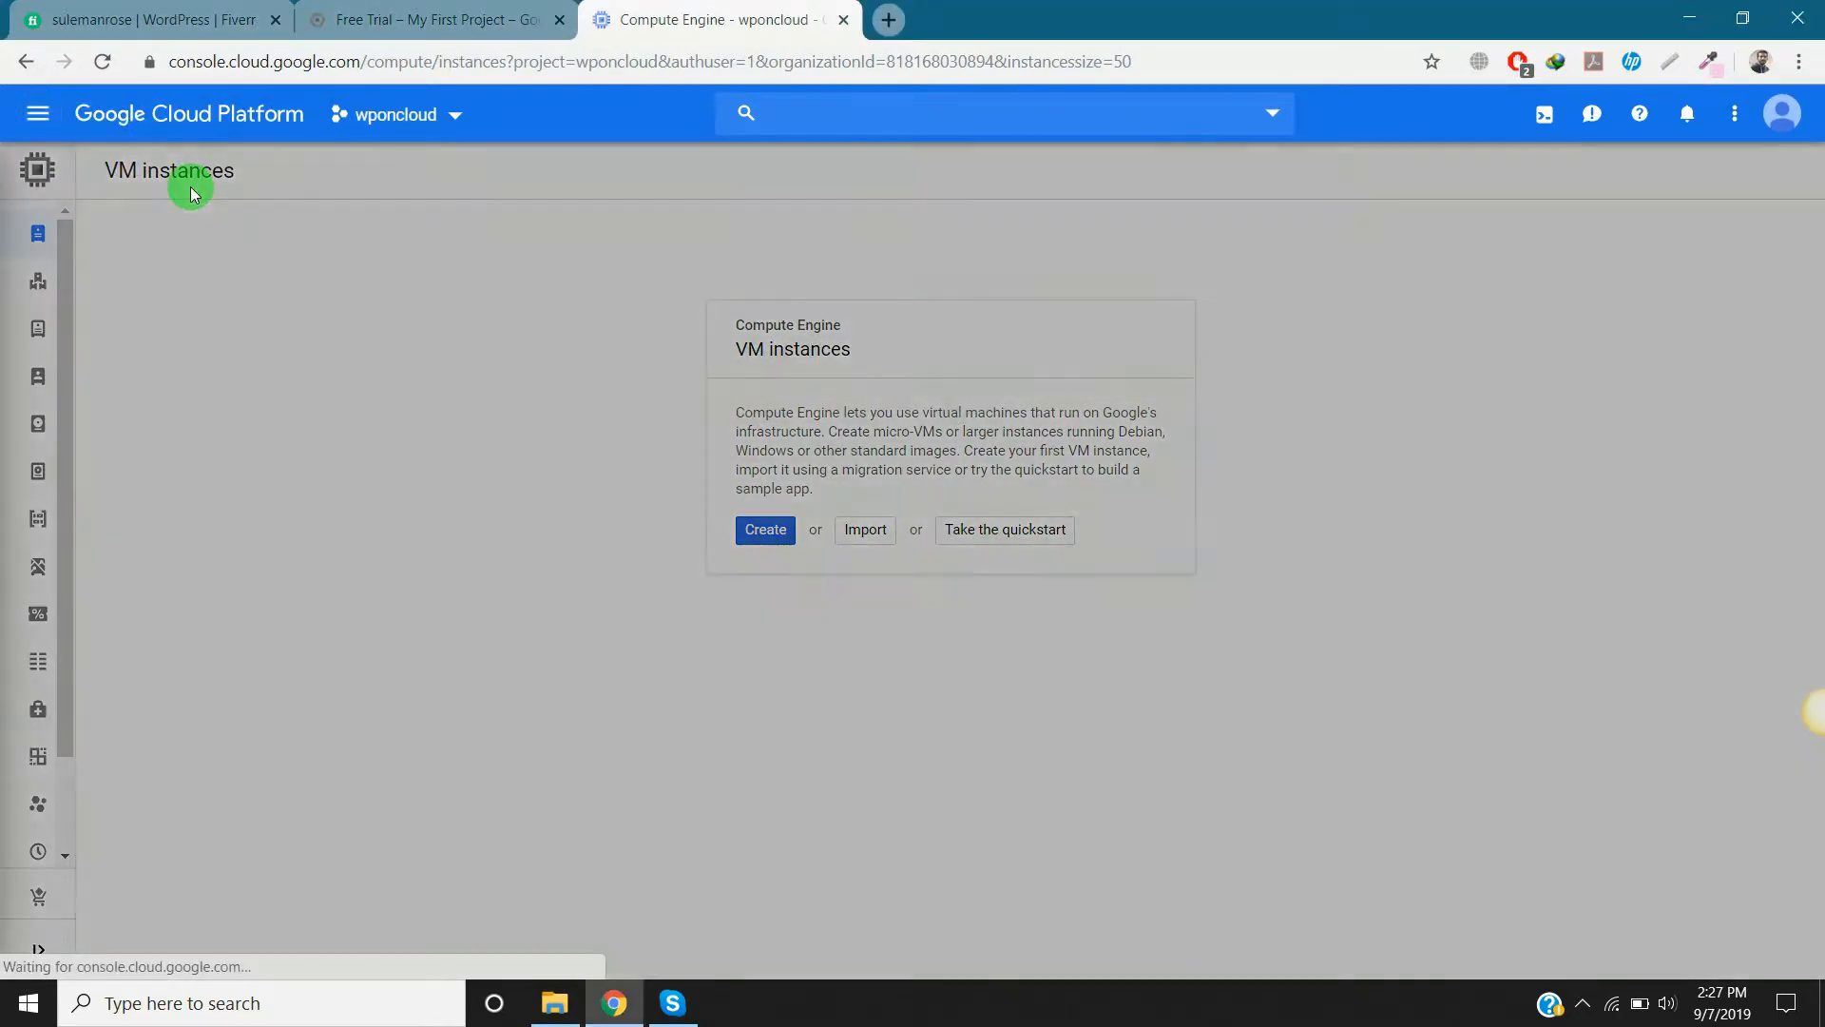
Step: From the Marketplace, find the WordPress (Google Click to Deploy) card under Virtual machines and view its listing
{"action": "left_click", "coordinate": [37, 112]}
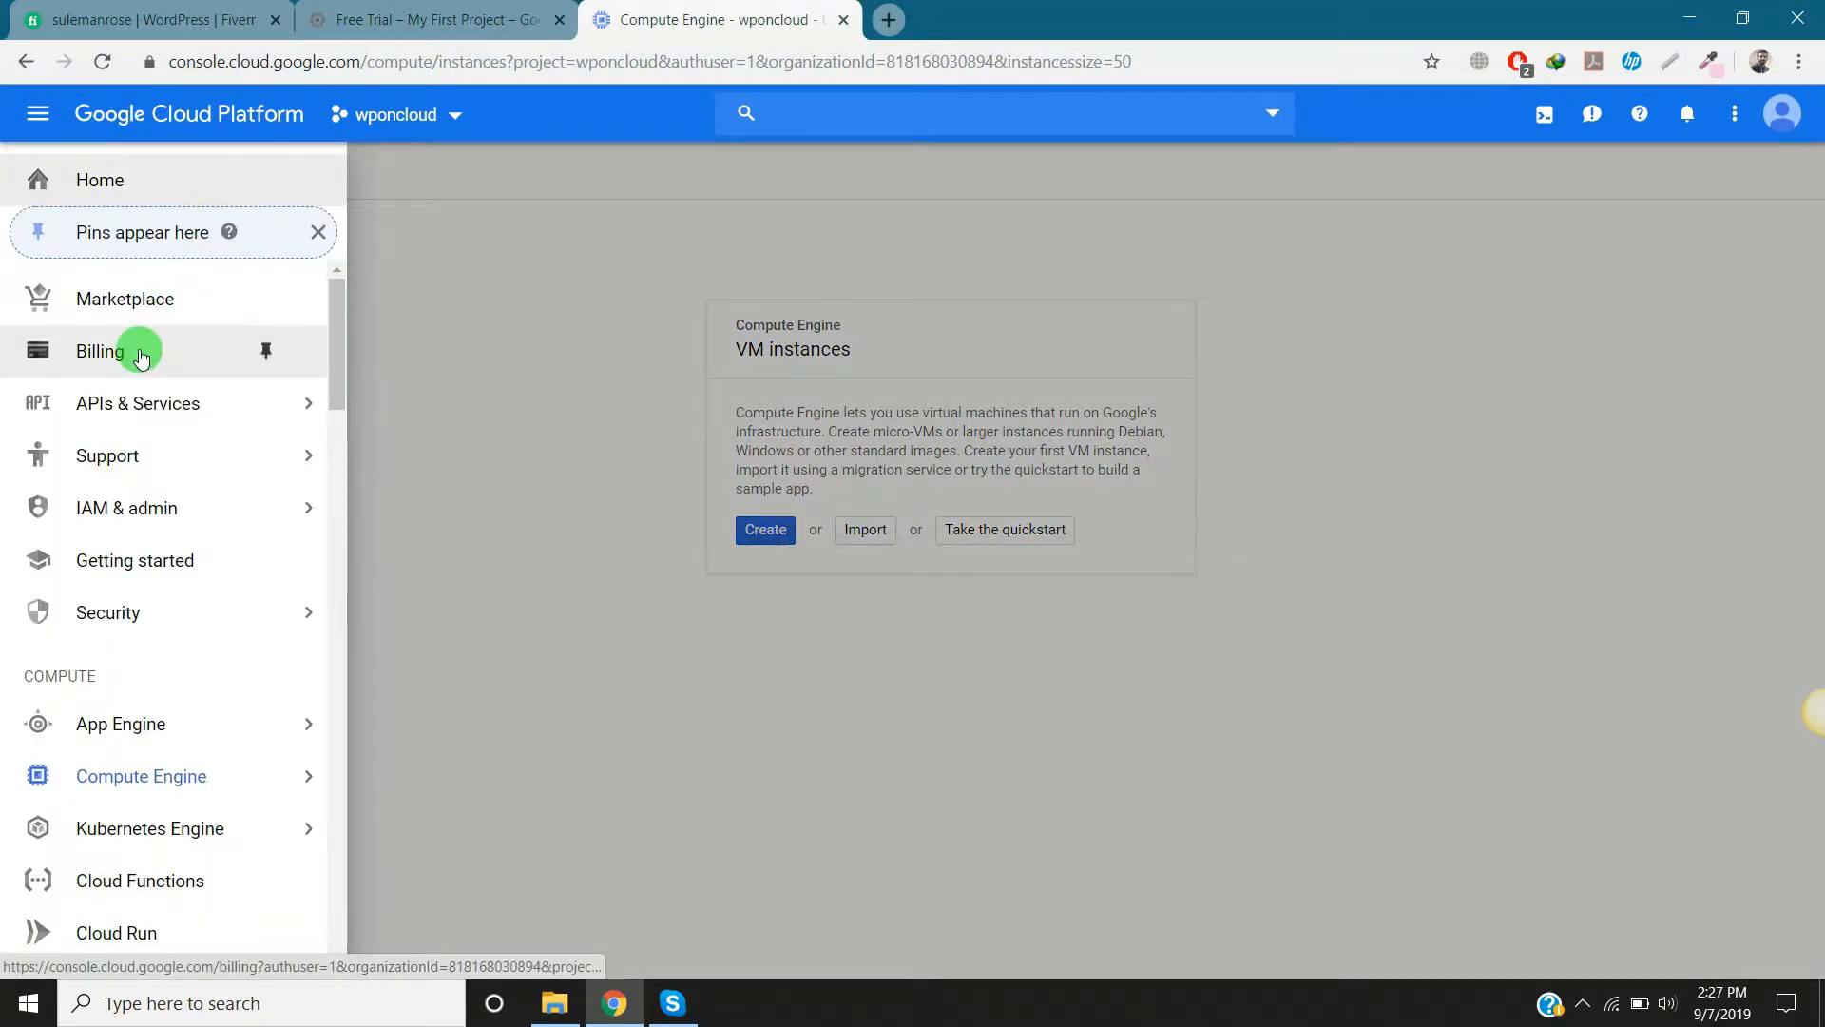
{"action": "left_click", "coordinate": [125, 298]}
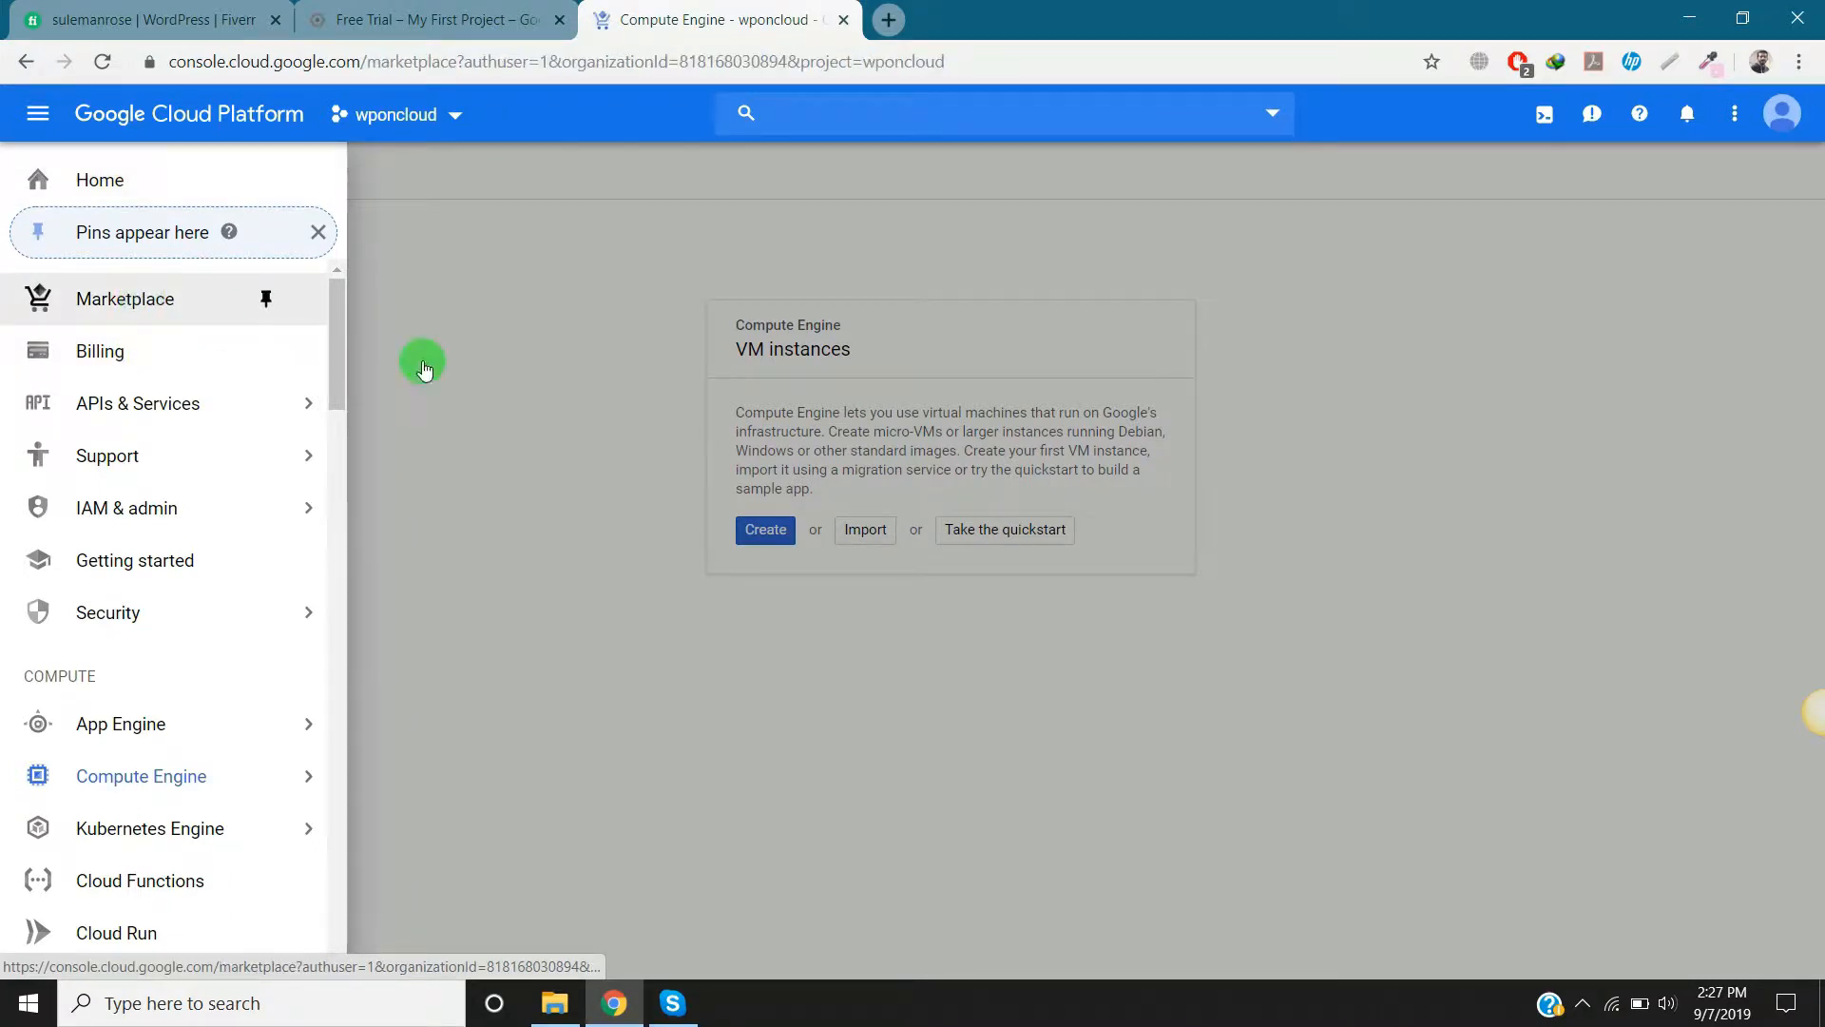
{"action": "left_click", "coordinate": [125, 298]}
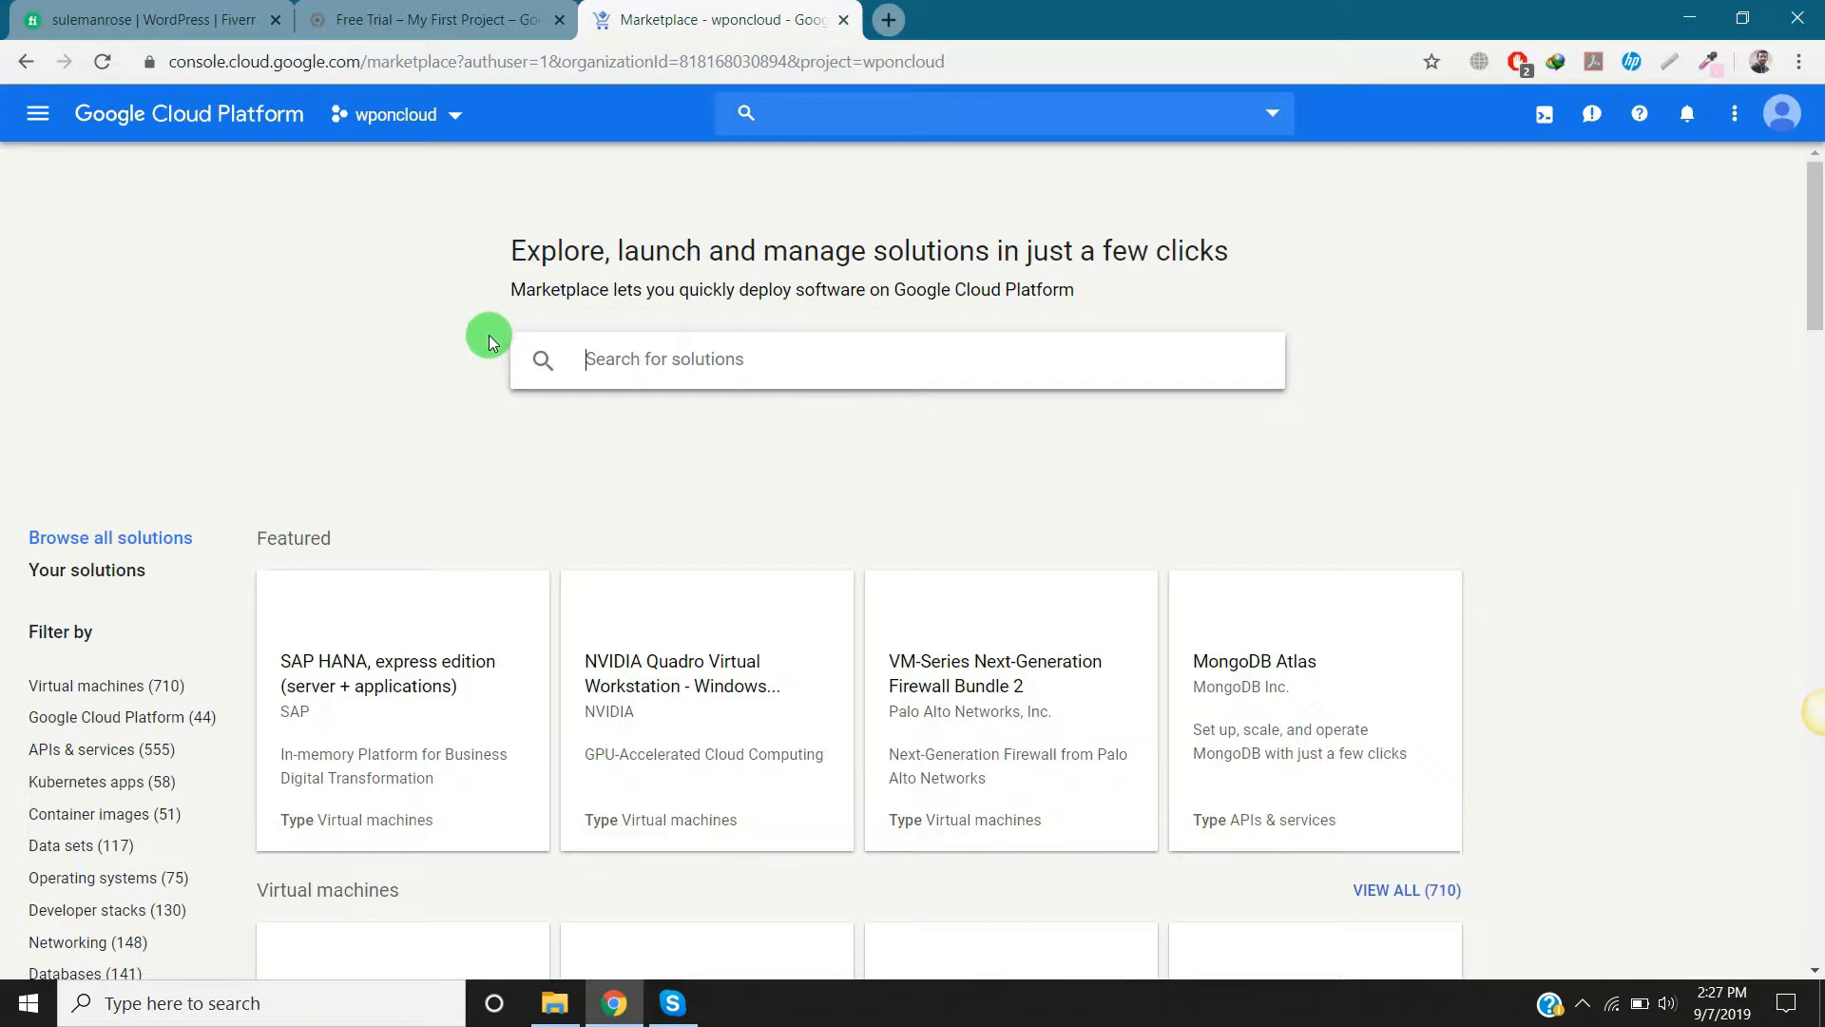
{"action": "scroll", "scroll_direction": "down", "scroll_amount": 3}
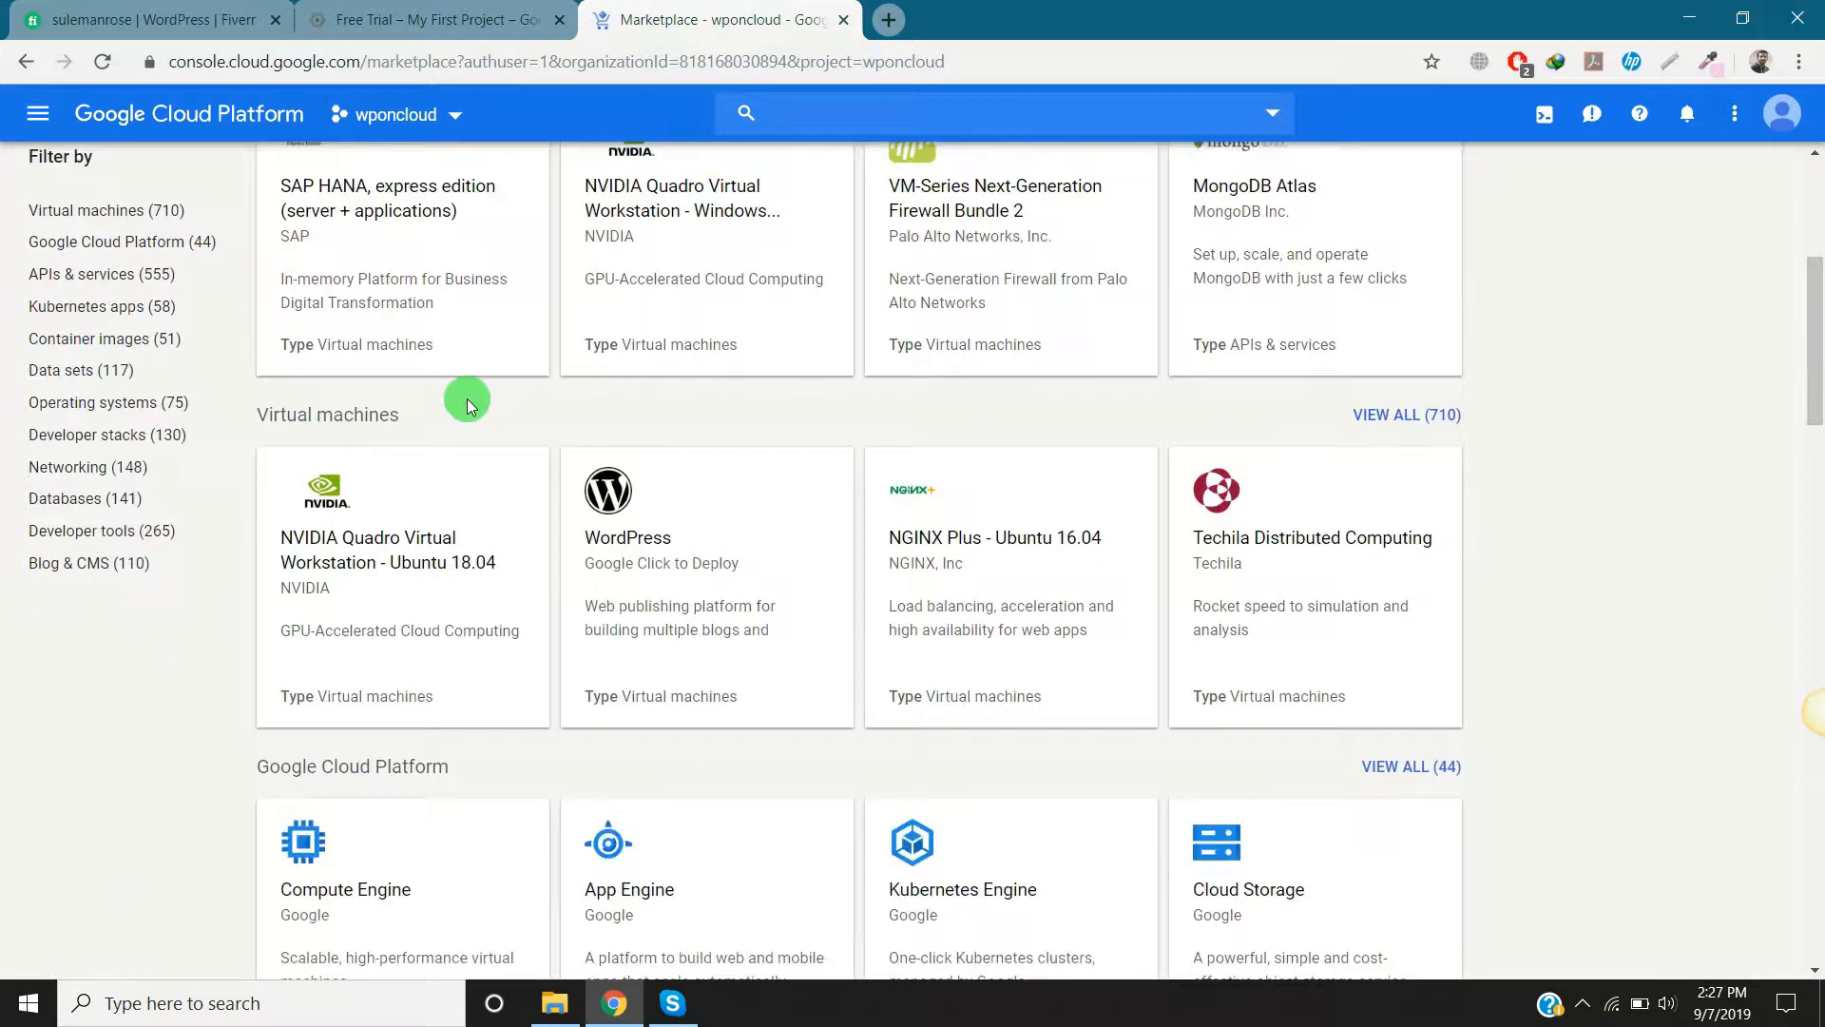
{"action": "mouse_move", "coordinate": [628, 578]}
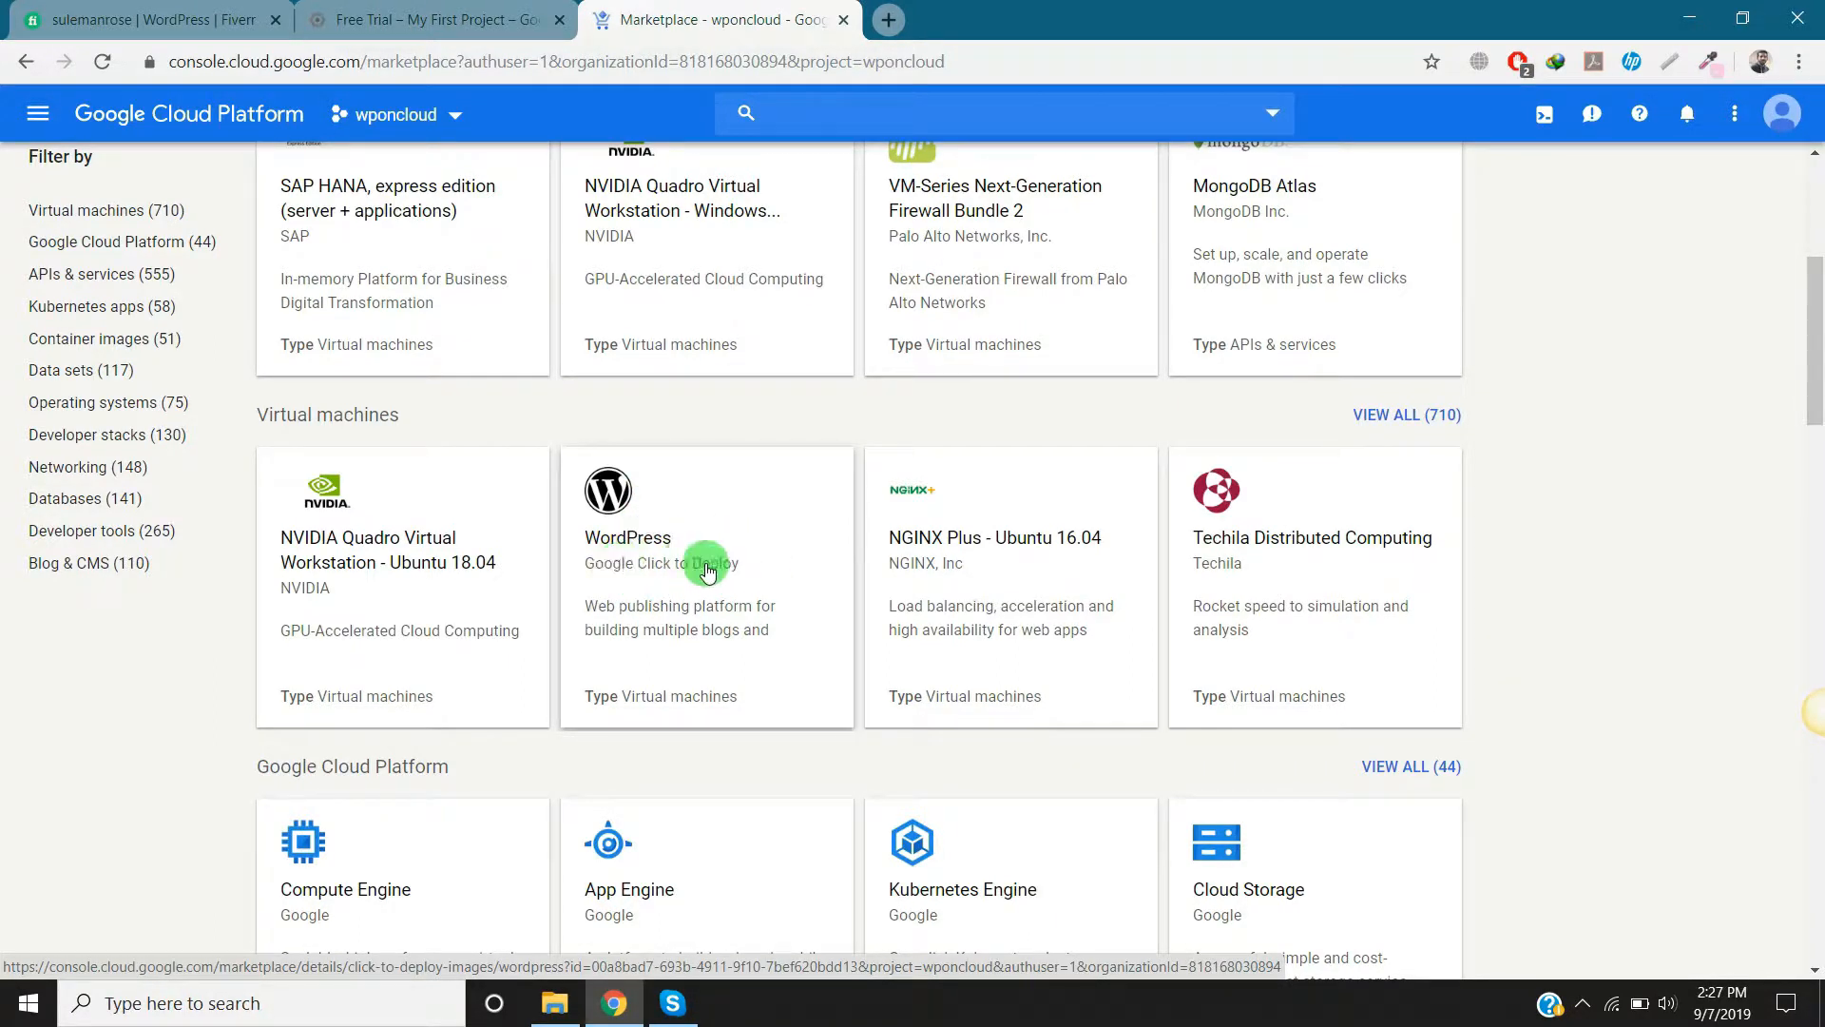
{"action": "scroll", "scroll_direction": "down", "scroll_amount": 3}
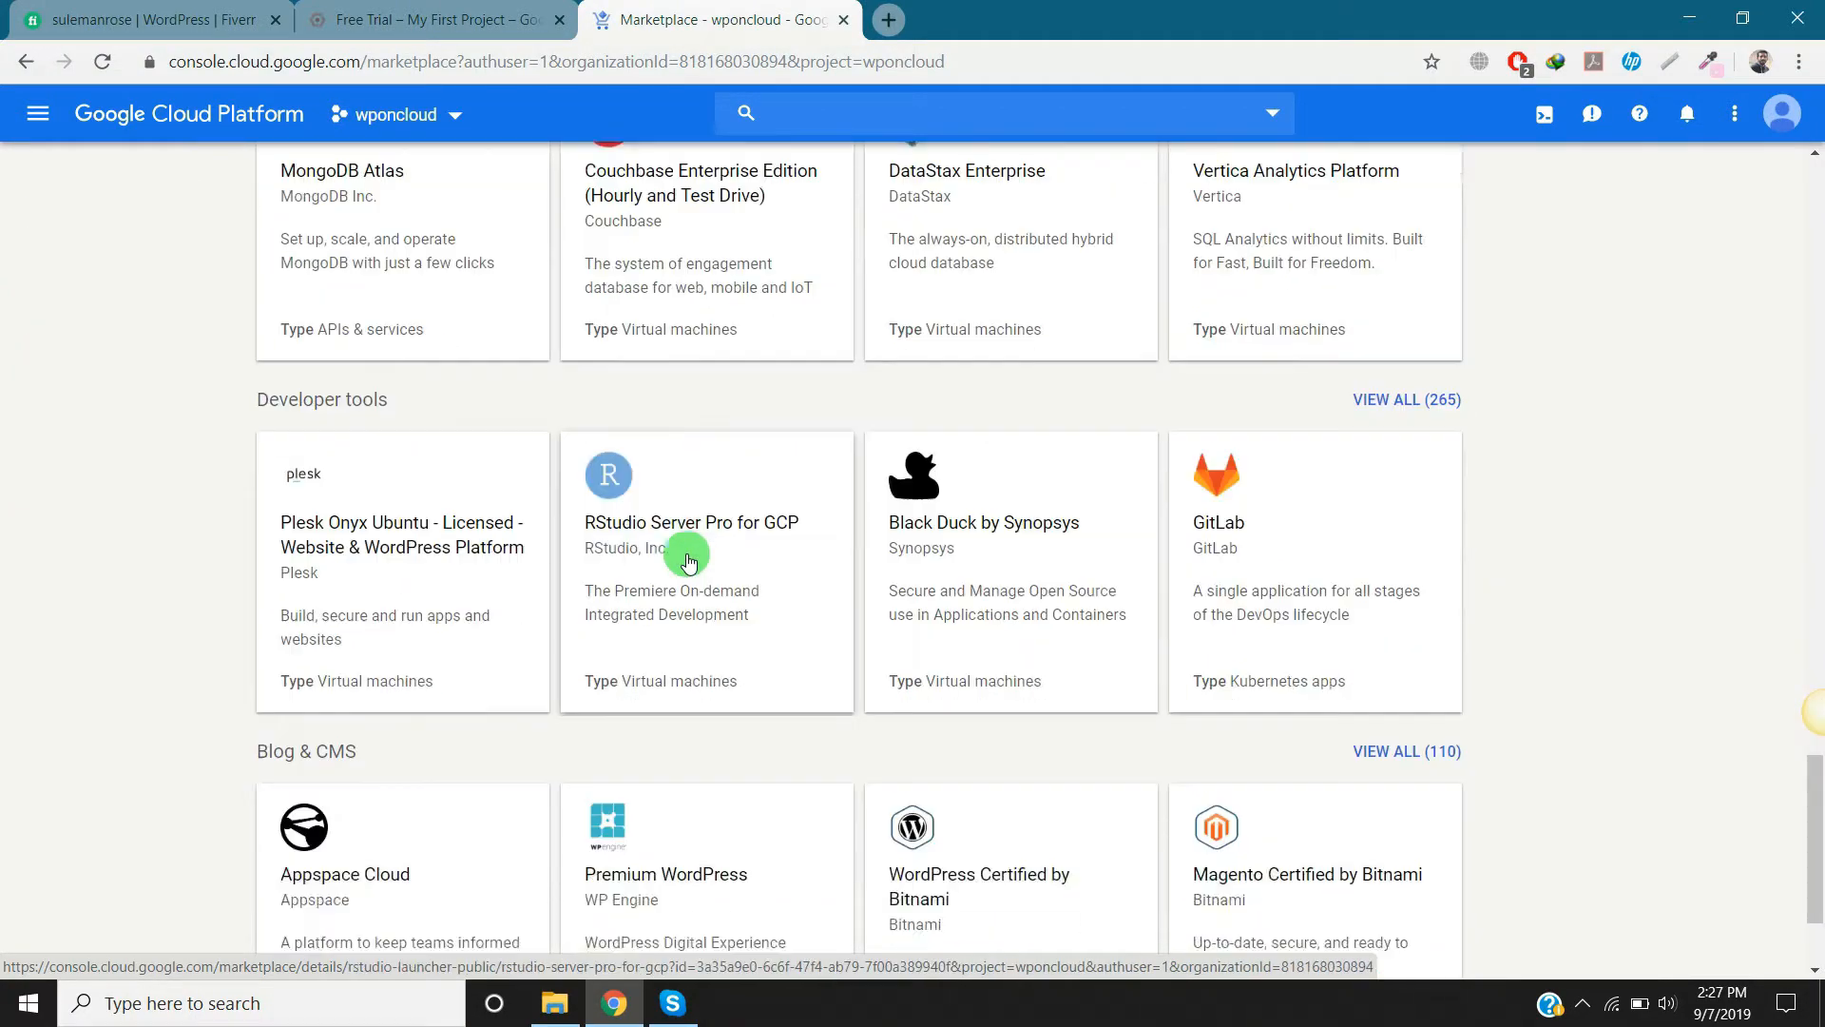
{"action": "scroll", "scroll_direction": "down", "scroll_amount": 3}
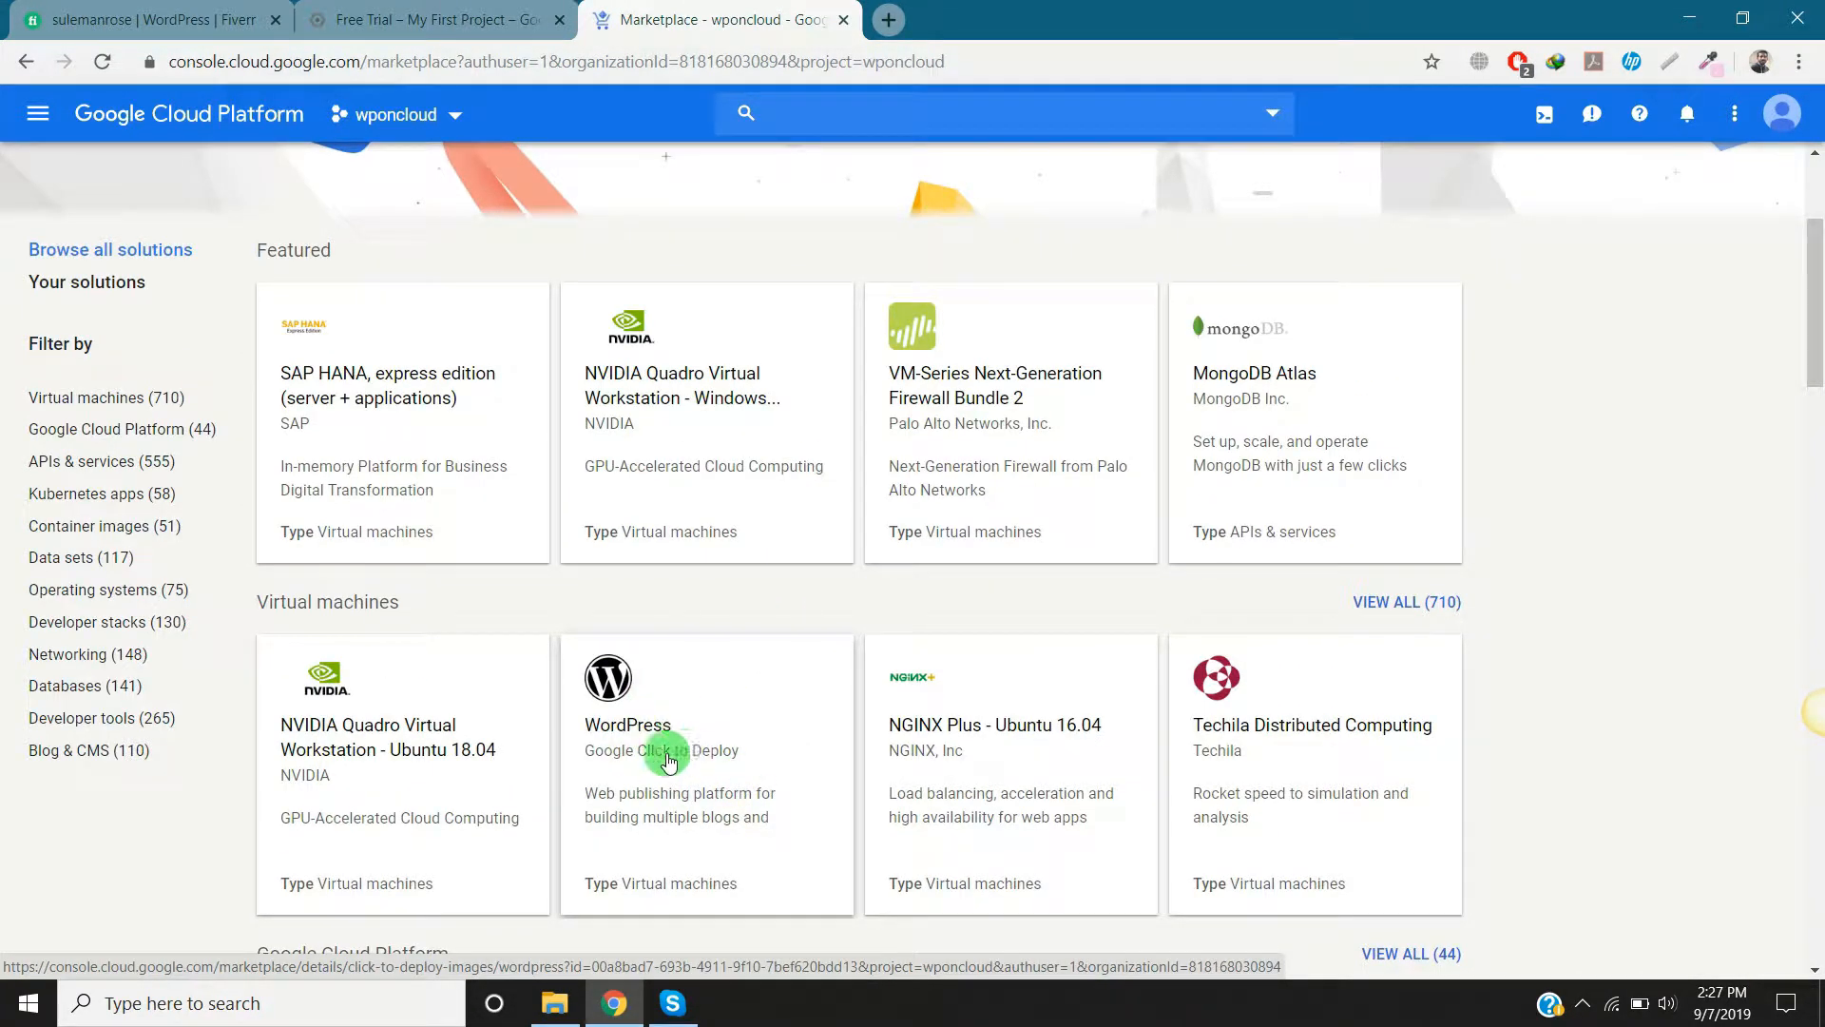
{"action": "left_click", "coordinate": [666, 745]}
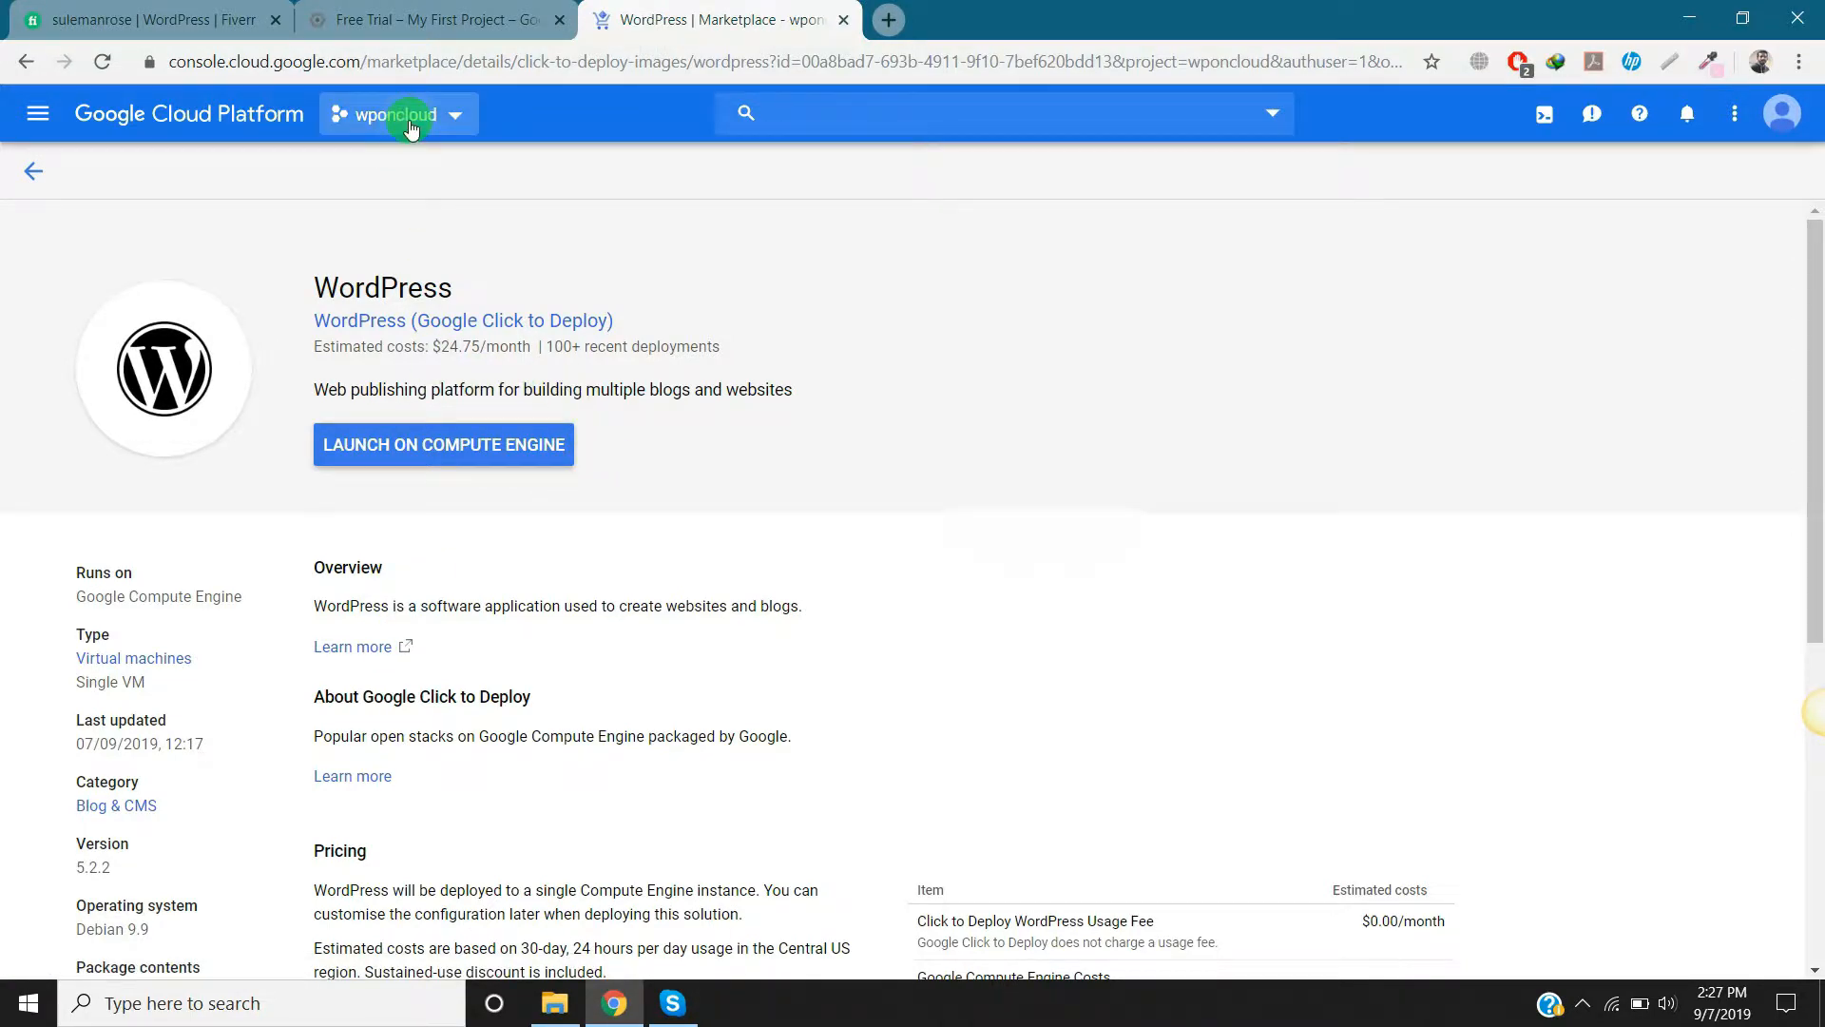
Step: Keep the wponcloud project and launch WordPress on Compute Engine to get the new deployment form
{"action": "left_click", "coordinate": [396, 114]}
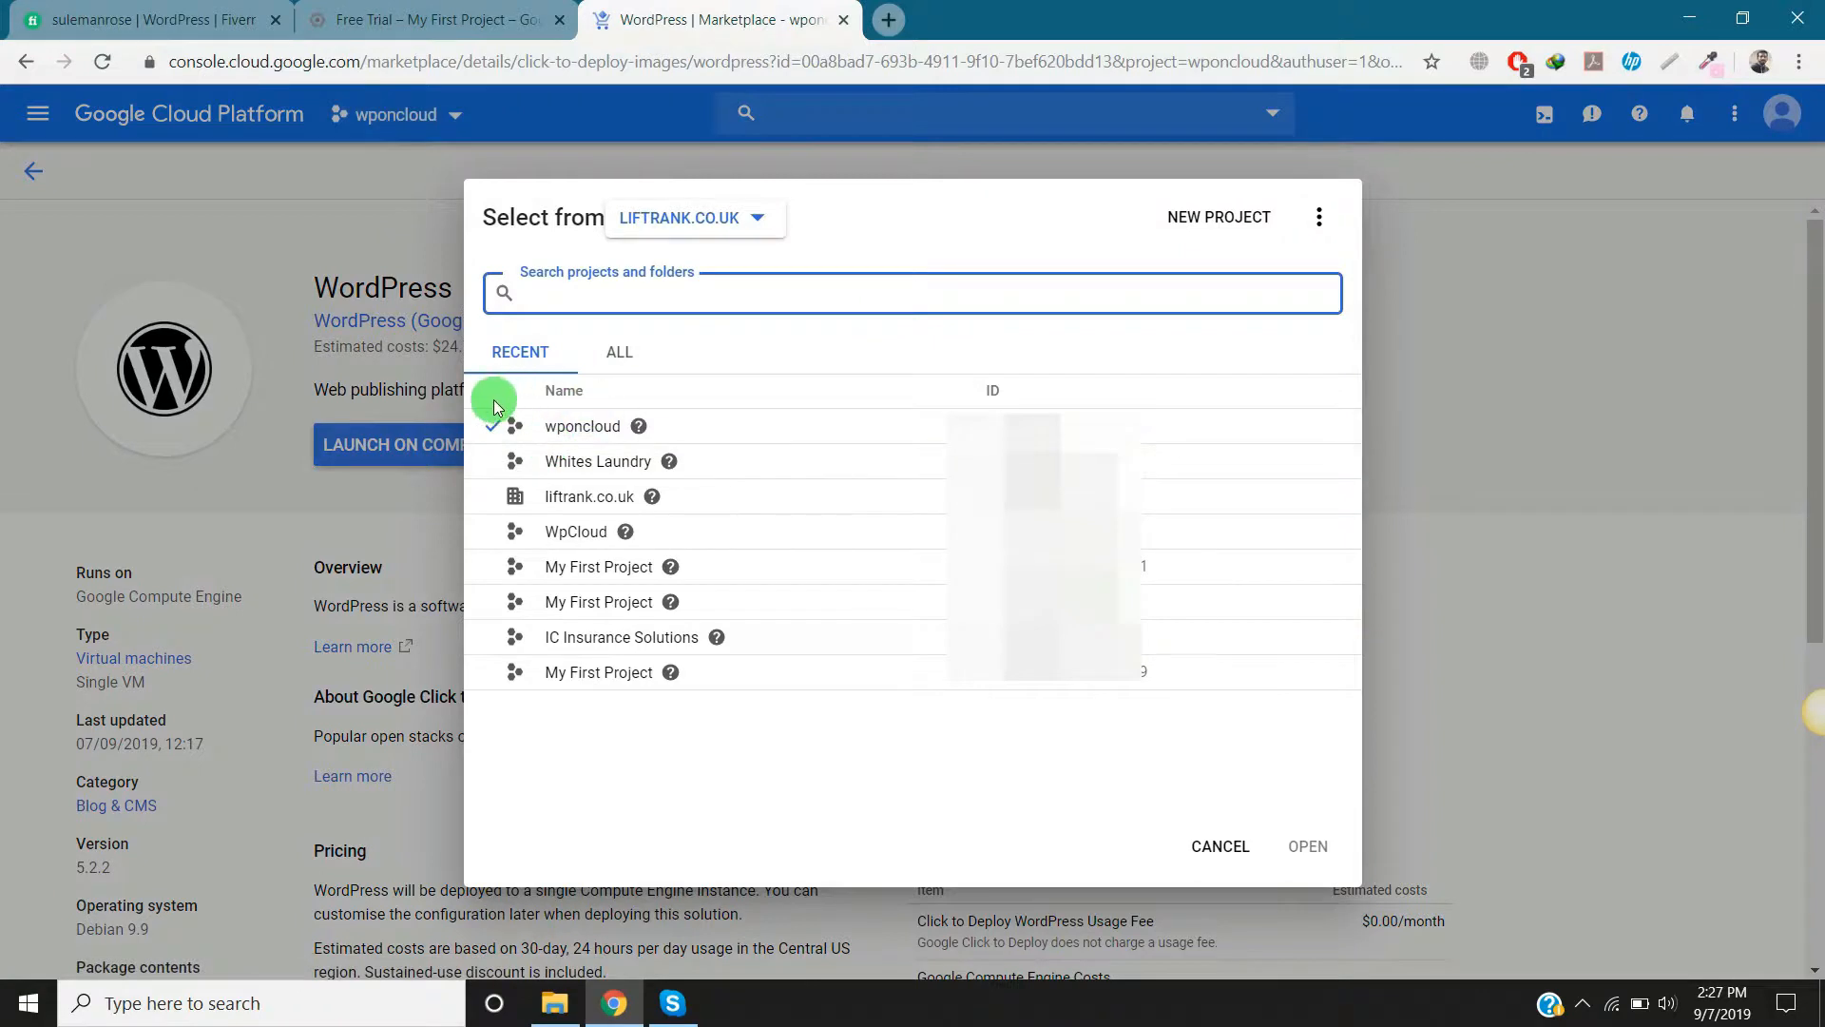
{"action": "mouse_move", "coordinate": [563, 403]}
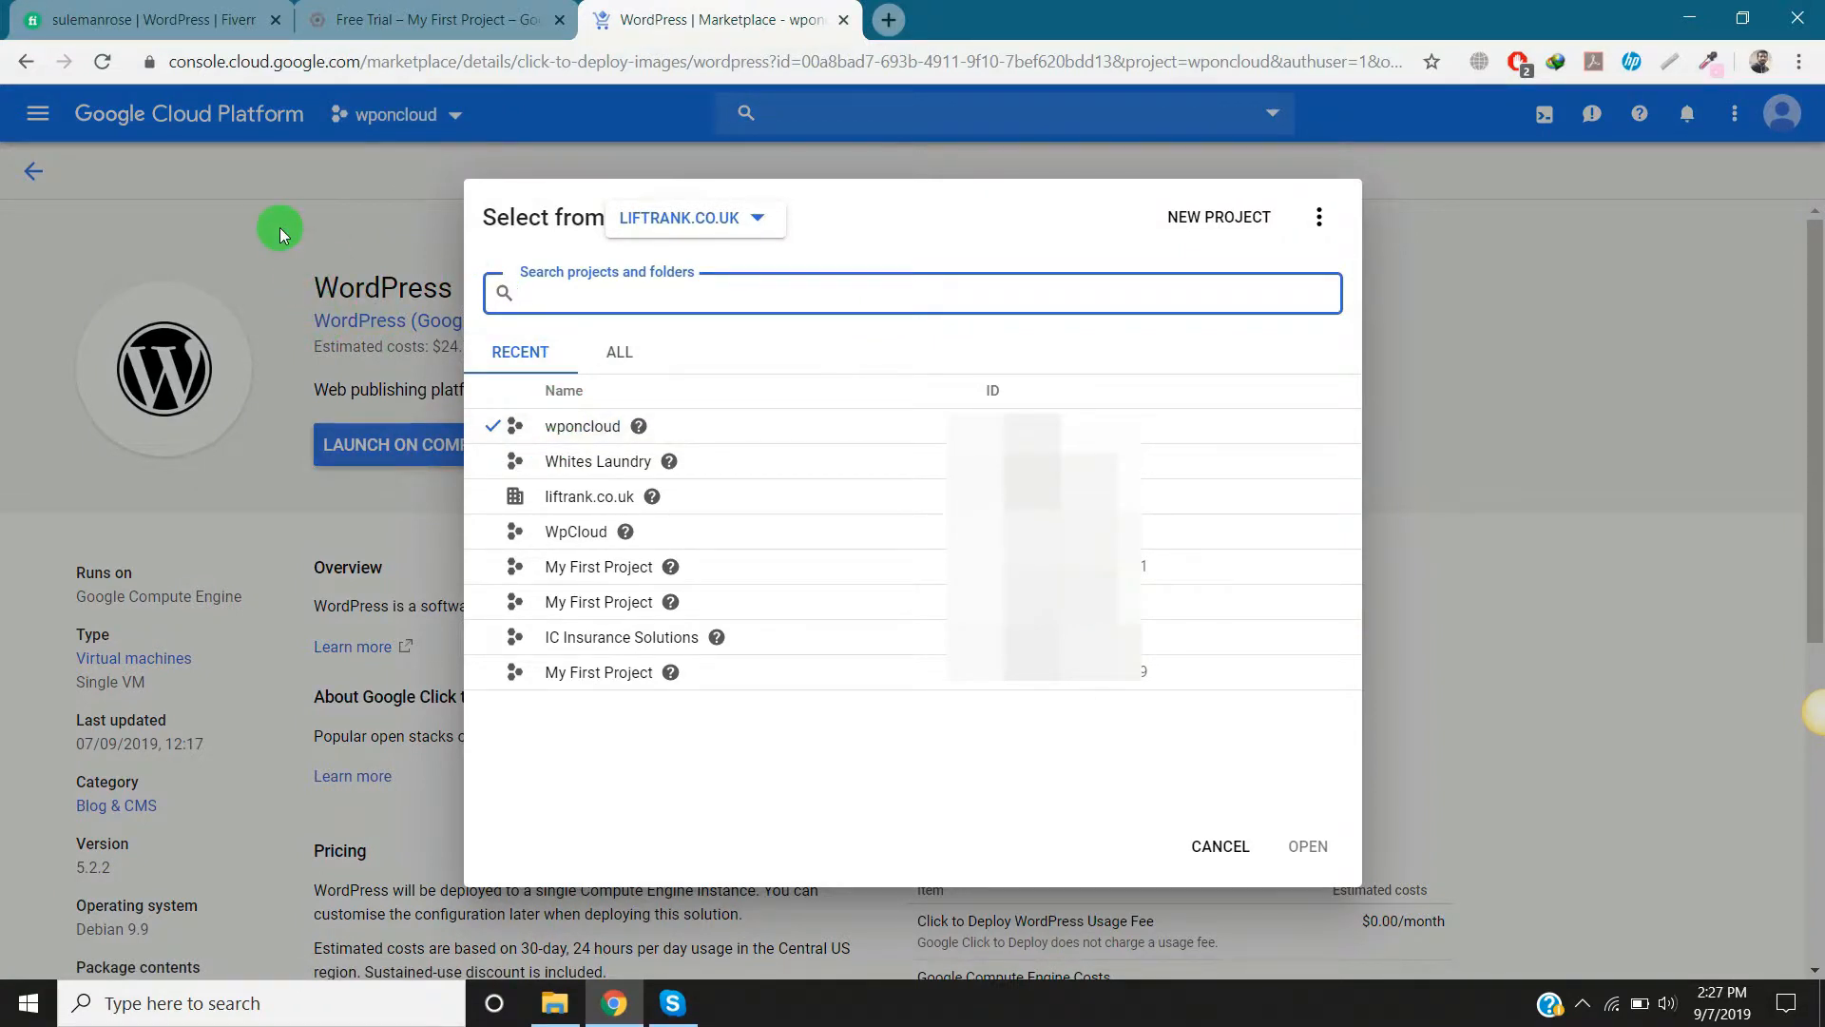
{"action": "left_click", "coordinate": [1220, 846]}
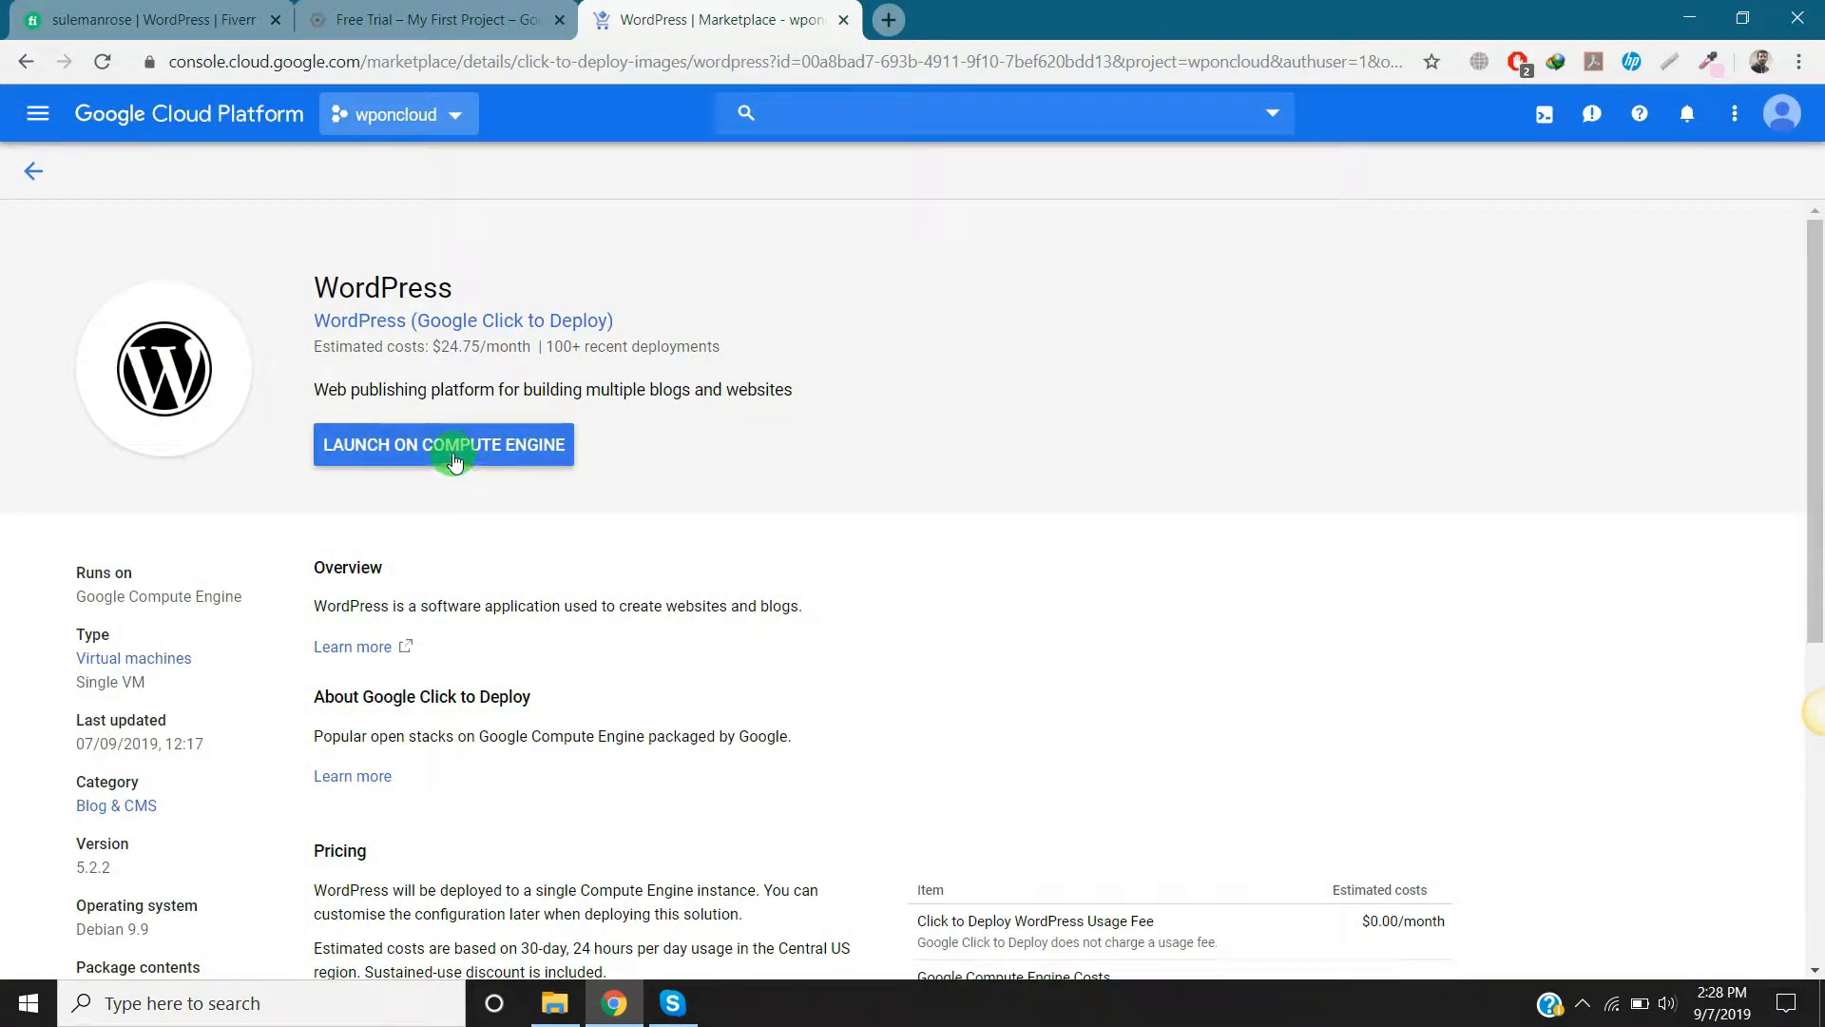
{"action": "left_click", "coordinate": [443, 444]}
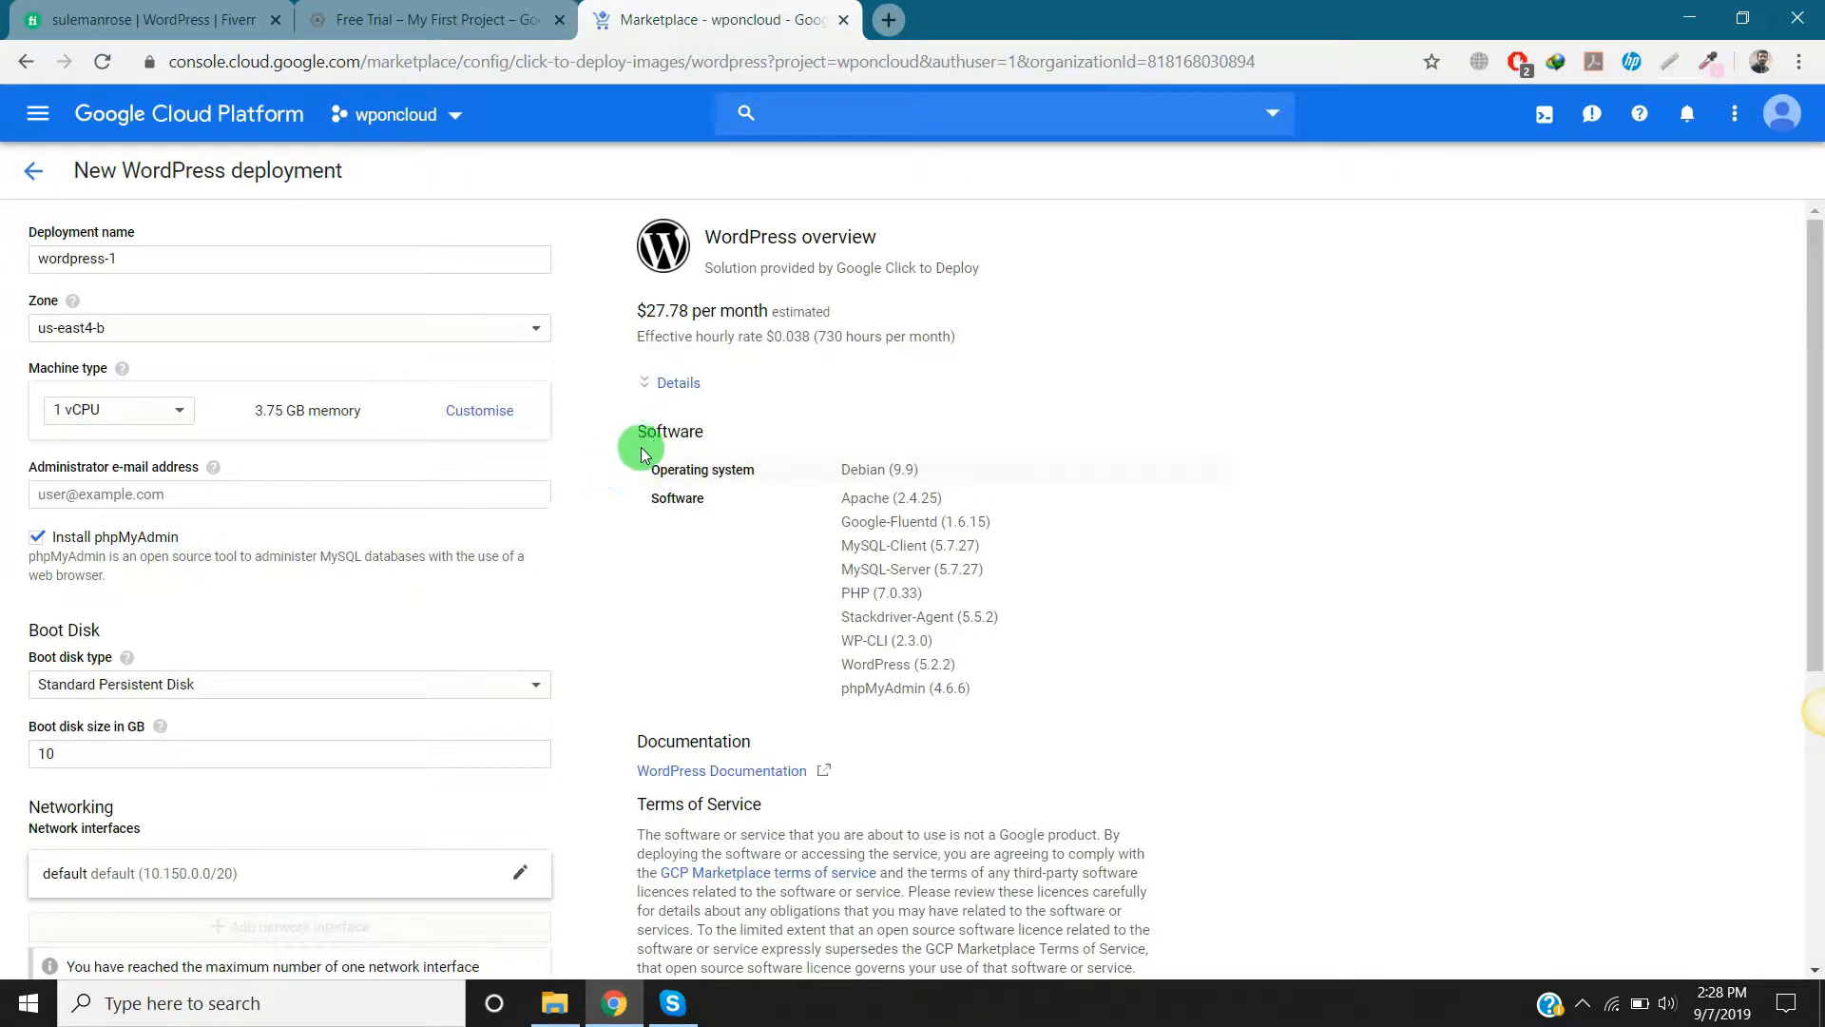
Step: Name the deployment newdemo, set zone us-central1-c and the small (1 shared vCPU) machine type
{"action": "scroll", "scroll_direction": "down", "scroll_amount": 3}
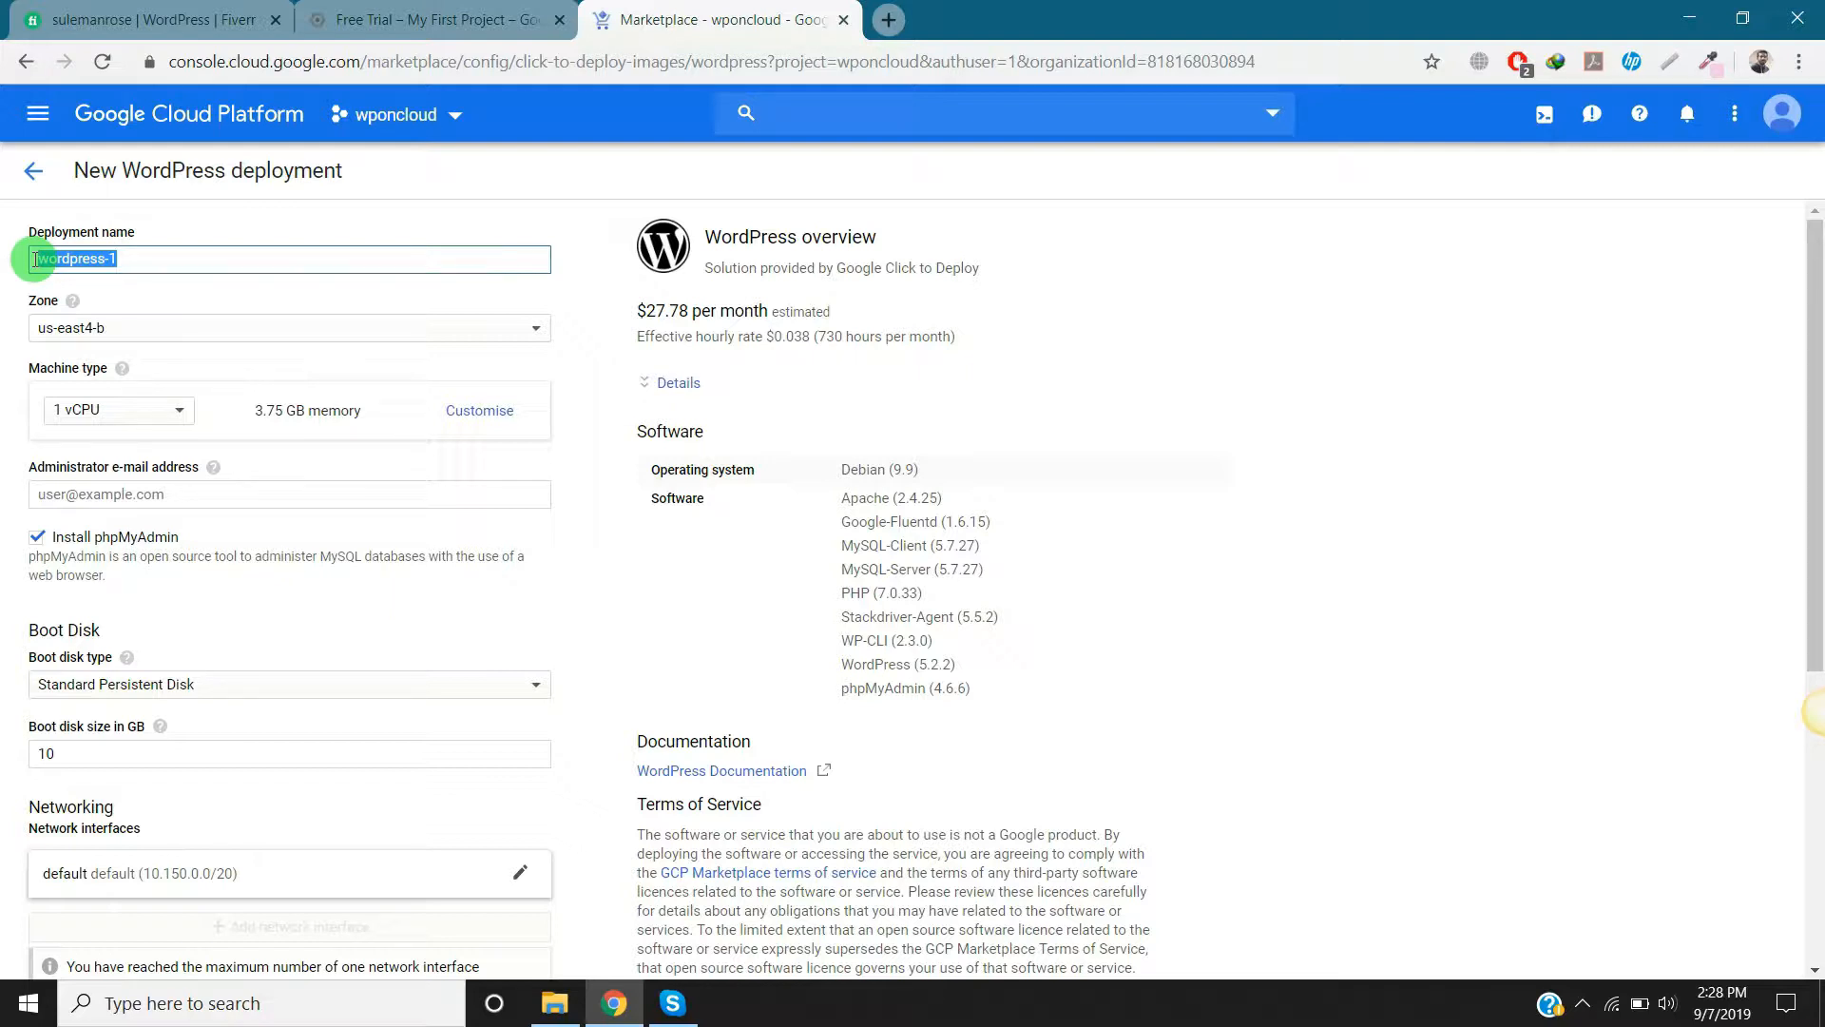
{"action": "type", "text": "newdemo"}
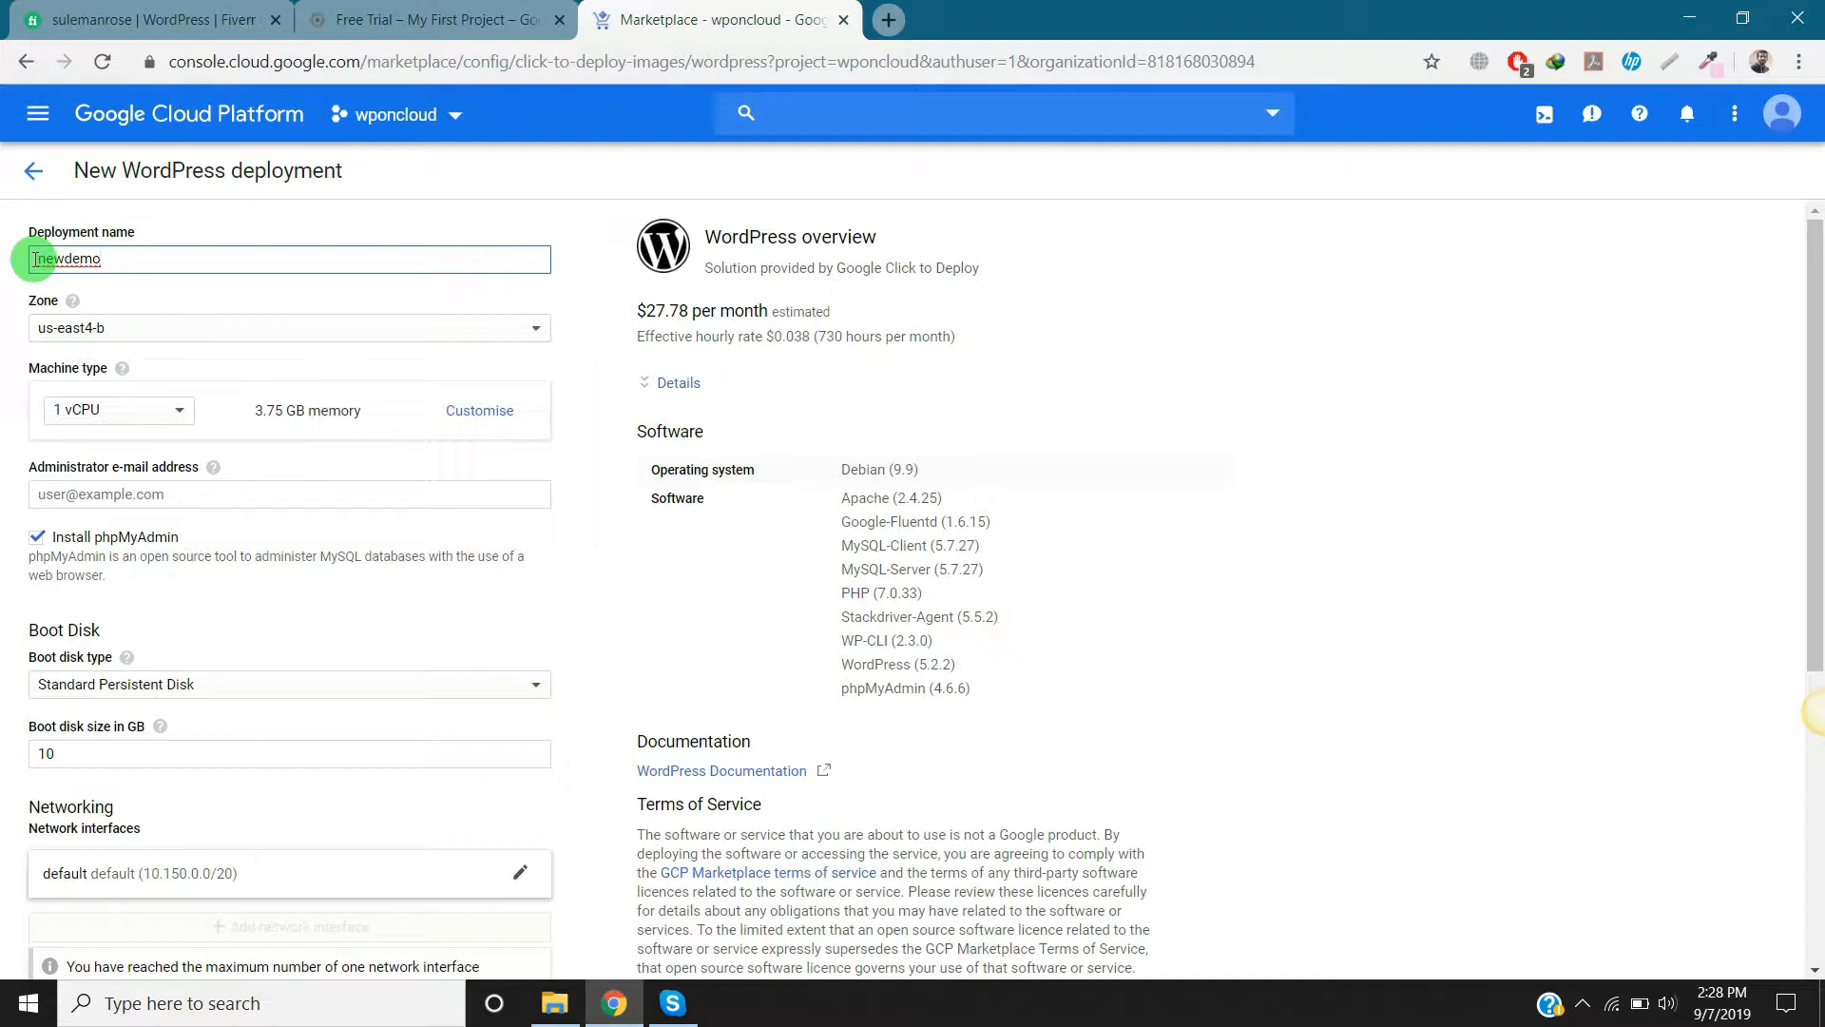
{"action": "mouse_move", "coordinate": [70, 301]}
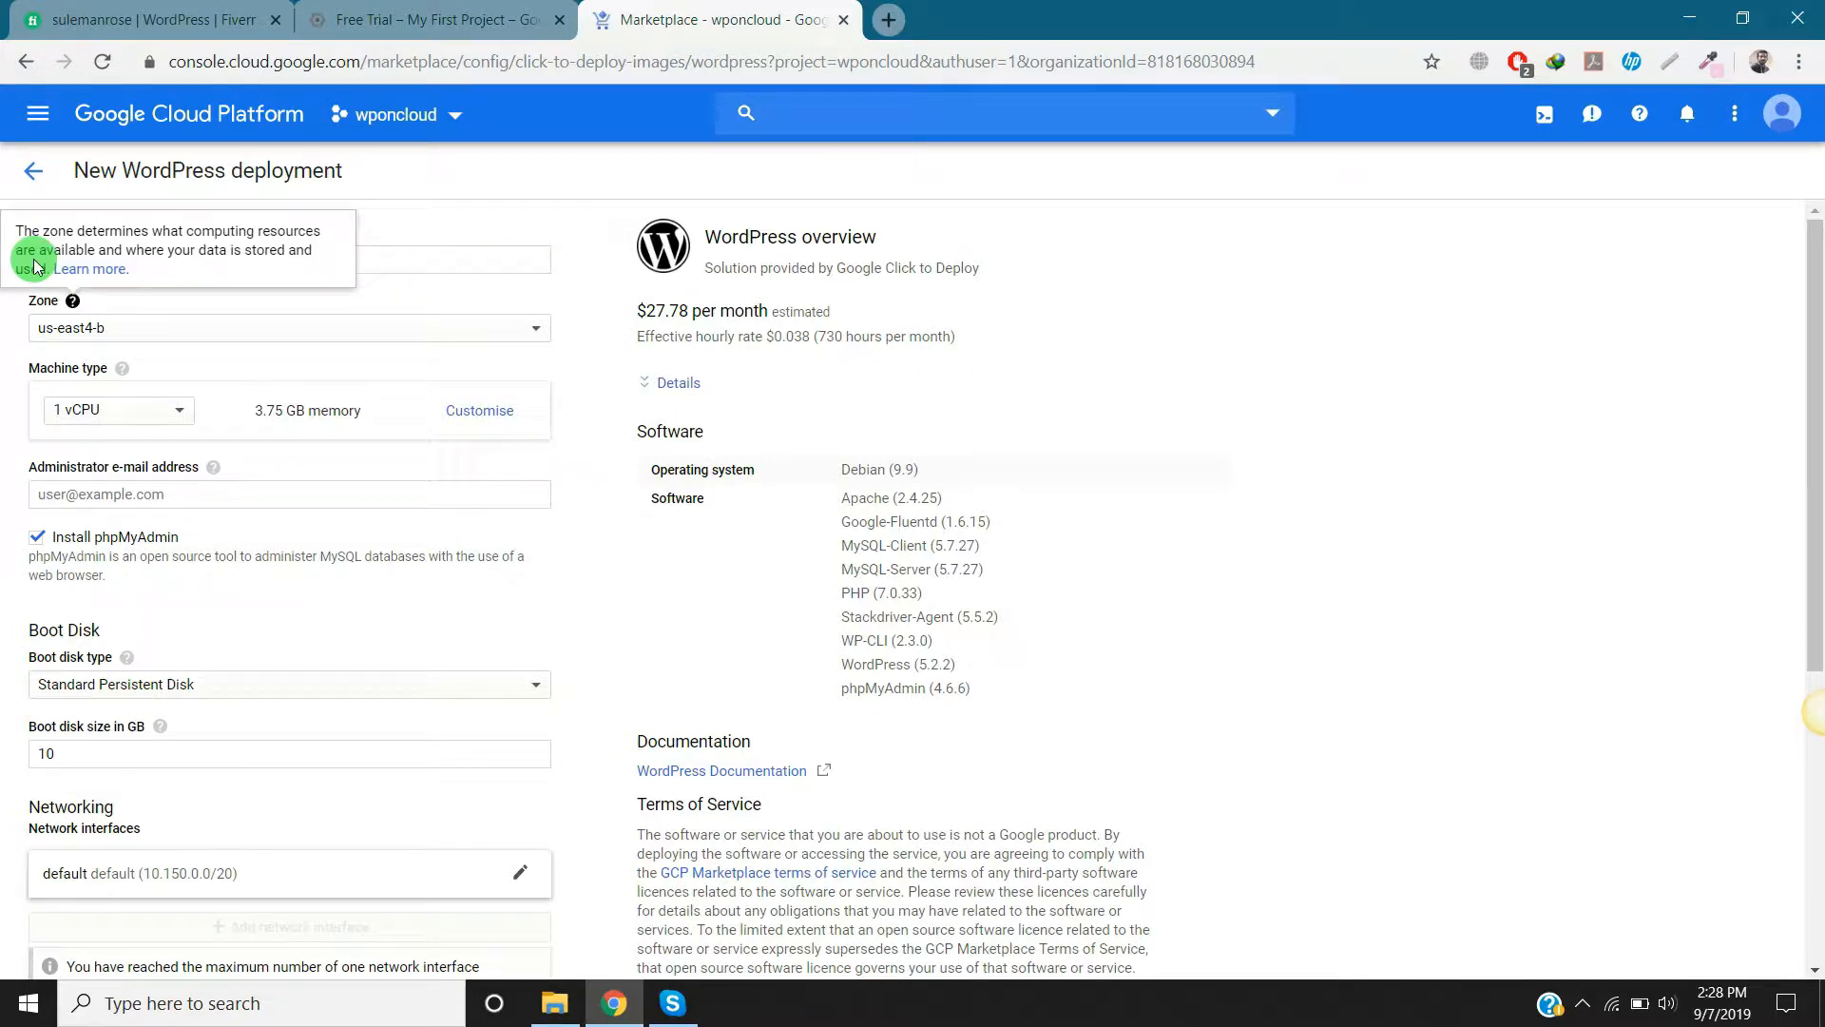
{"action": "left_click", "coordinate": [289, 327]}
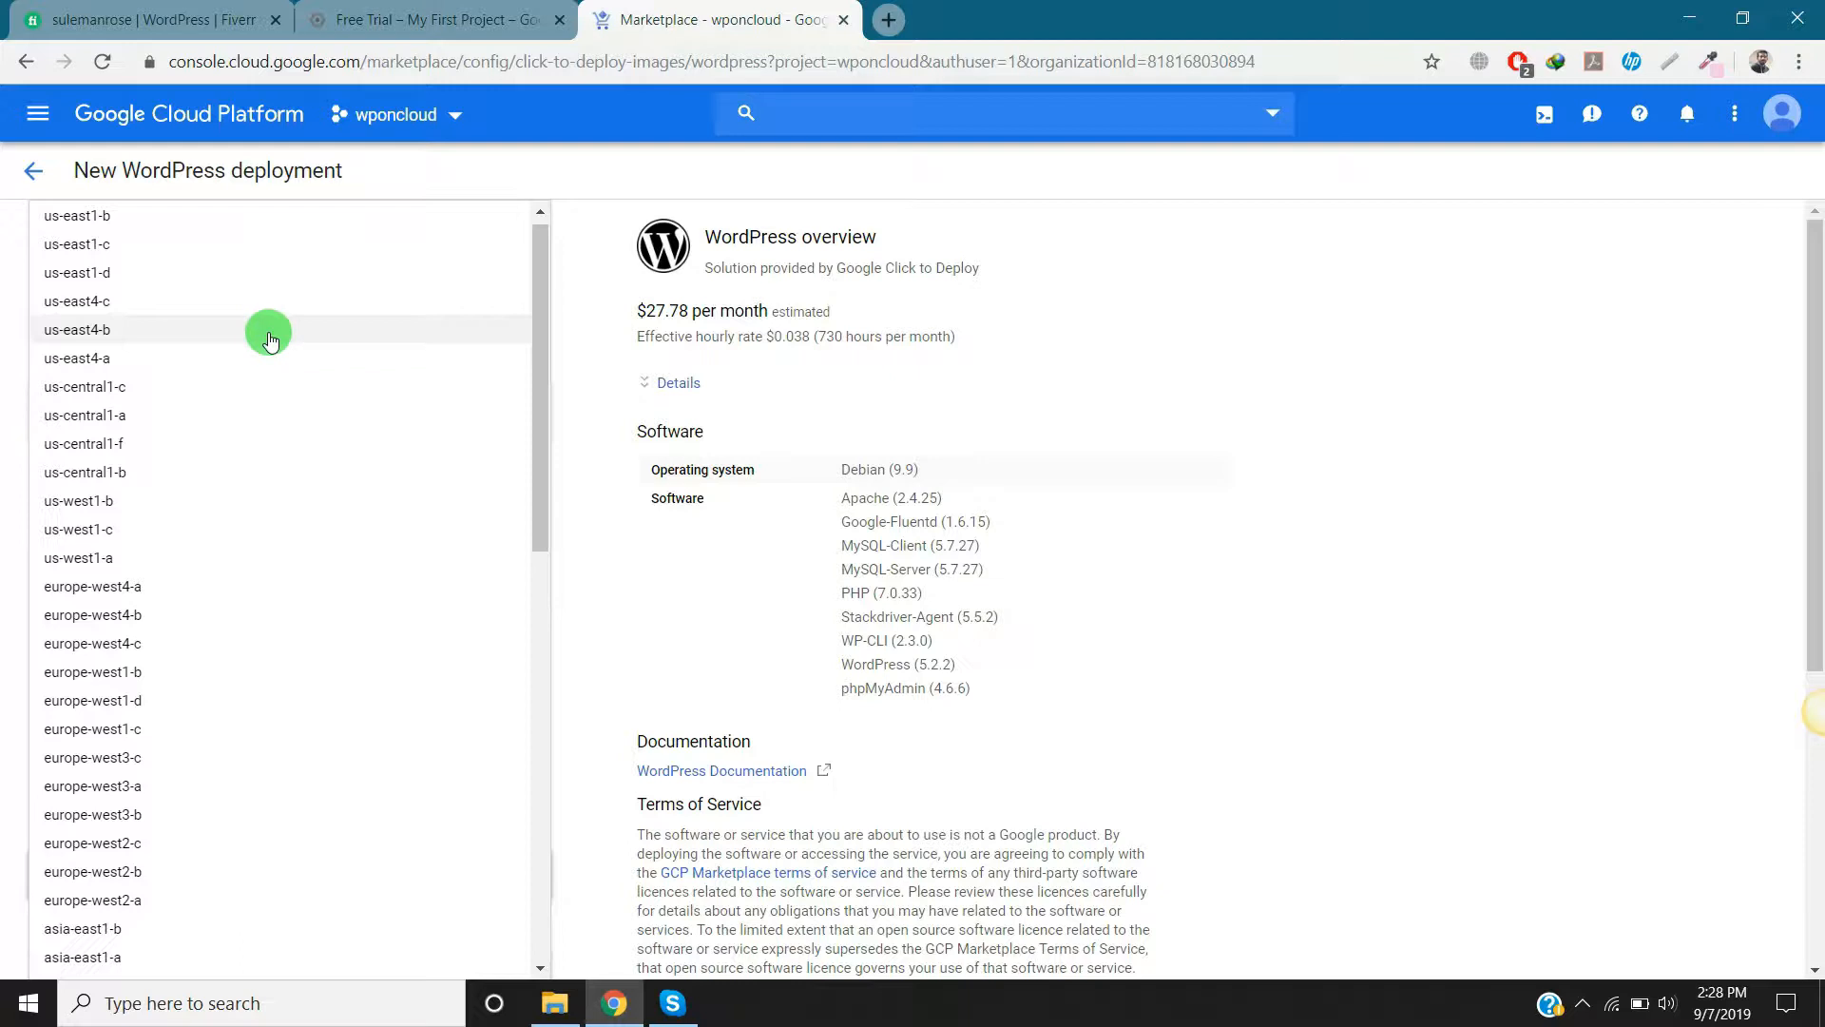
{"action": "mouse_move", "coordinate": [197, 386]}
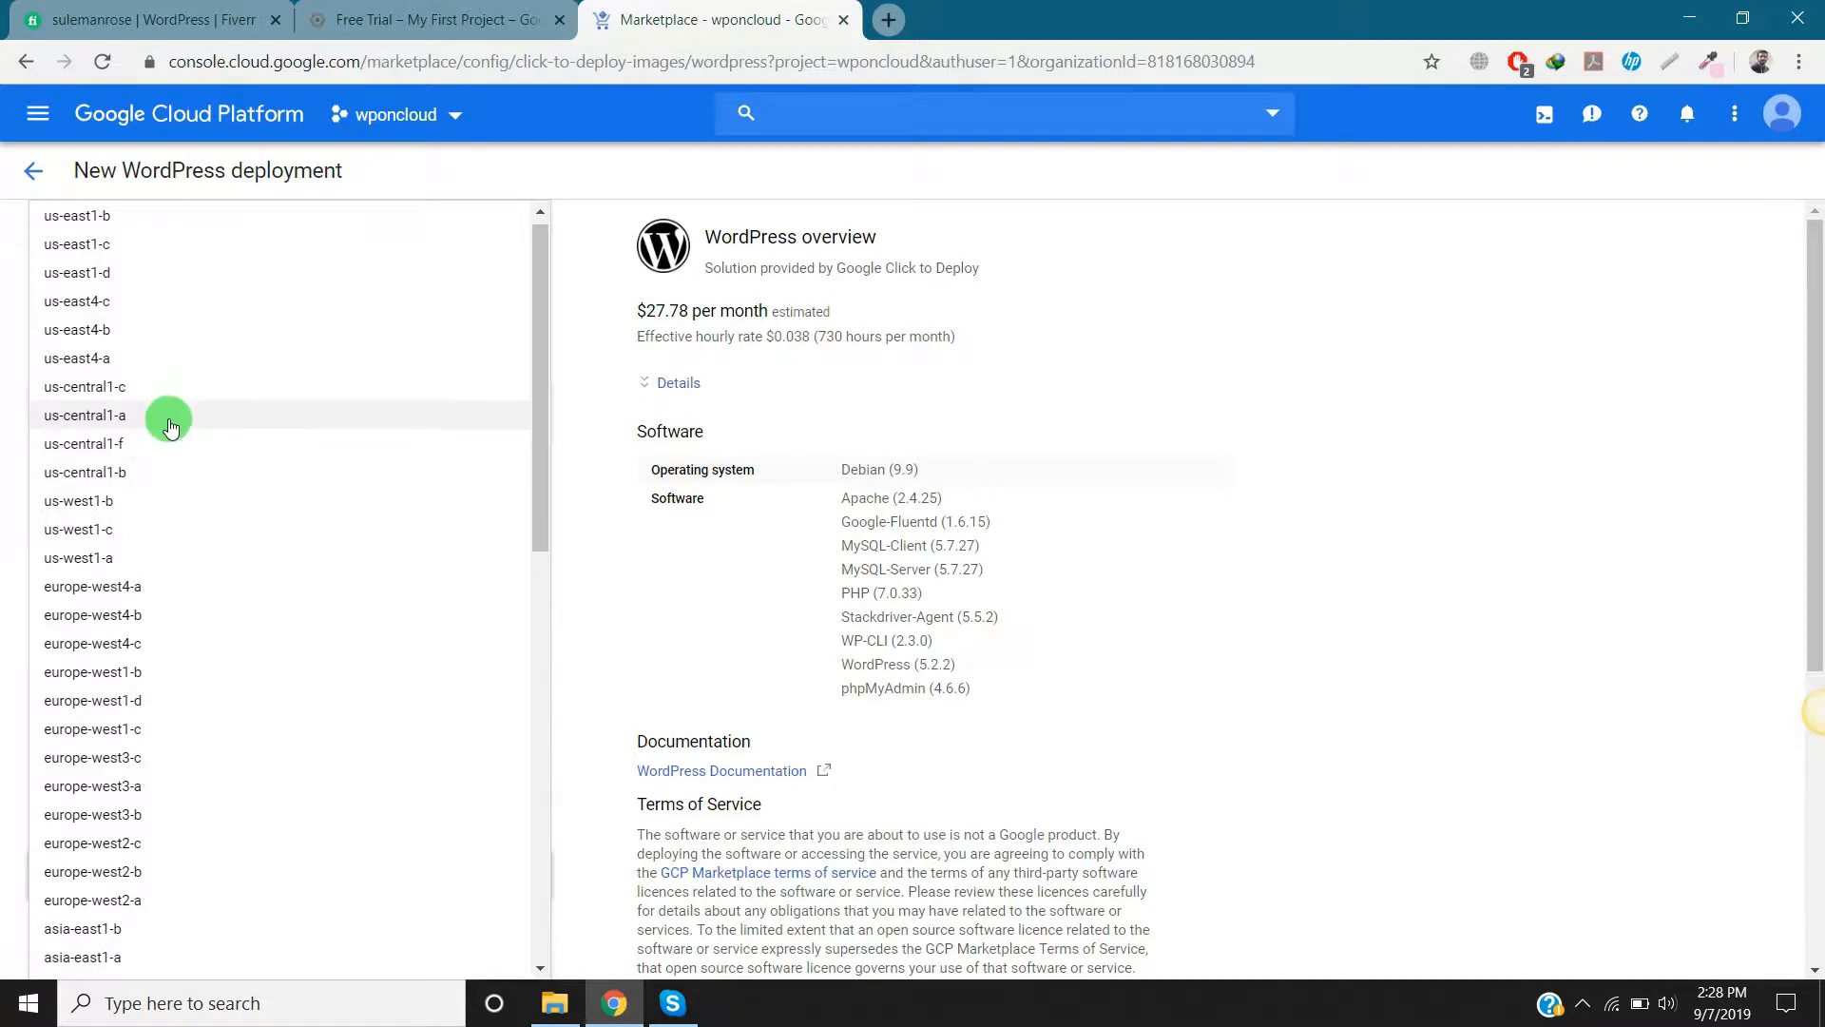
{"action": "left_click", "coordinate": [84, 386]}
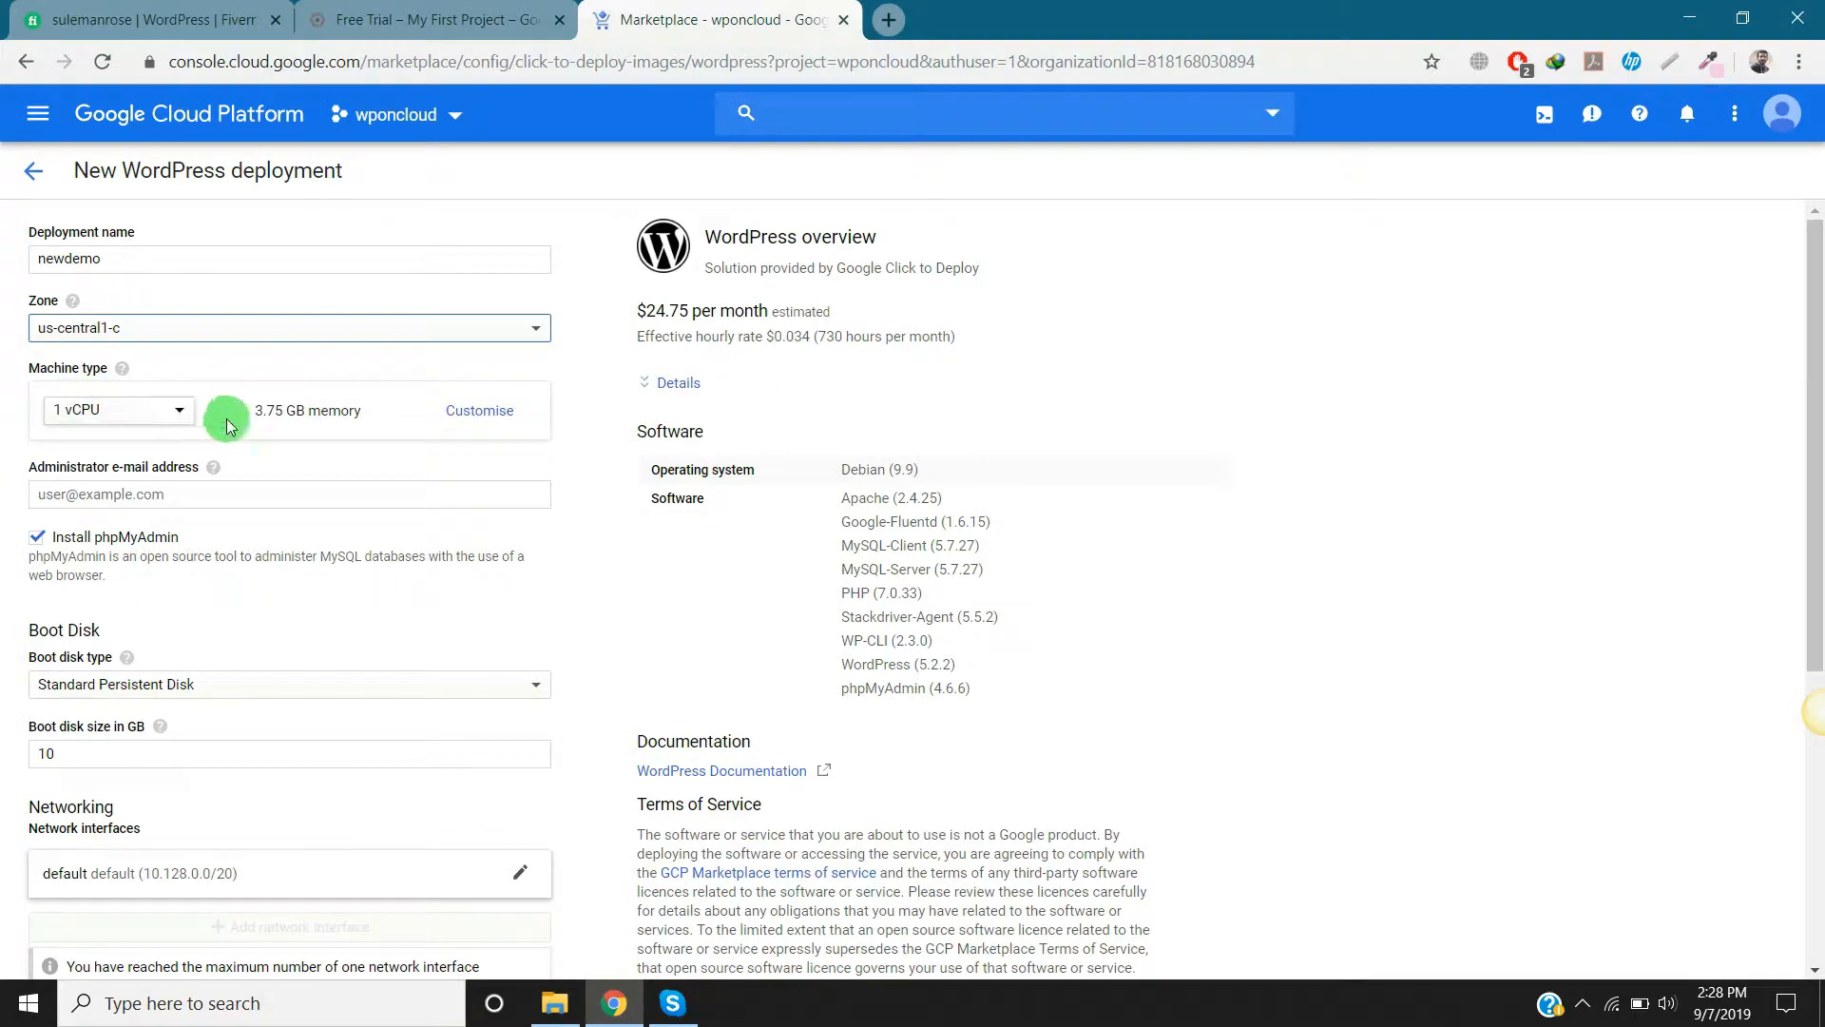
{"action": "left_click", "coordinate": [116, 409]}
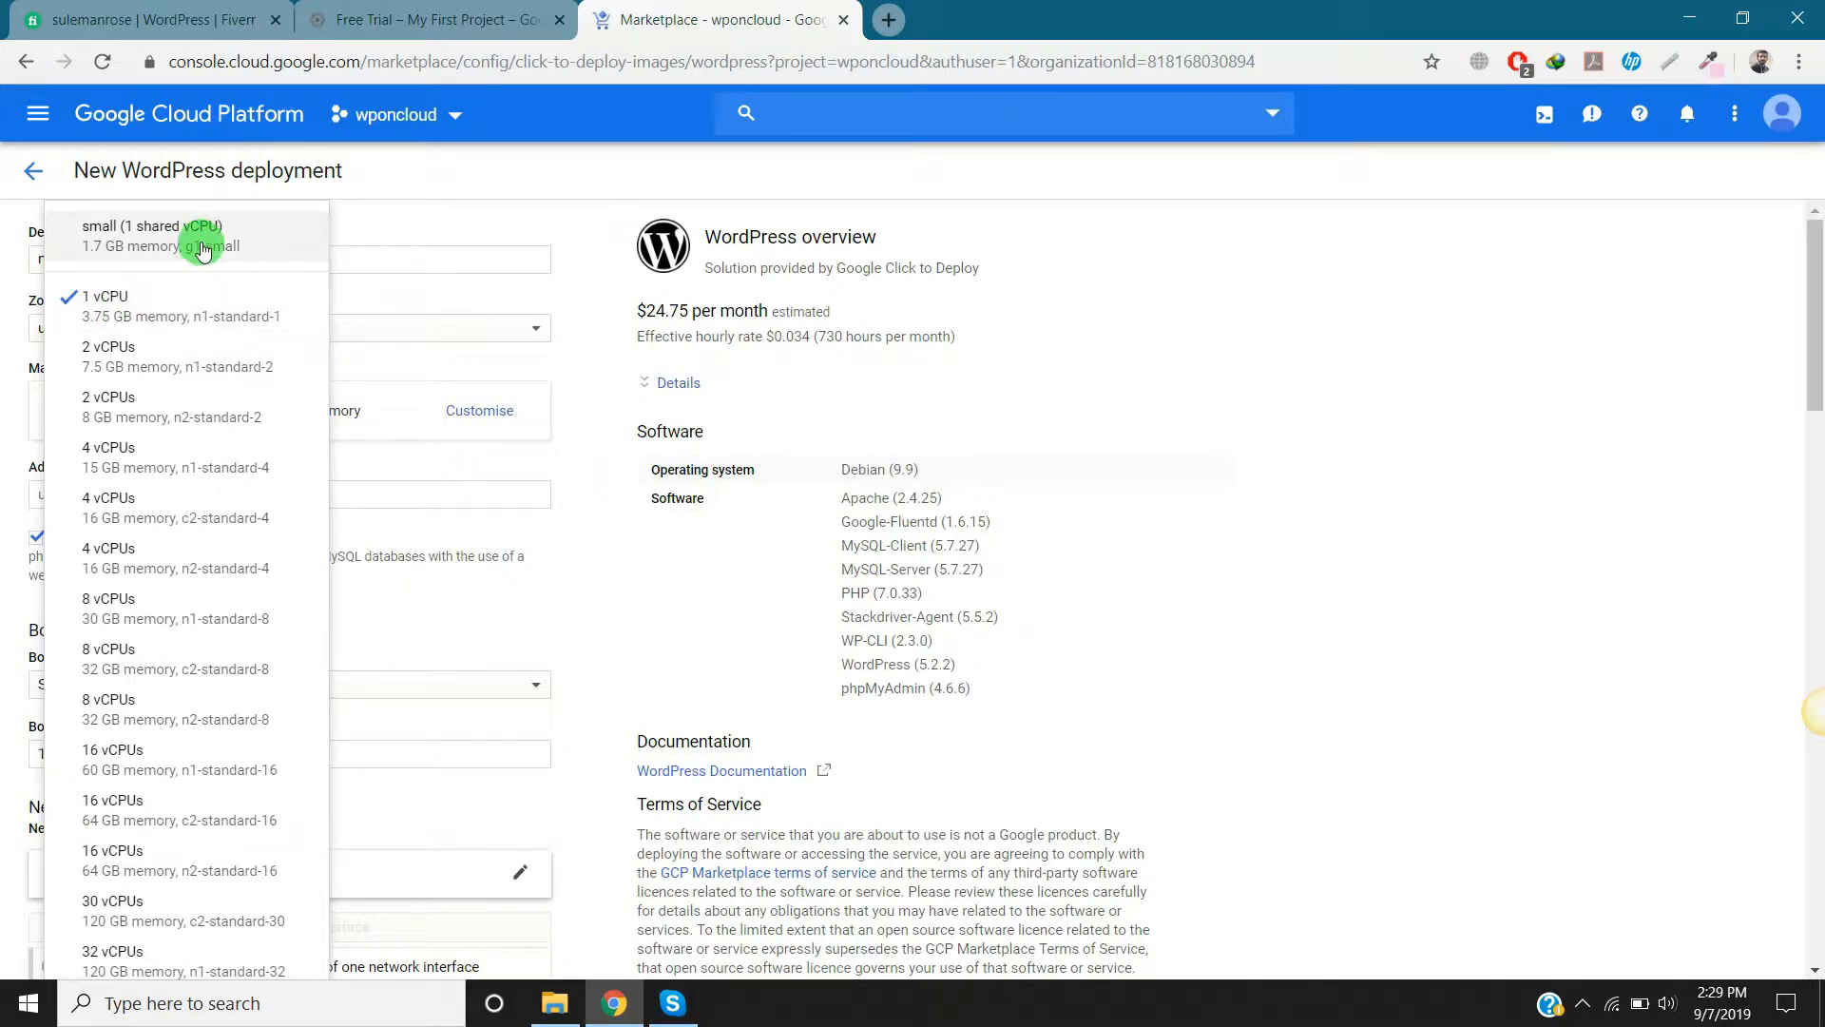
{"action": "left_click", "coordinate": [152, 235]}
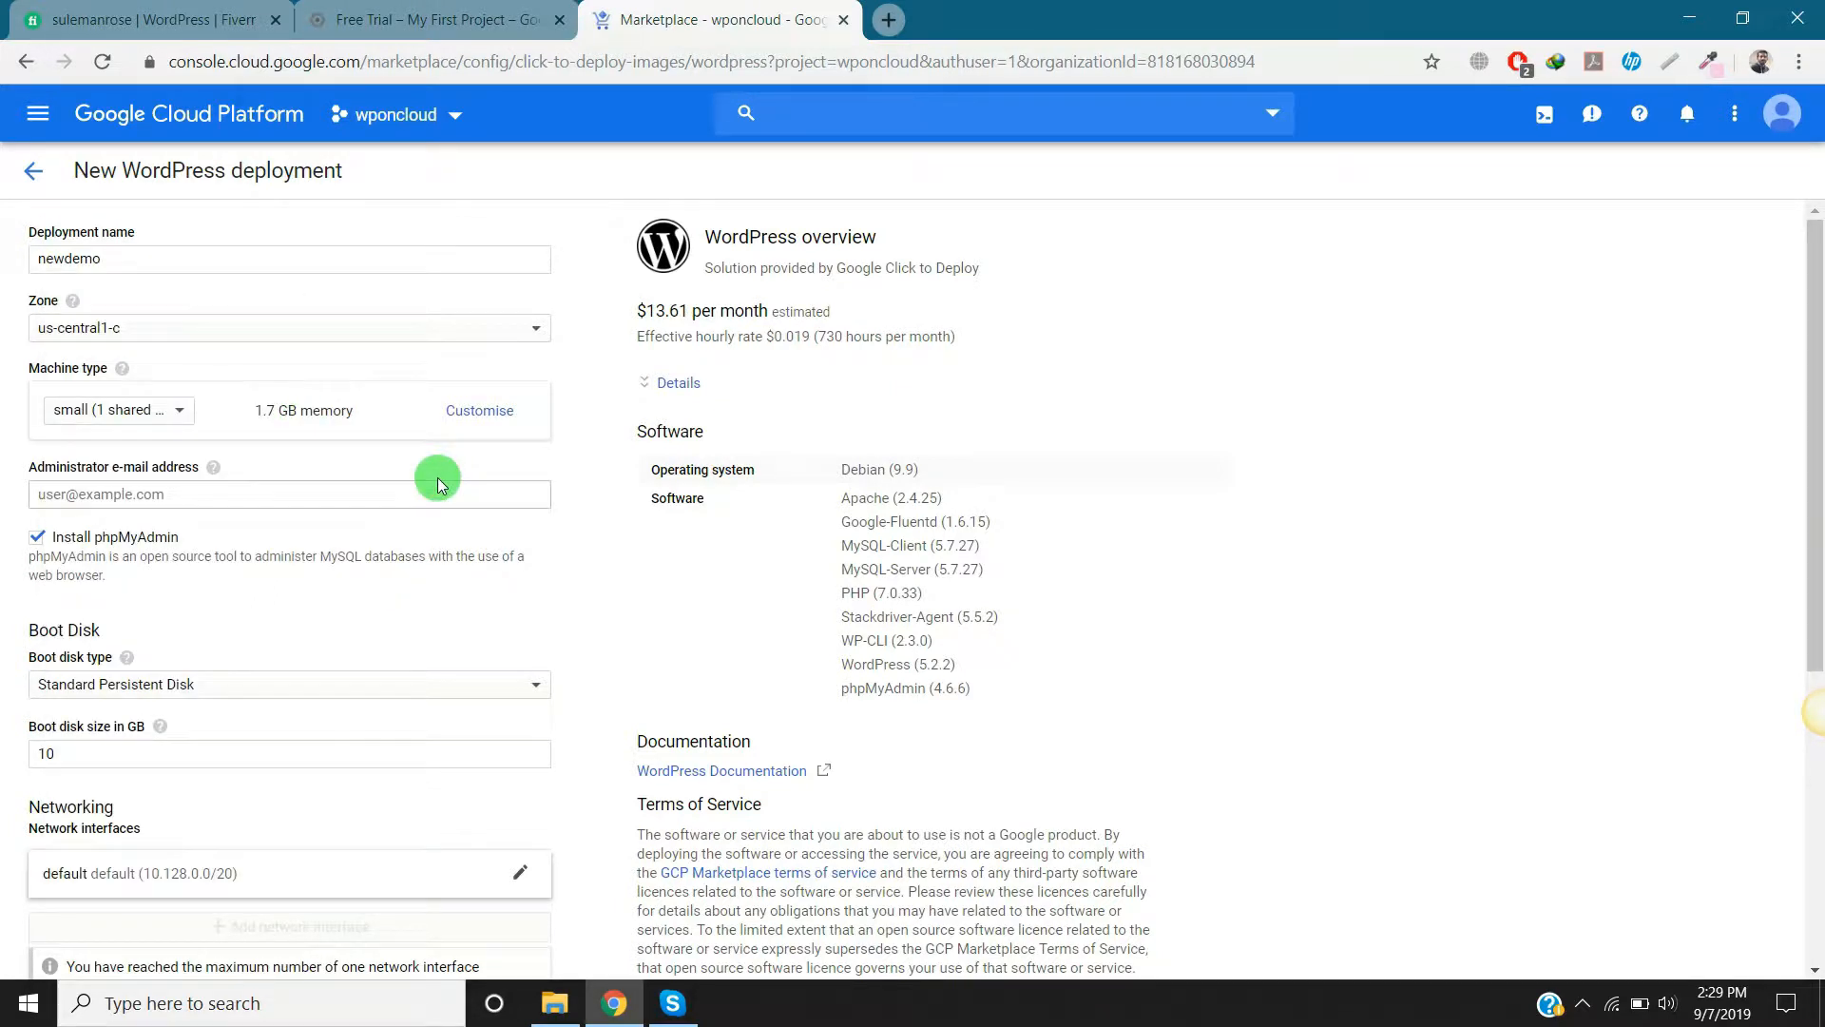
Step: Fill the Administrator e-mail field with a saved e-mail address suggestion
{"action": "left_click", "coordinate": [289, 495]}
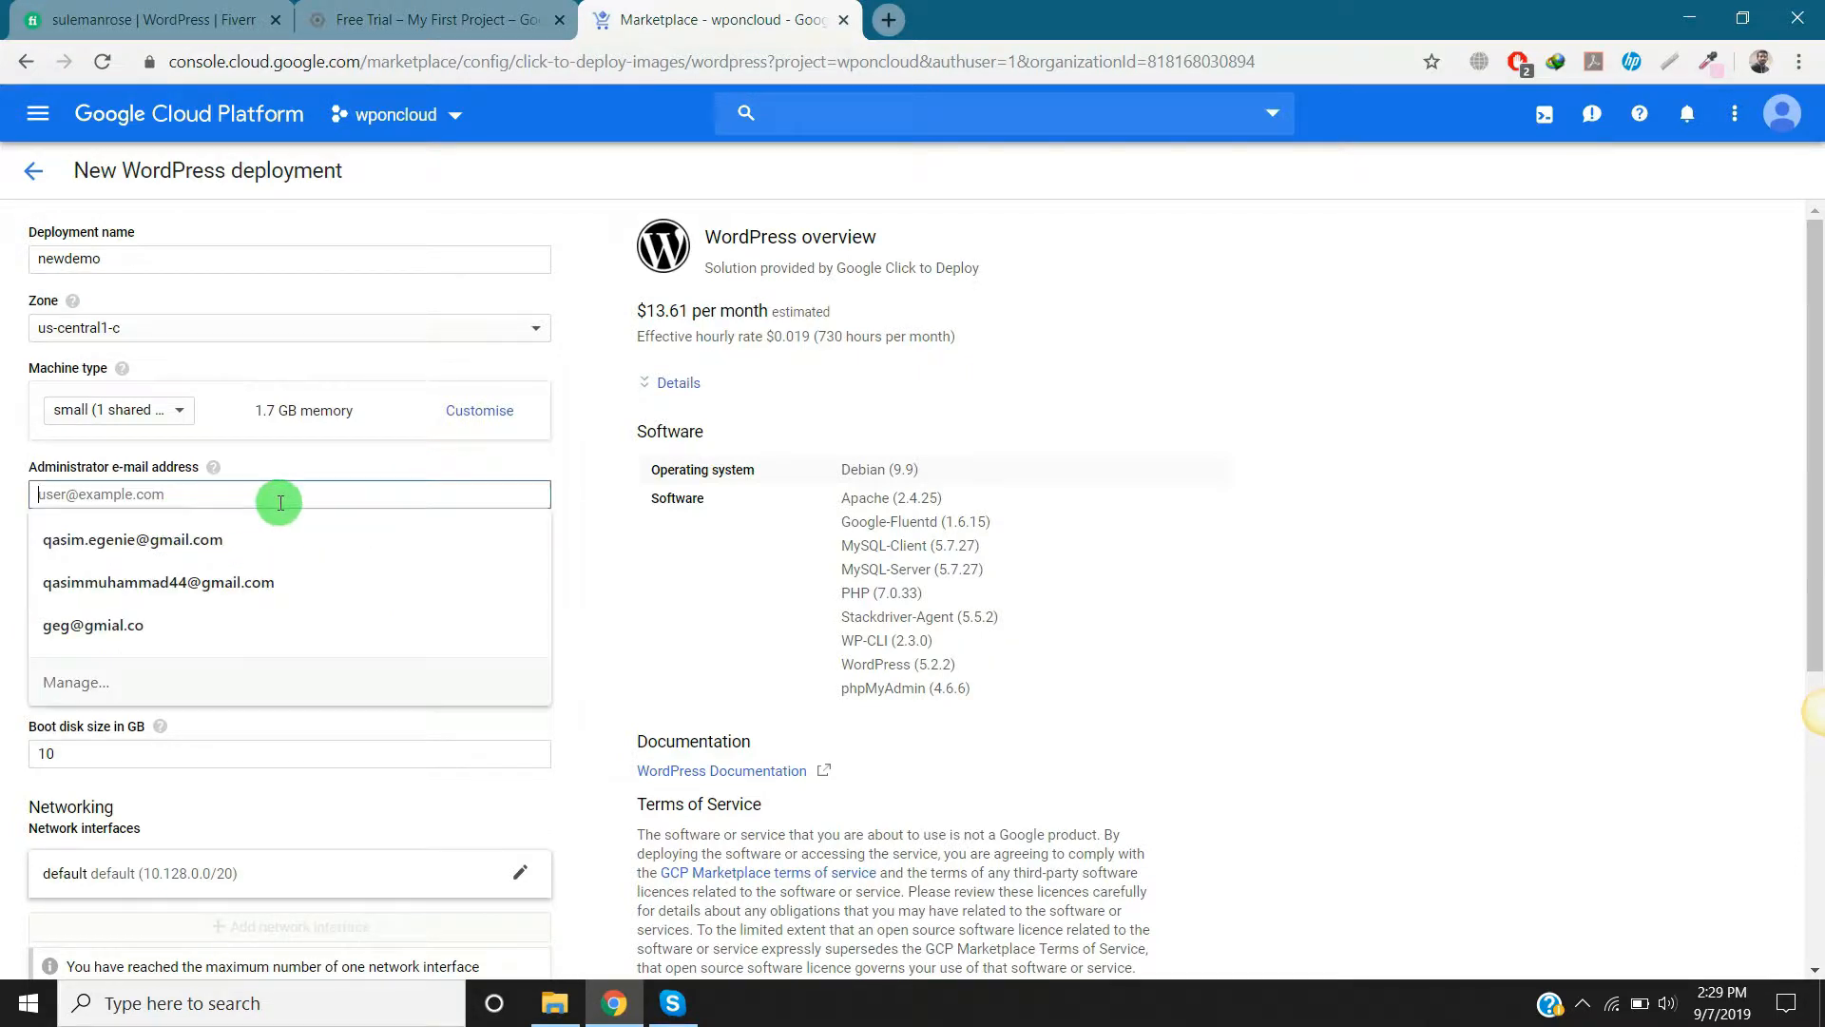
{"action": "left_click", "coordinate": [158, 582]}
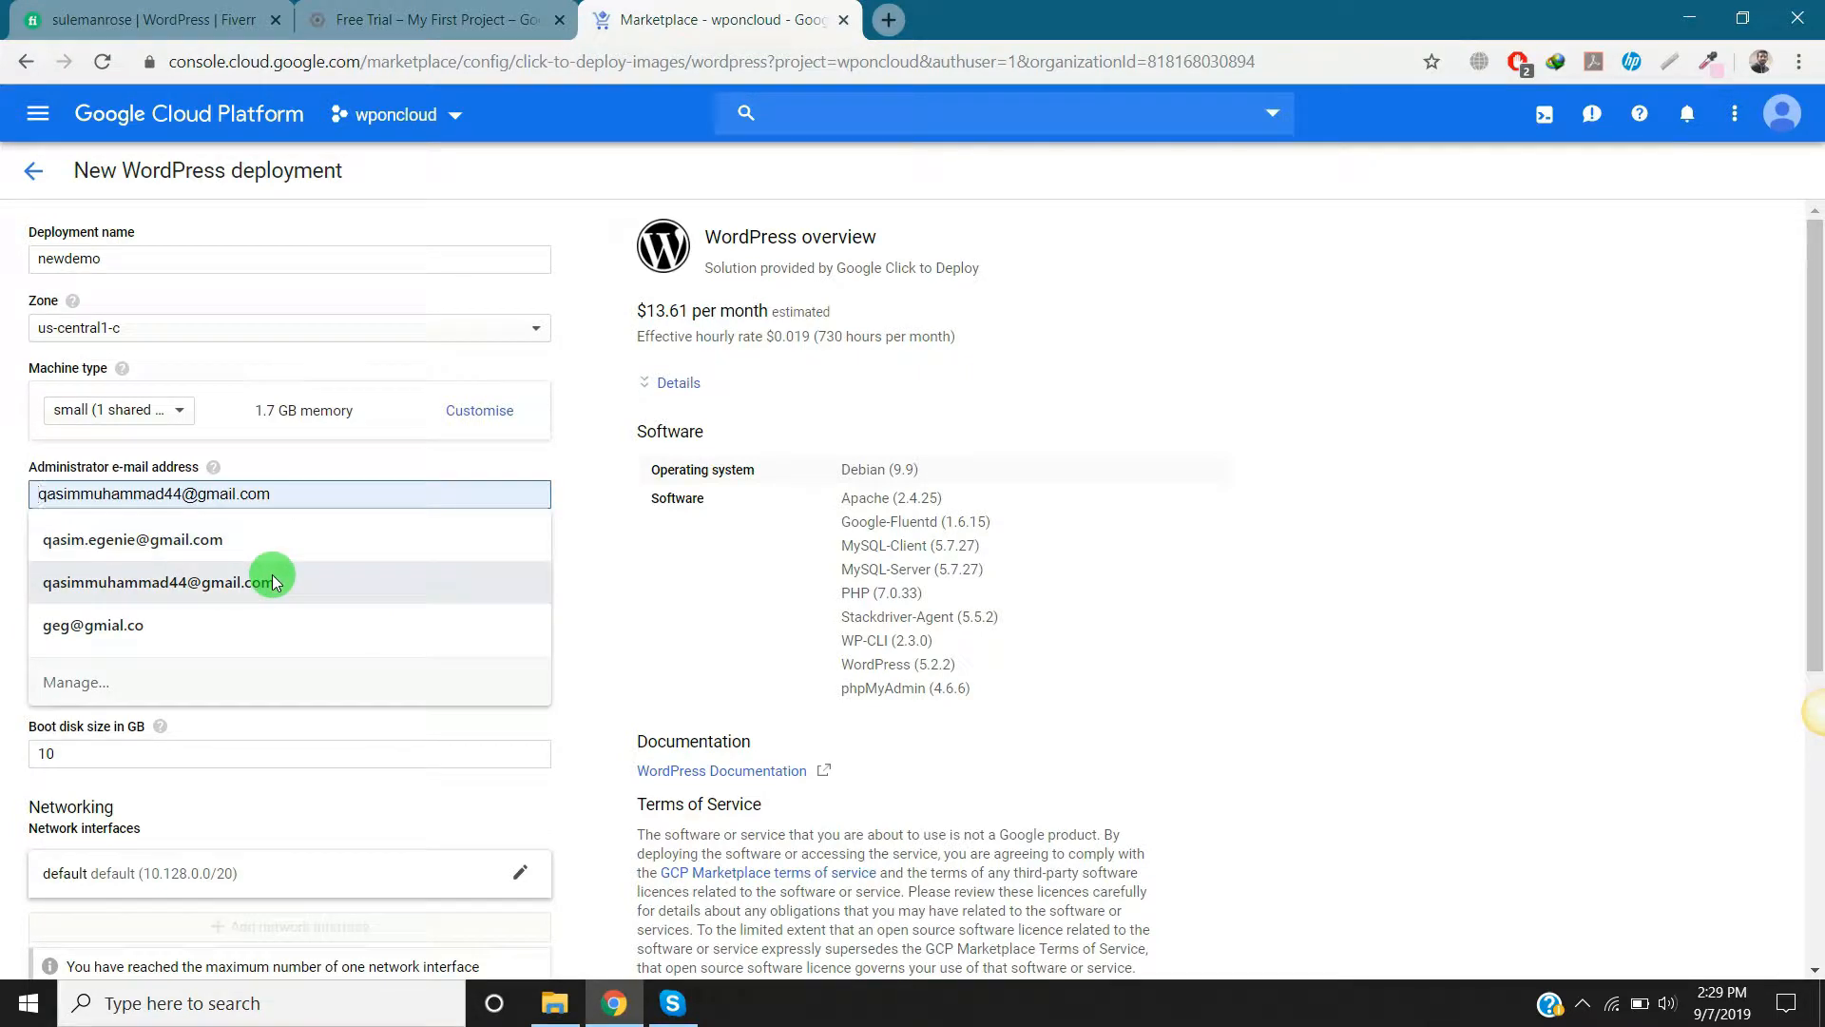
{"action": "left_click", "coordinate": [133, 538]}
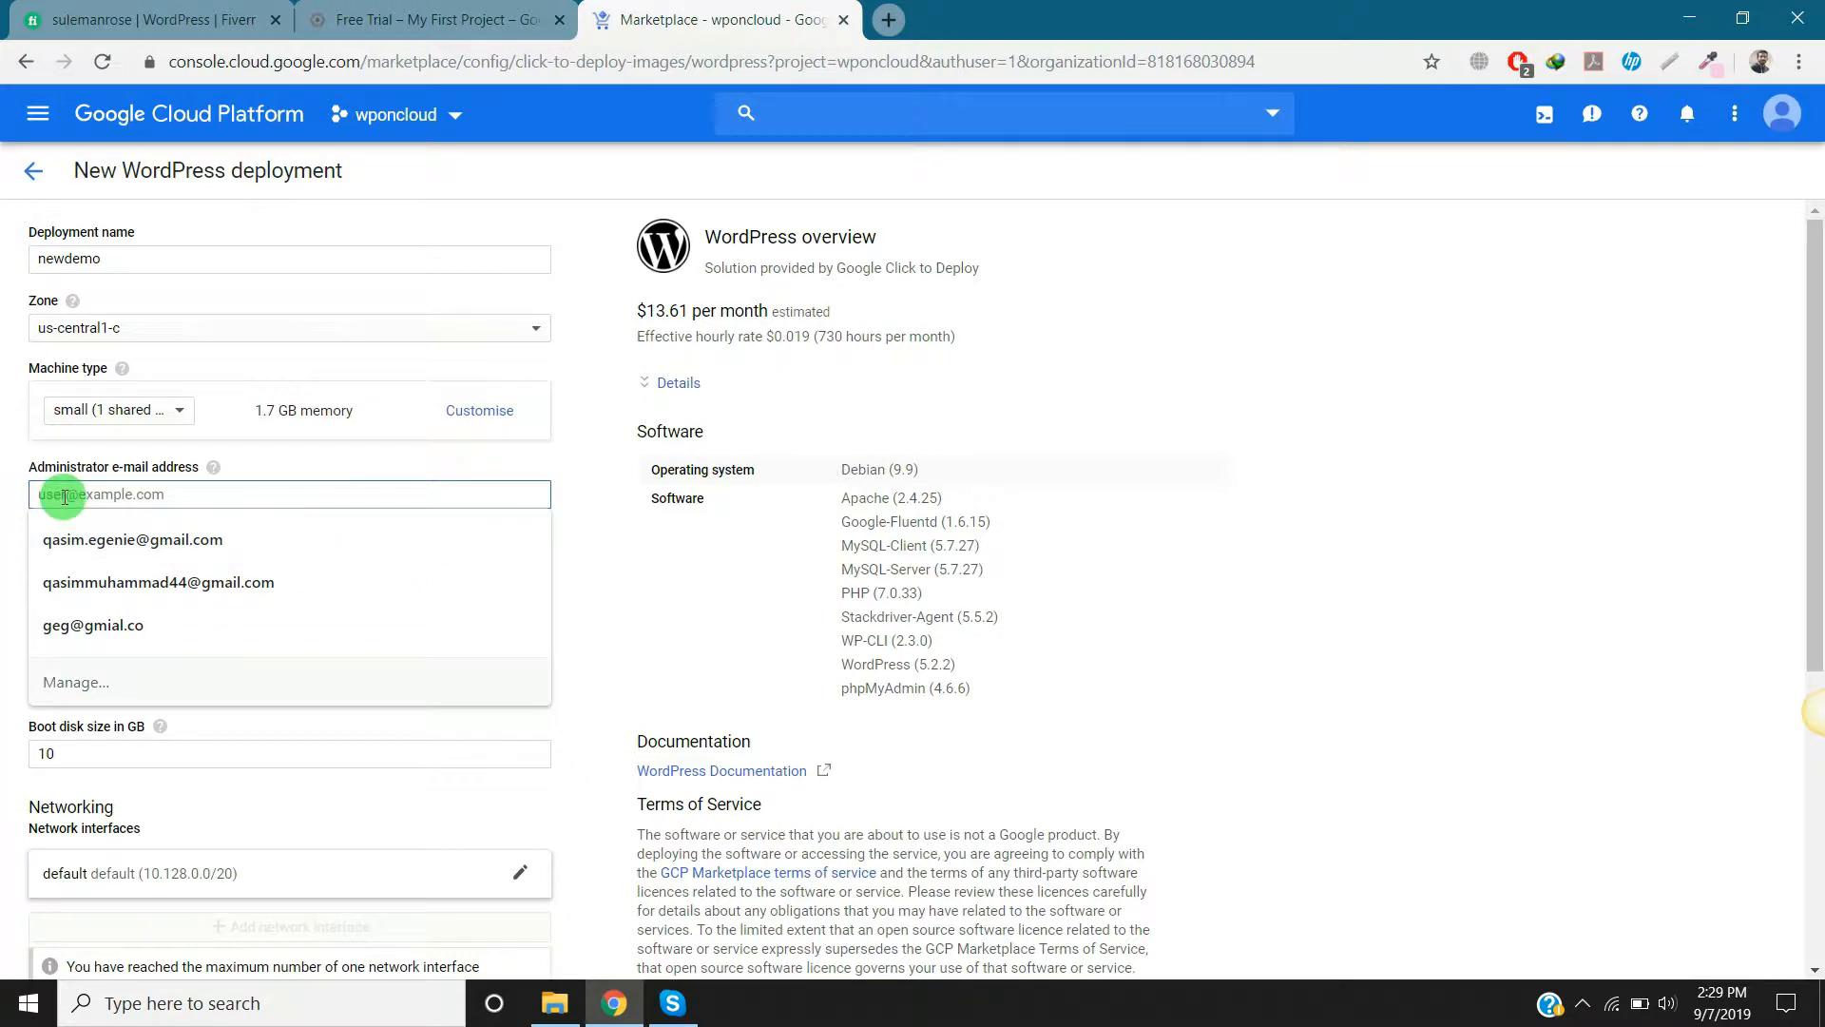
{"action": "left_click", "coordinate": [131, 538]}
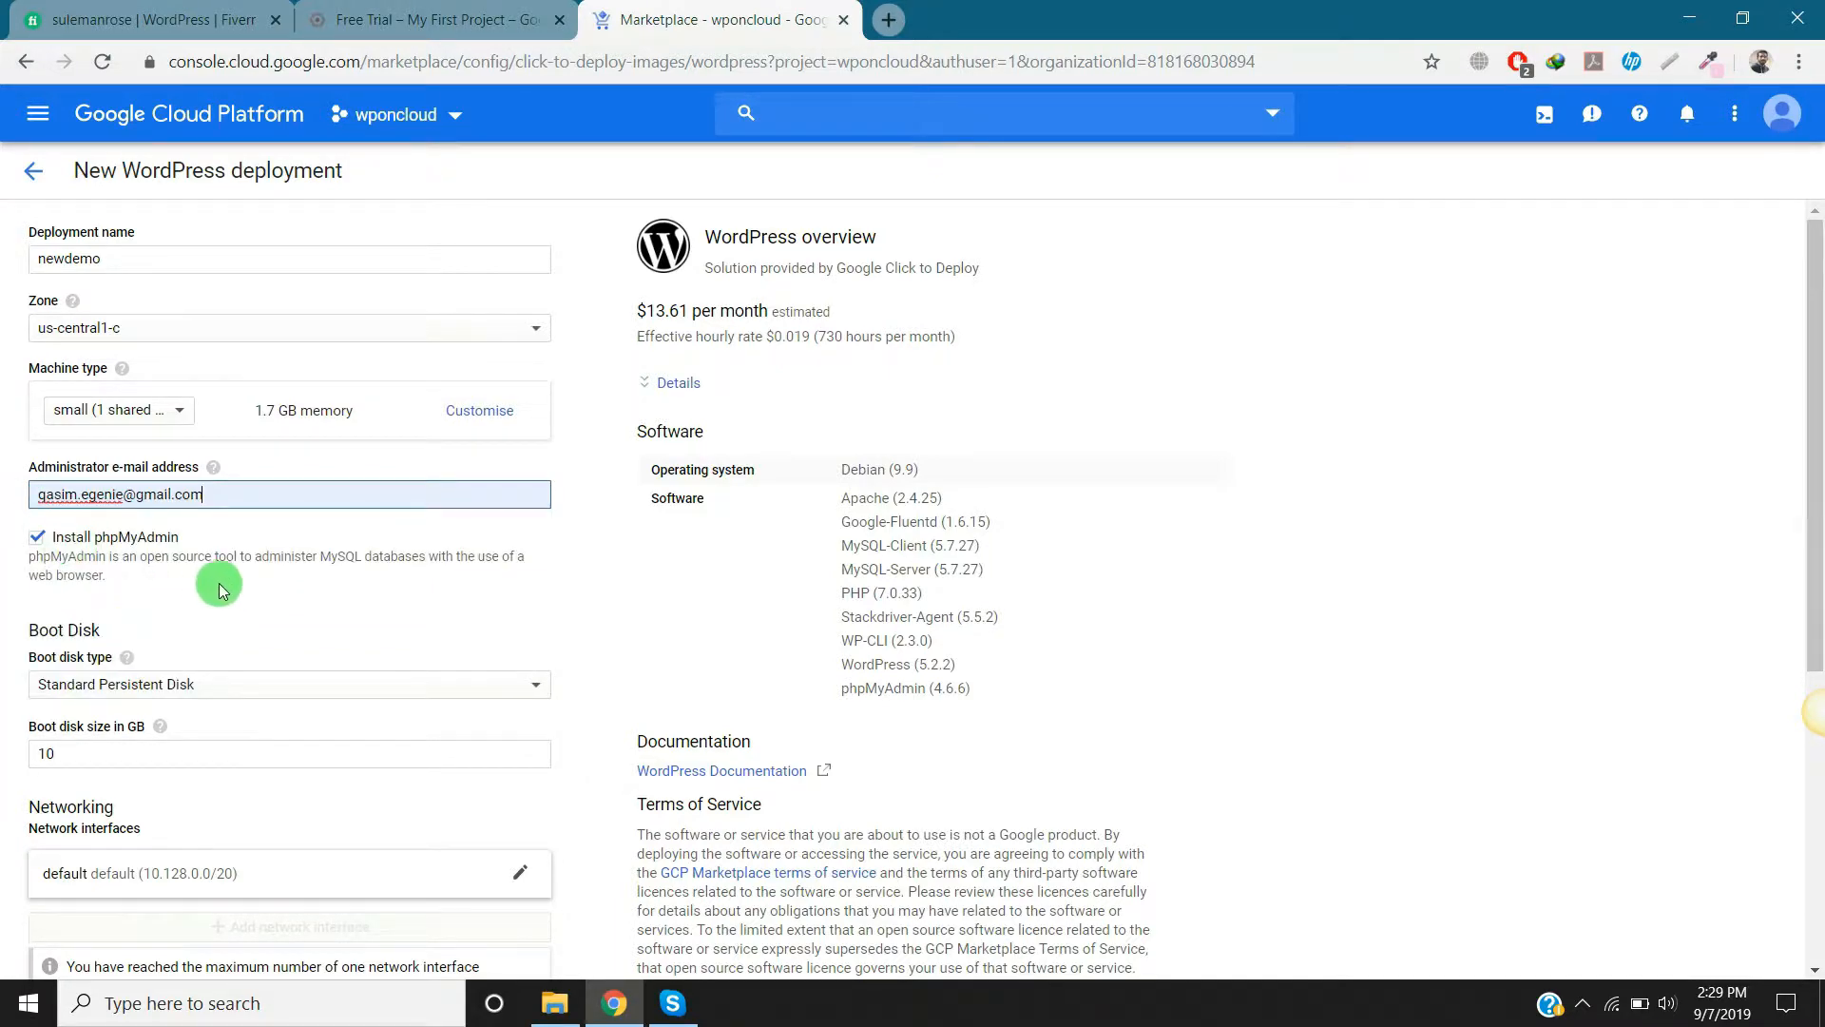
Step: Keep the standard persistent boot disk, allow HTTPS traffic and enable Stackdriver logging and monitoring
{"action": "scroll", "scroll_direction": "down", "scroll_amount": 3}
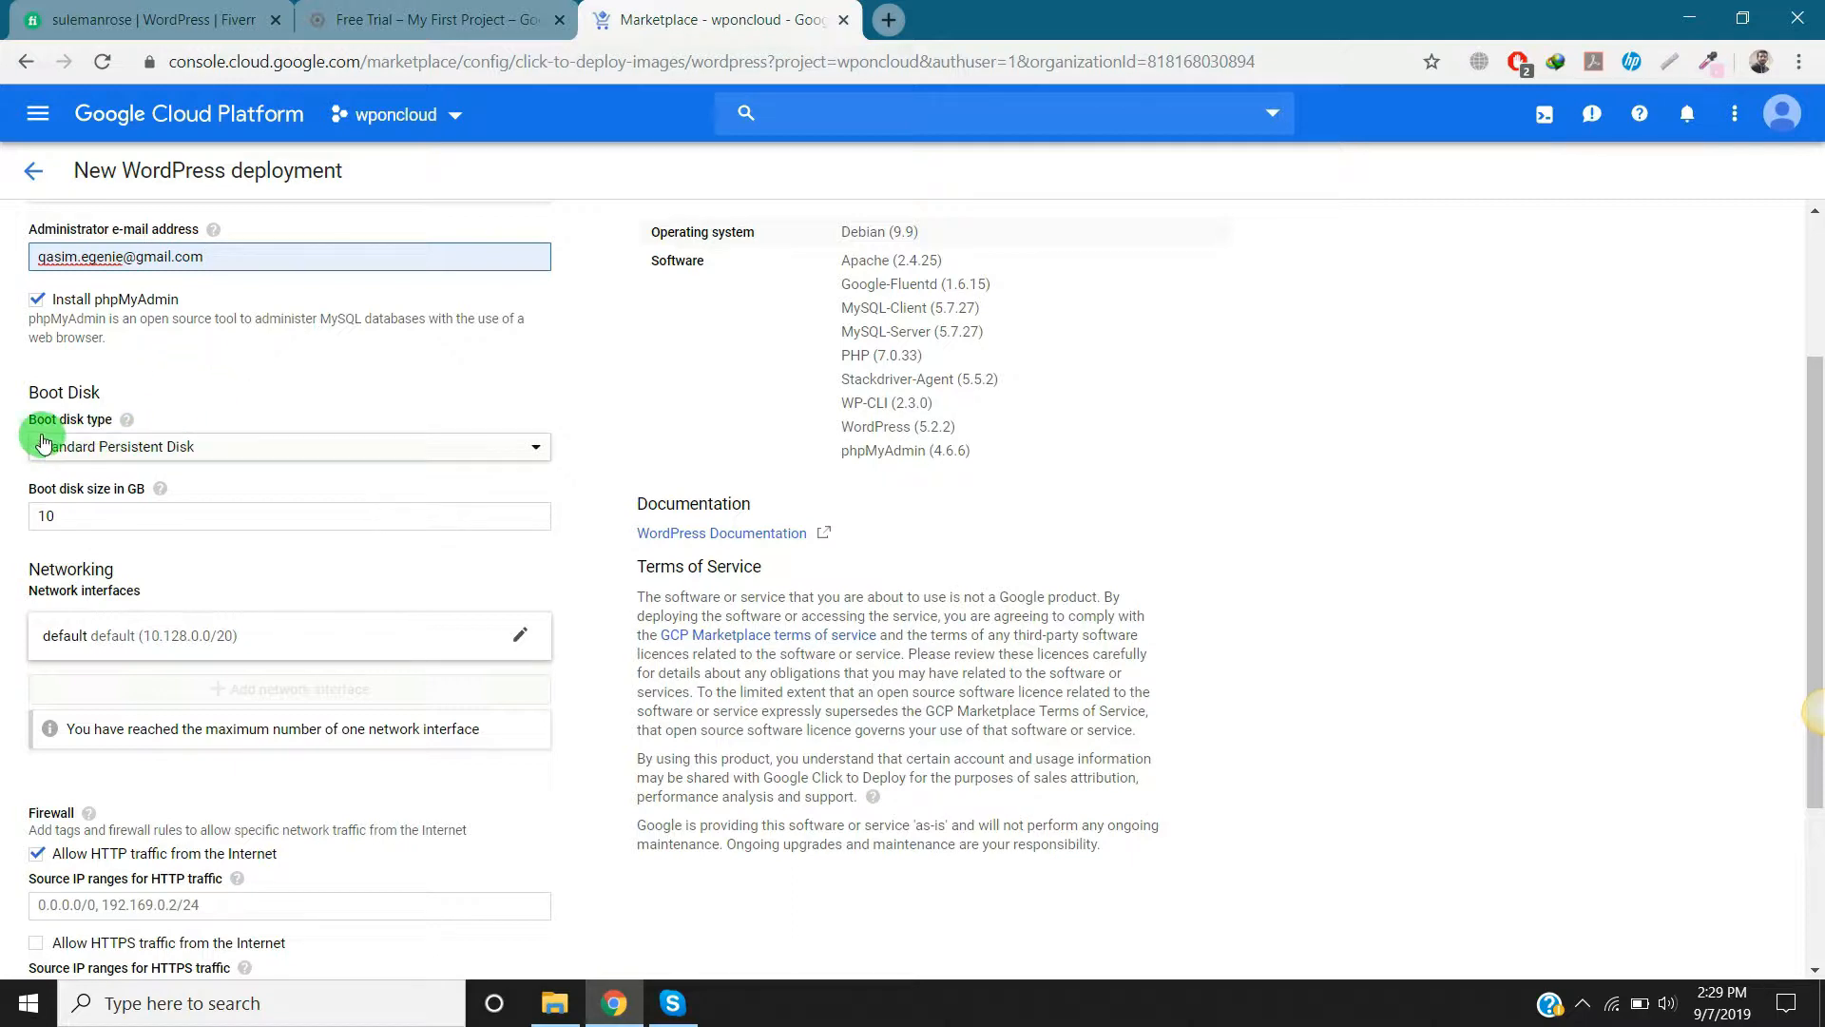
{"action": "mouse_move", "coordinate": [157, 454]}
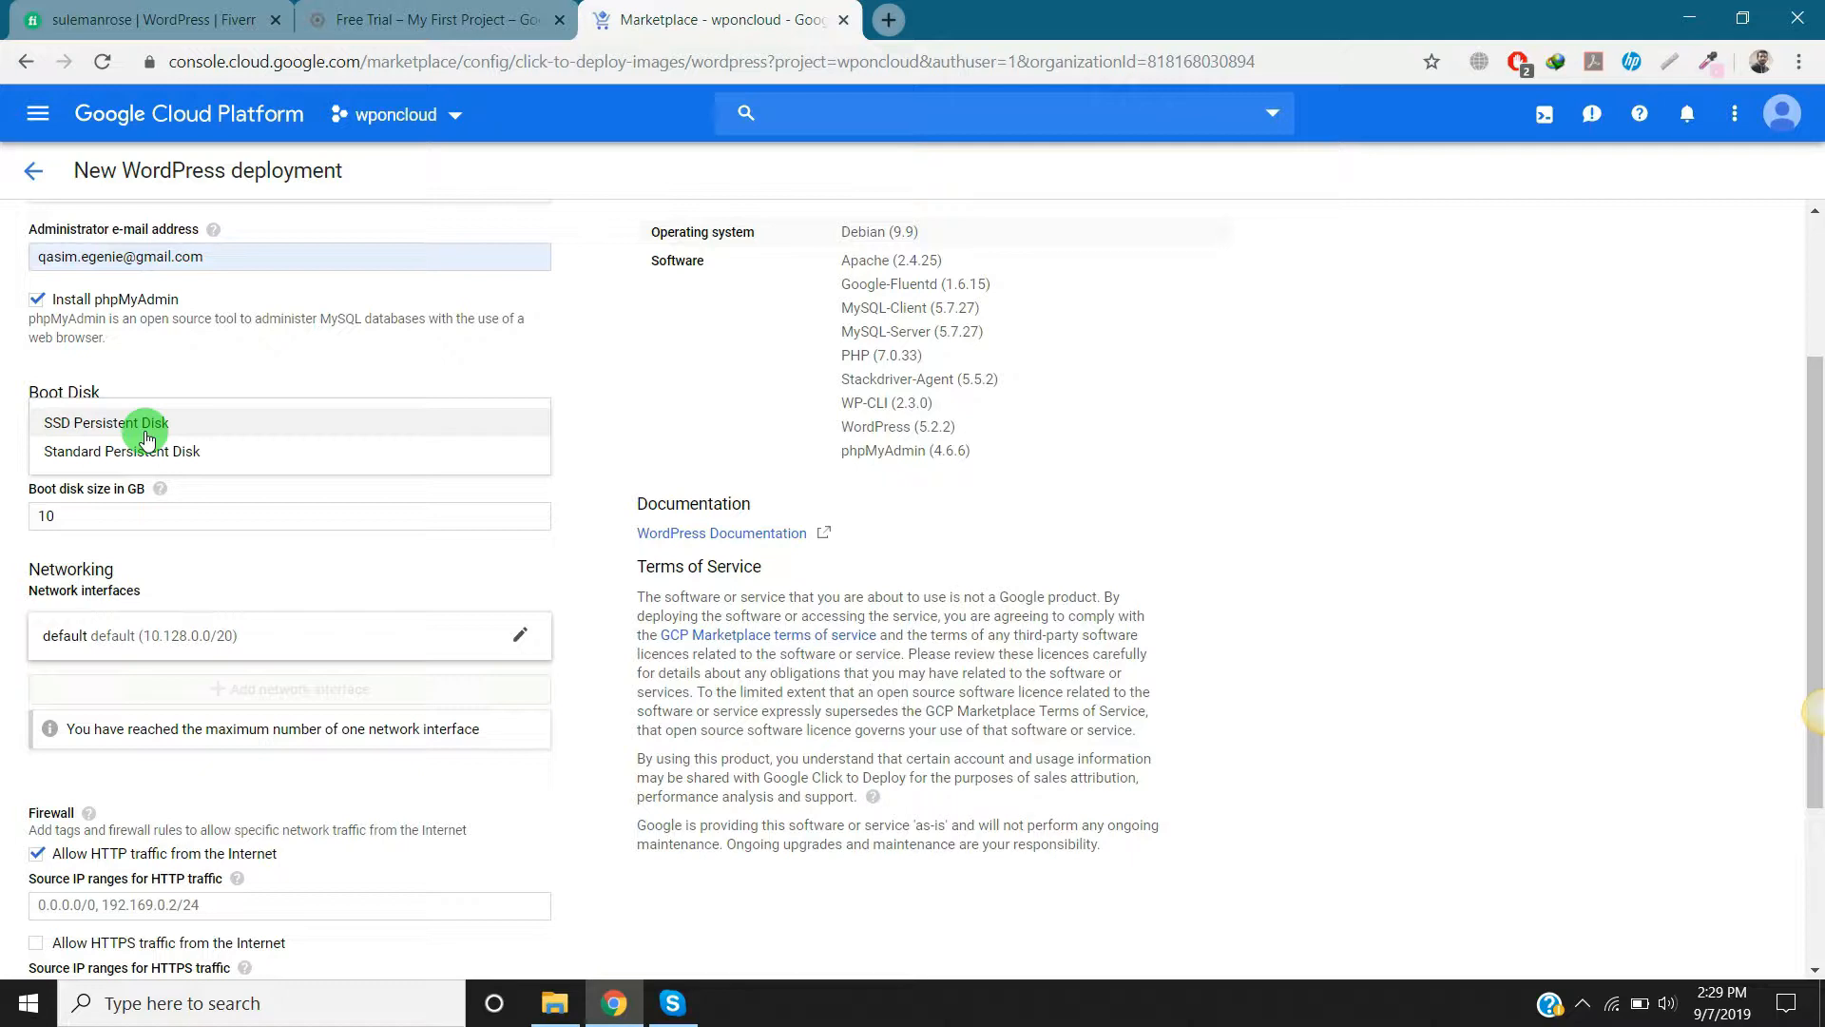
{"action": "mouse_move", "coordinate": [175, 453]}
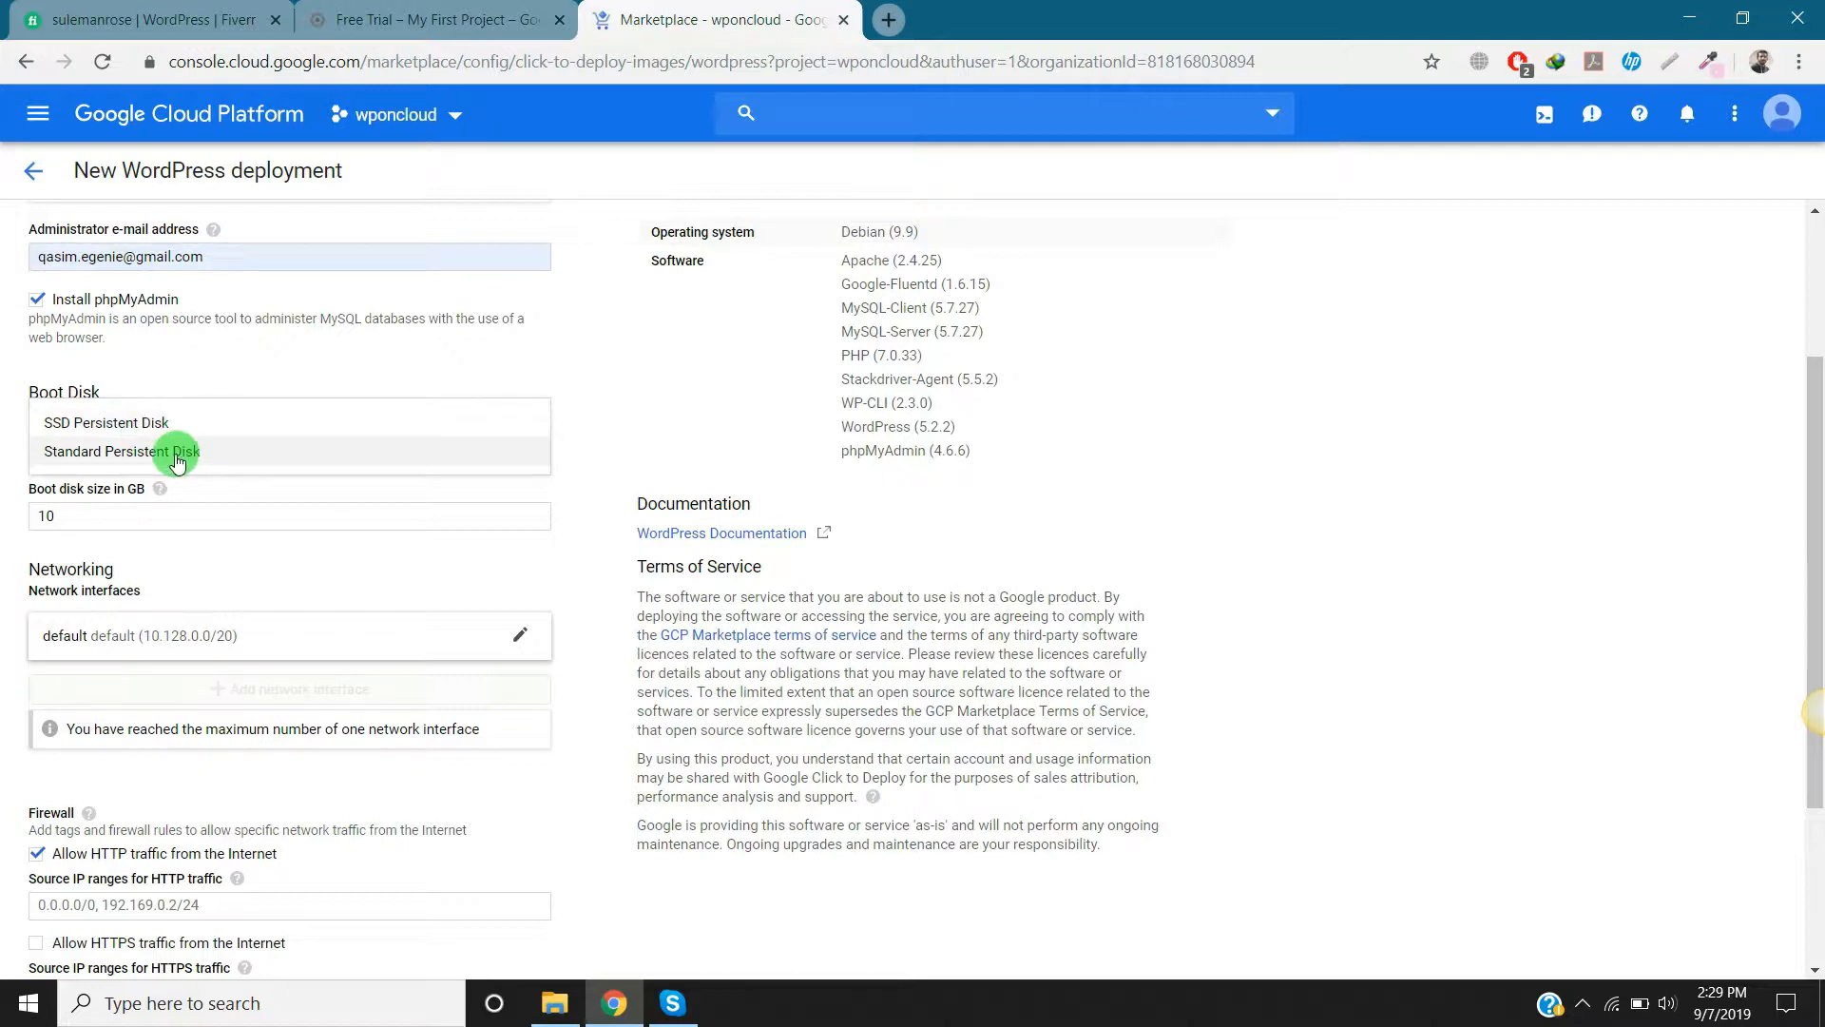
{"action": "left_click", "coordinate": [177, 455]}
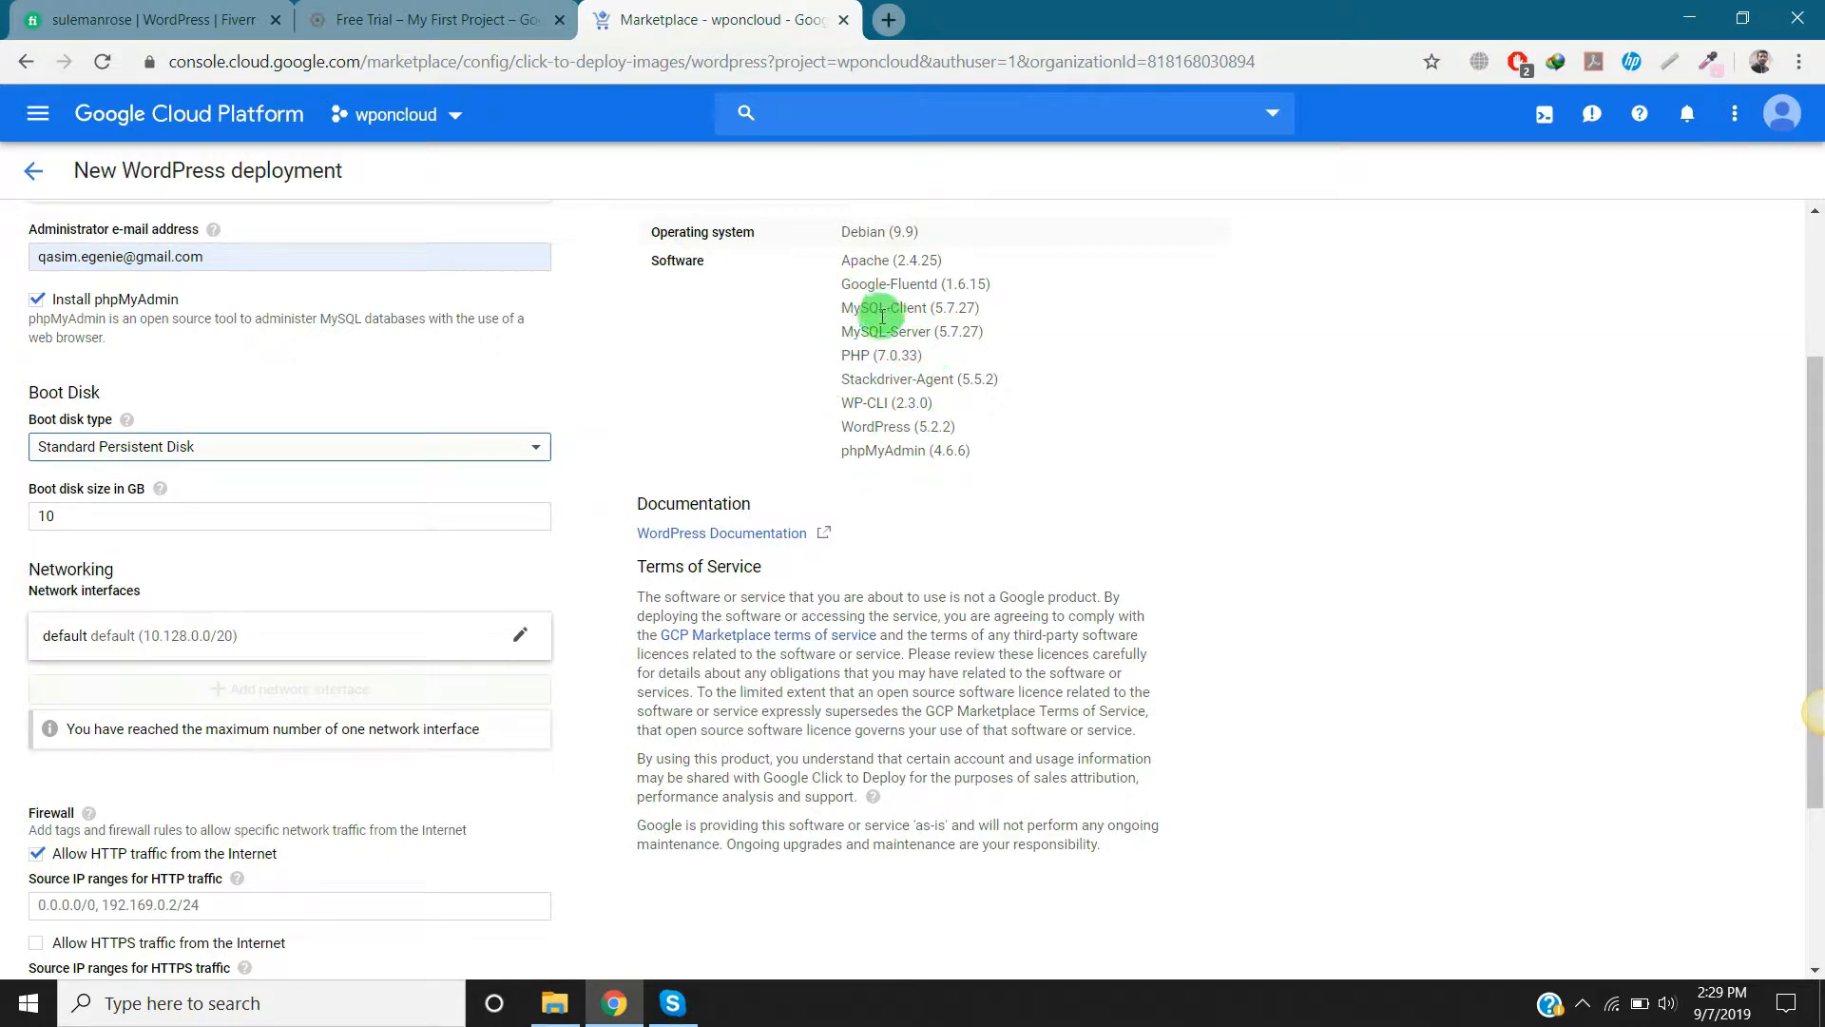
{"action": "mouse_move", "coordinate": [720, 428]}
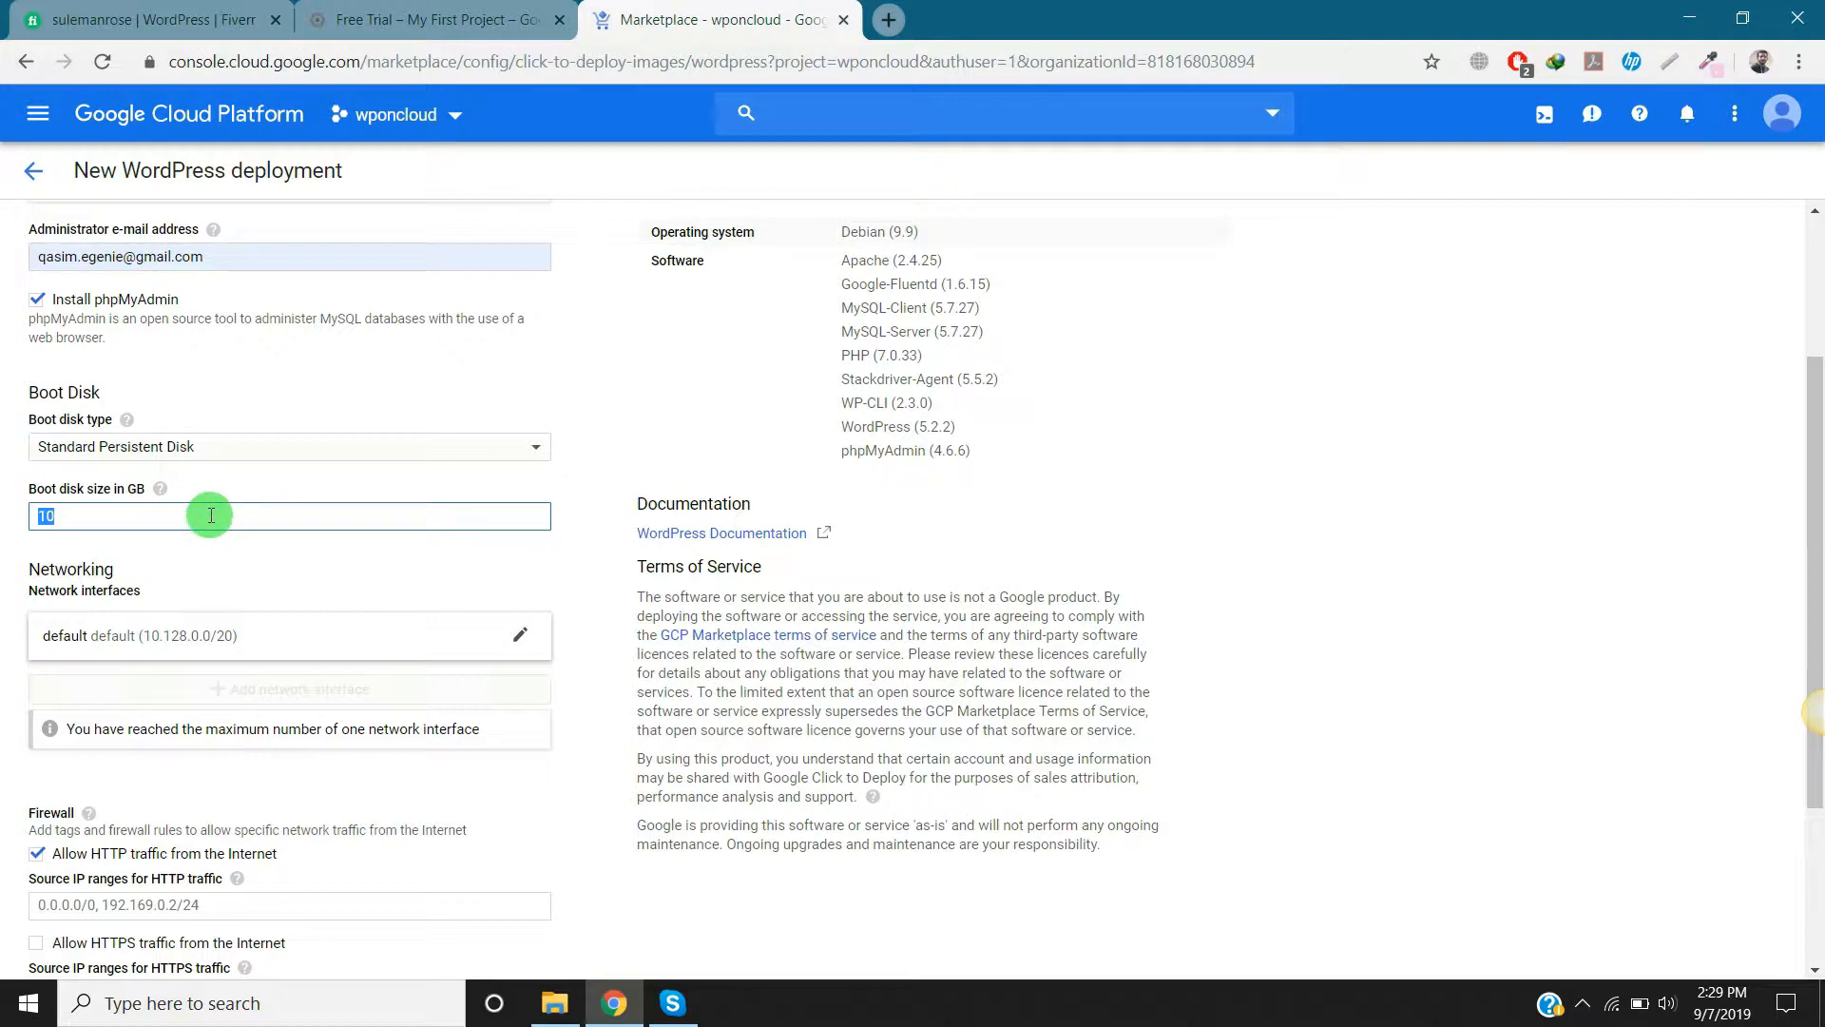
{"action": "mouse_move", "coordinate": [194, 777]}
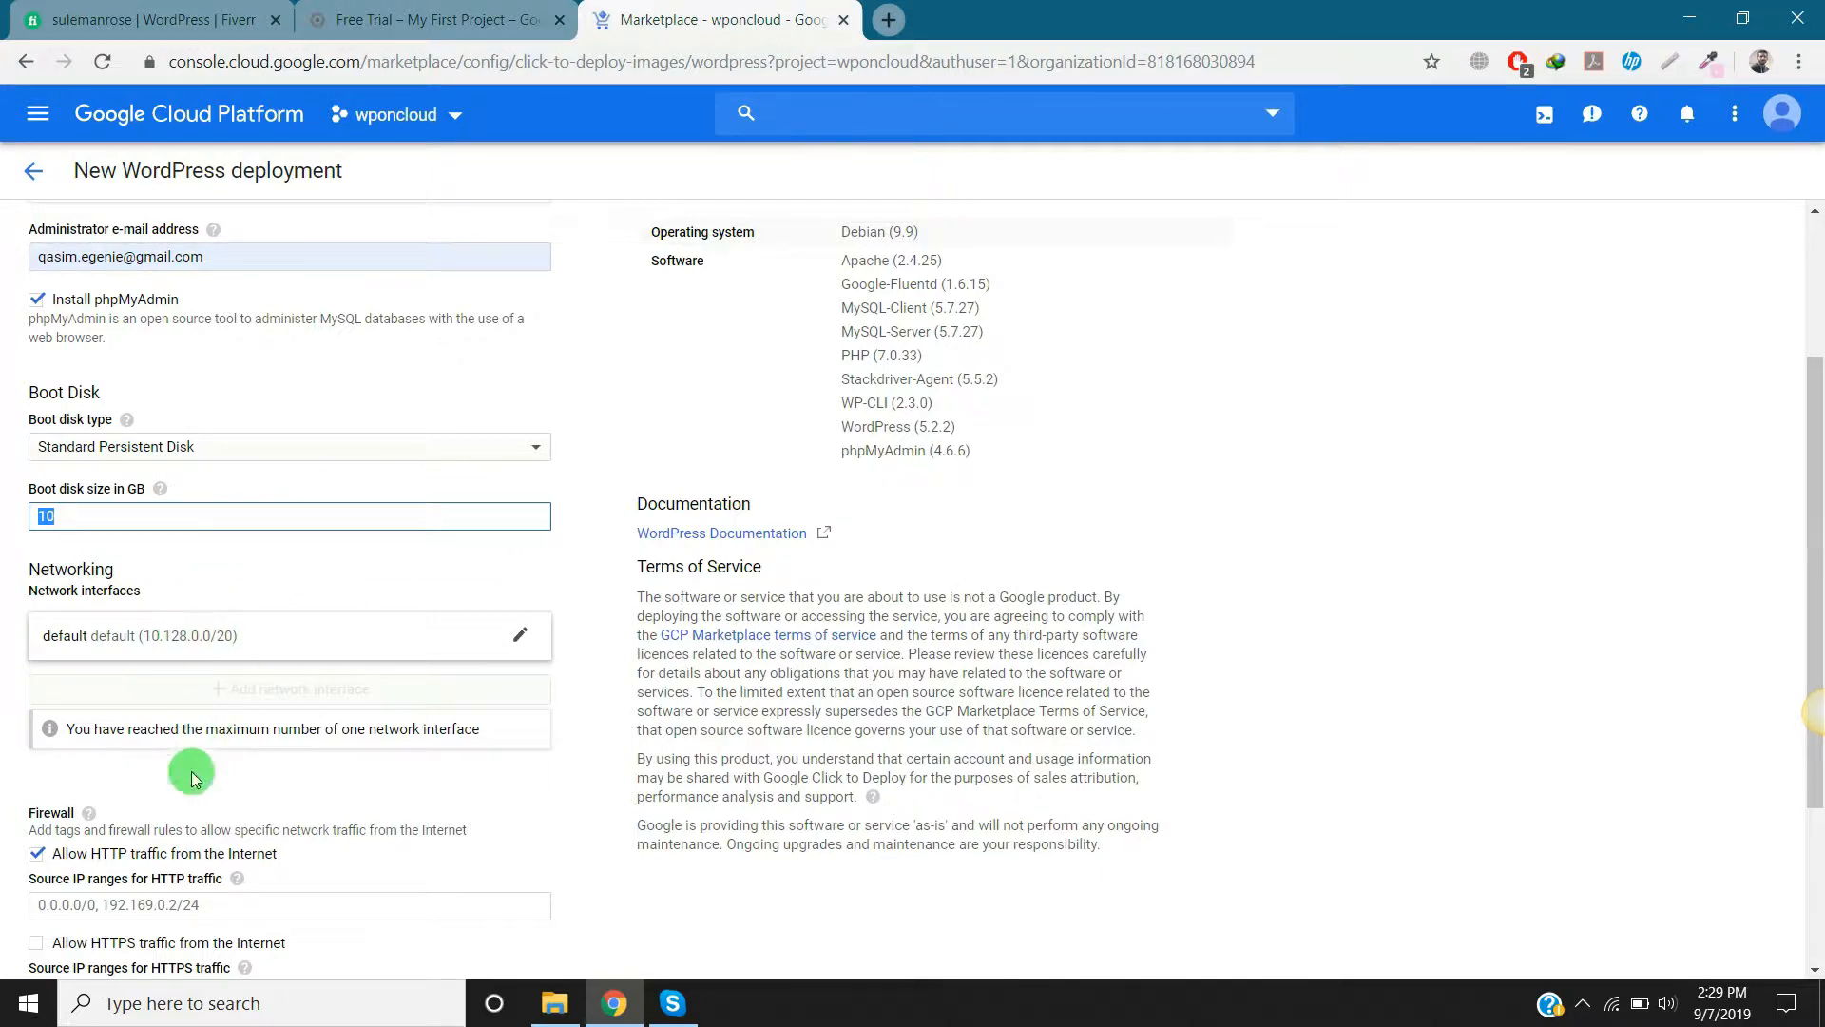
{"action": "scroll", "scroll_direction": "down", "scroll_amount": 3}
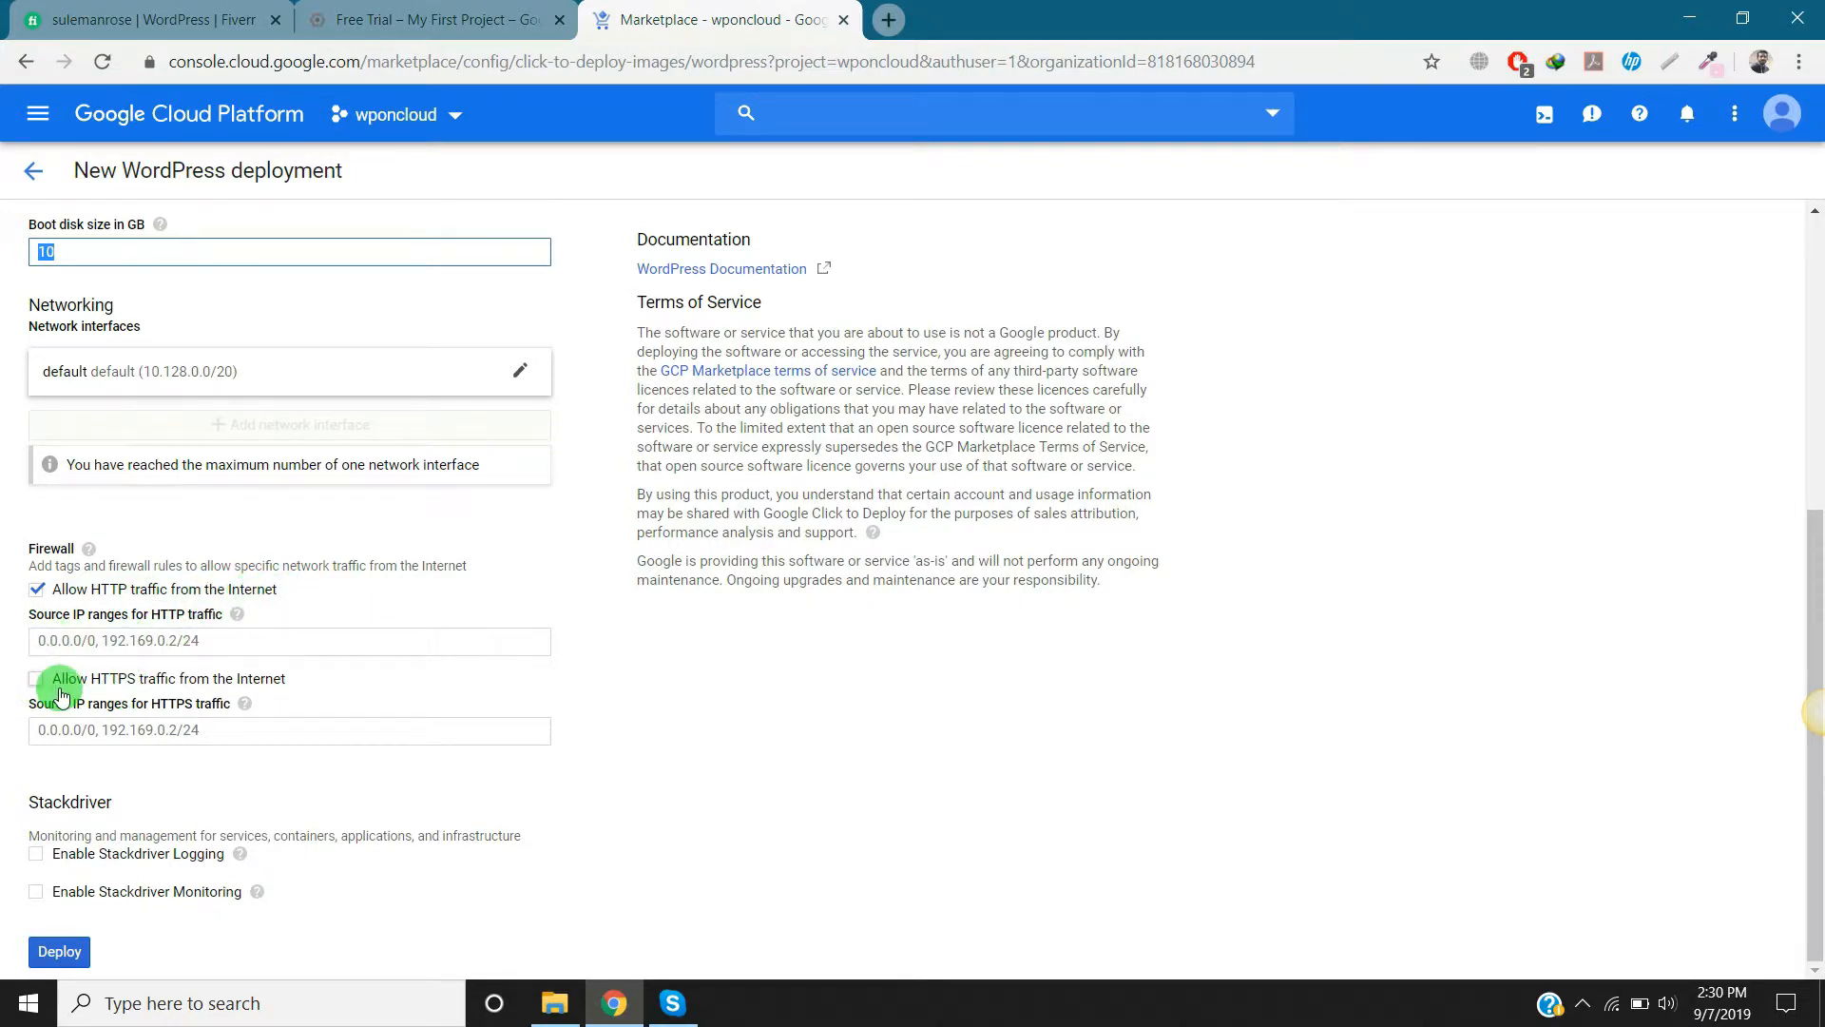
{"action": "left_click", "coordinate": [36, 679]}
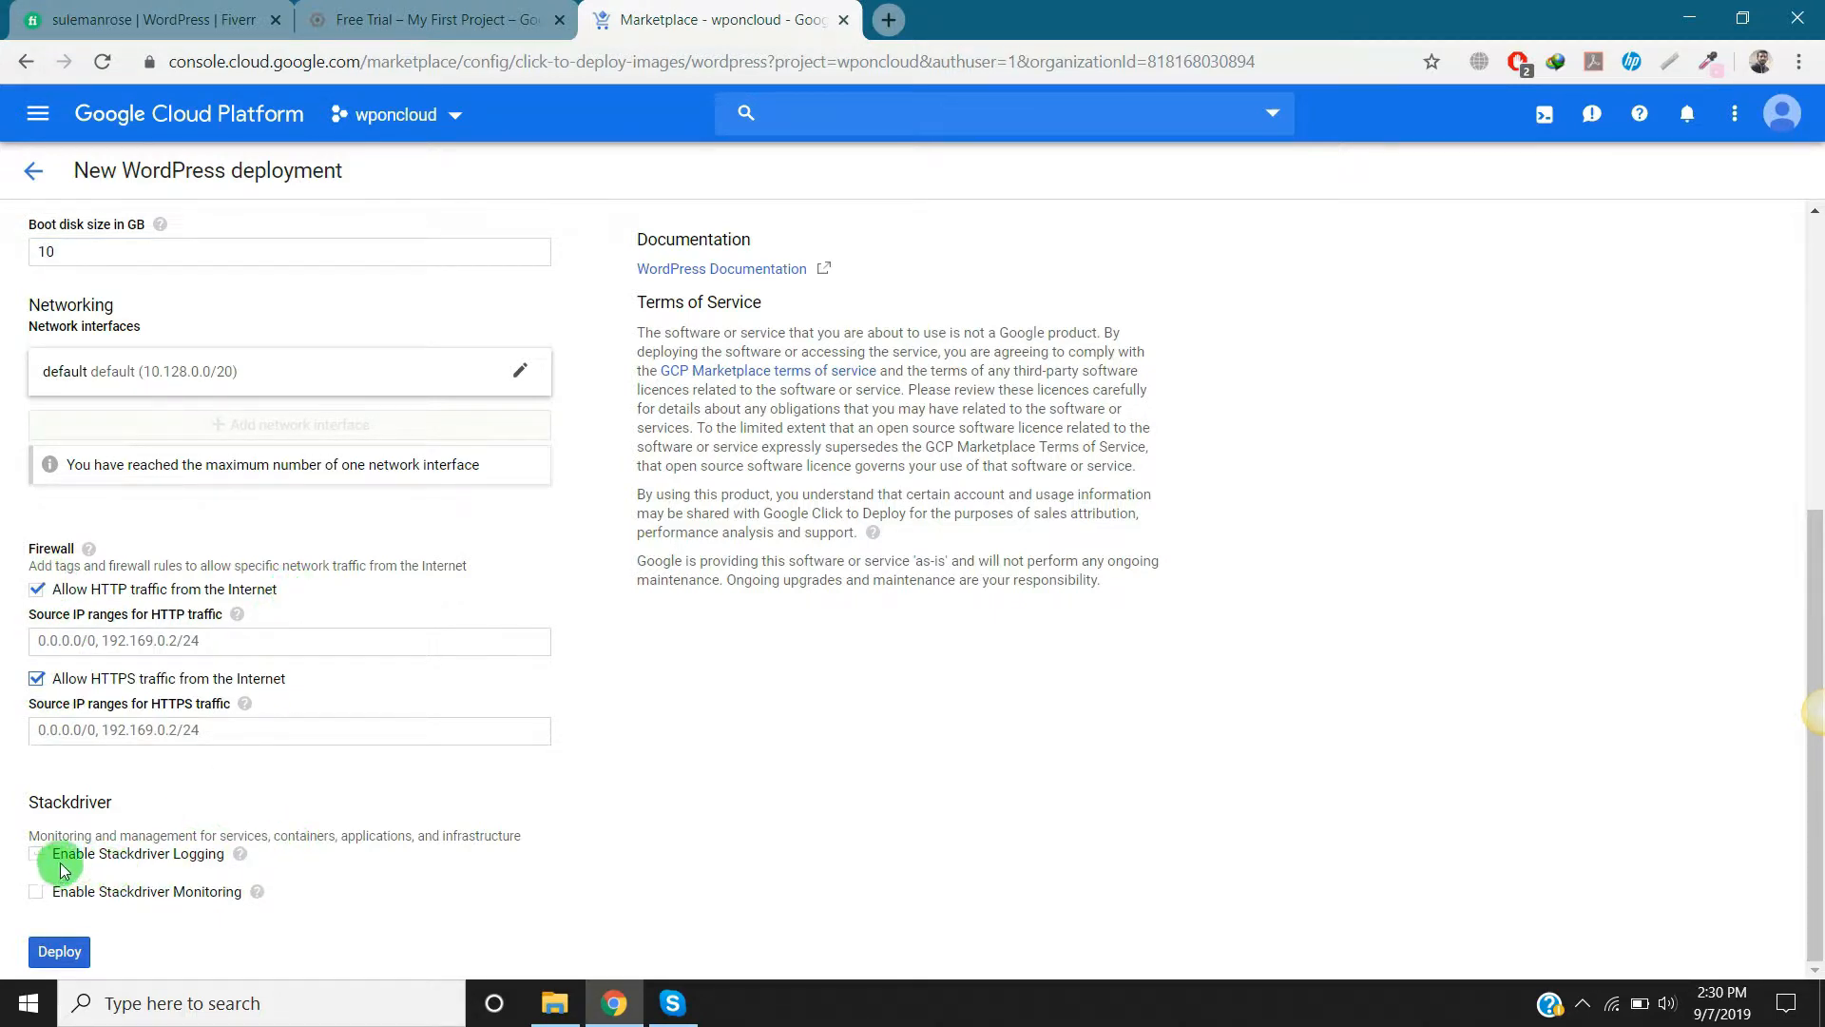
{"action": "mouse_move", "coordinate": [127, 871]}
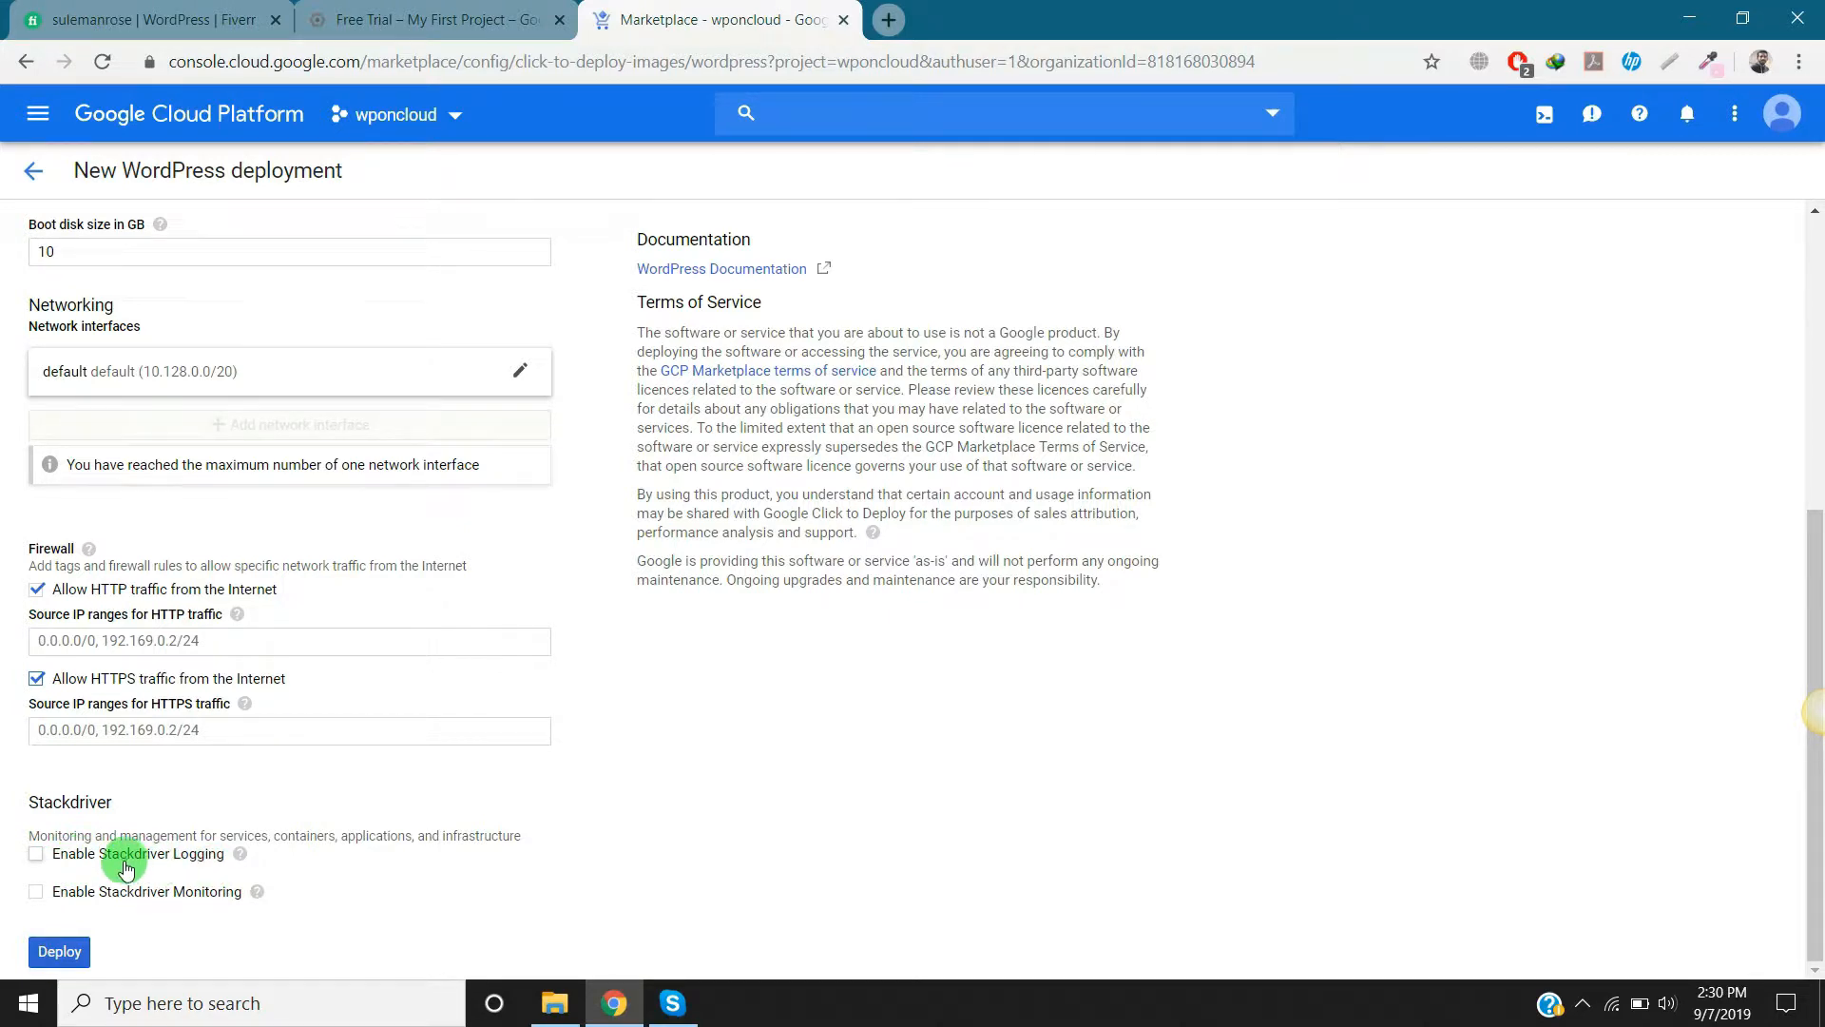
{"action": "mouse_move", "coordinate": [308, 867]}
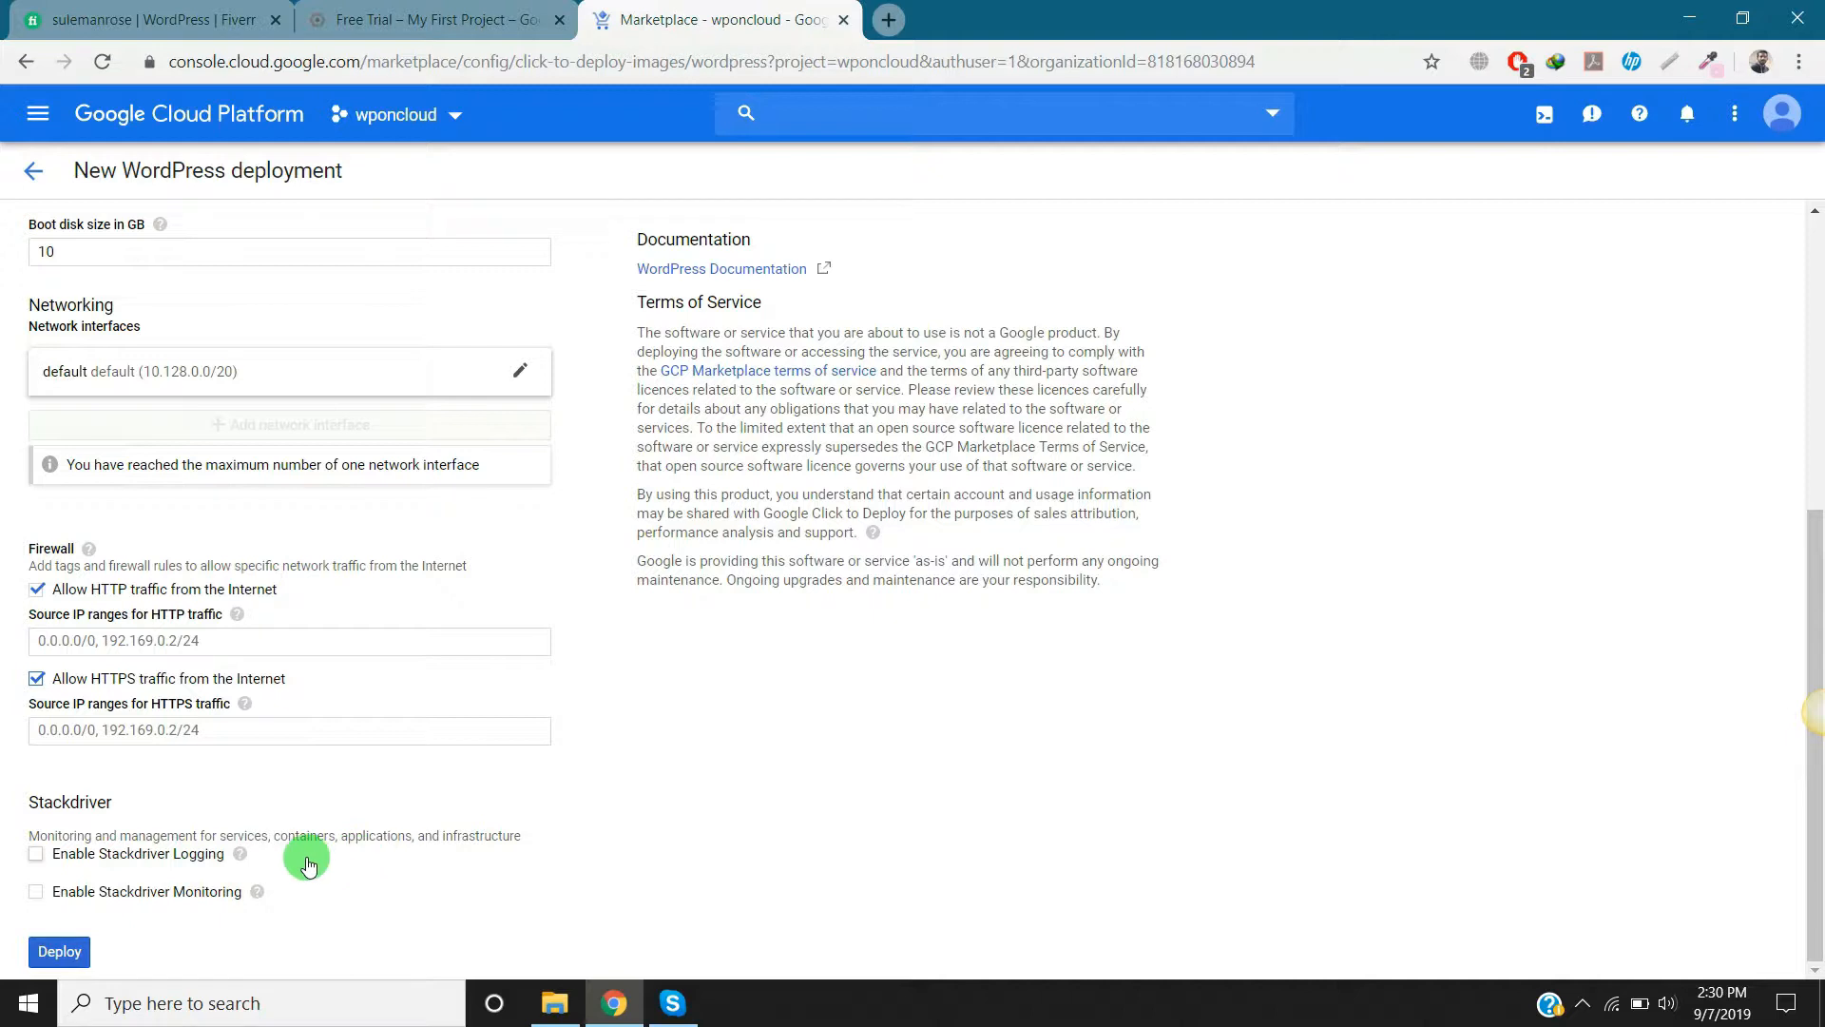
{"action": "left_click", "coordinate": [36, 854]}
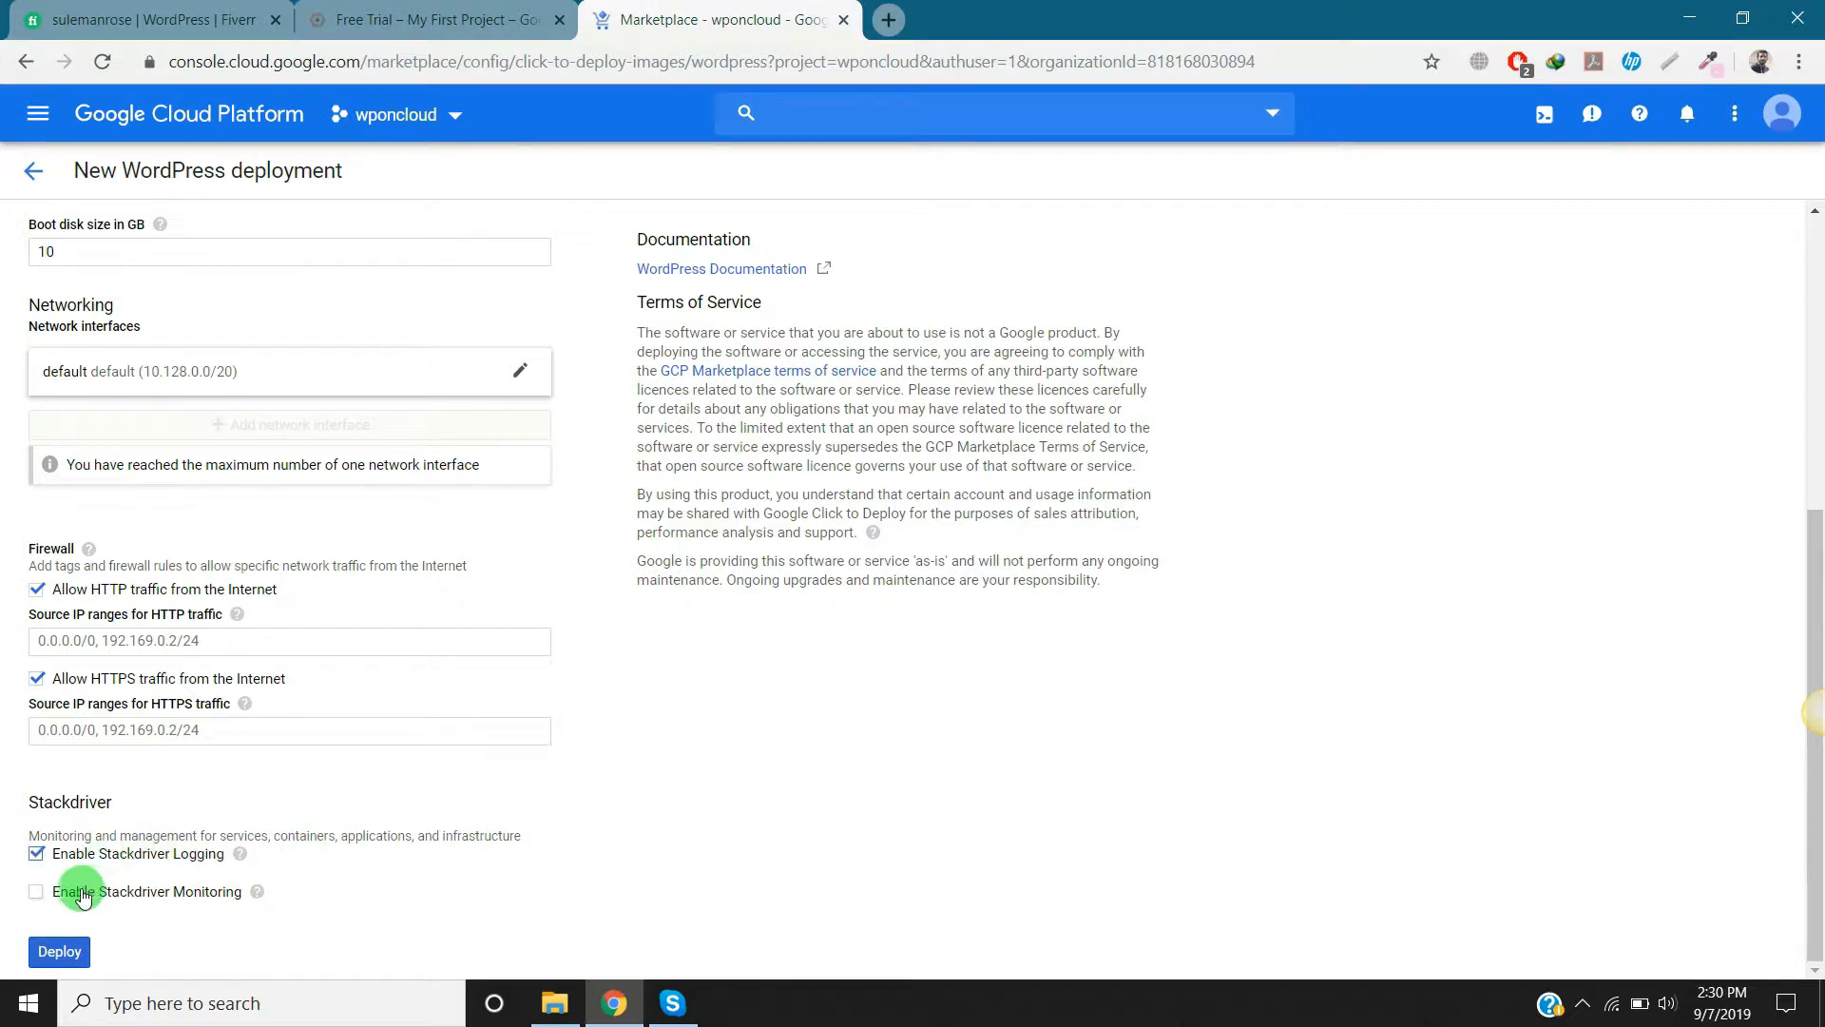
{"action": "left_click", "coordinate": [36, 890]}
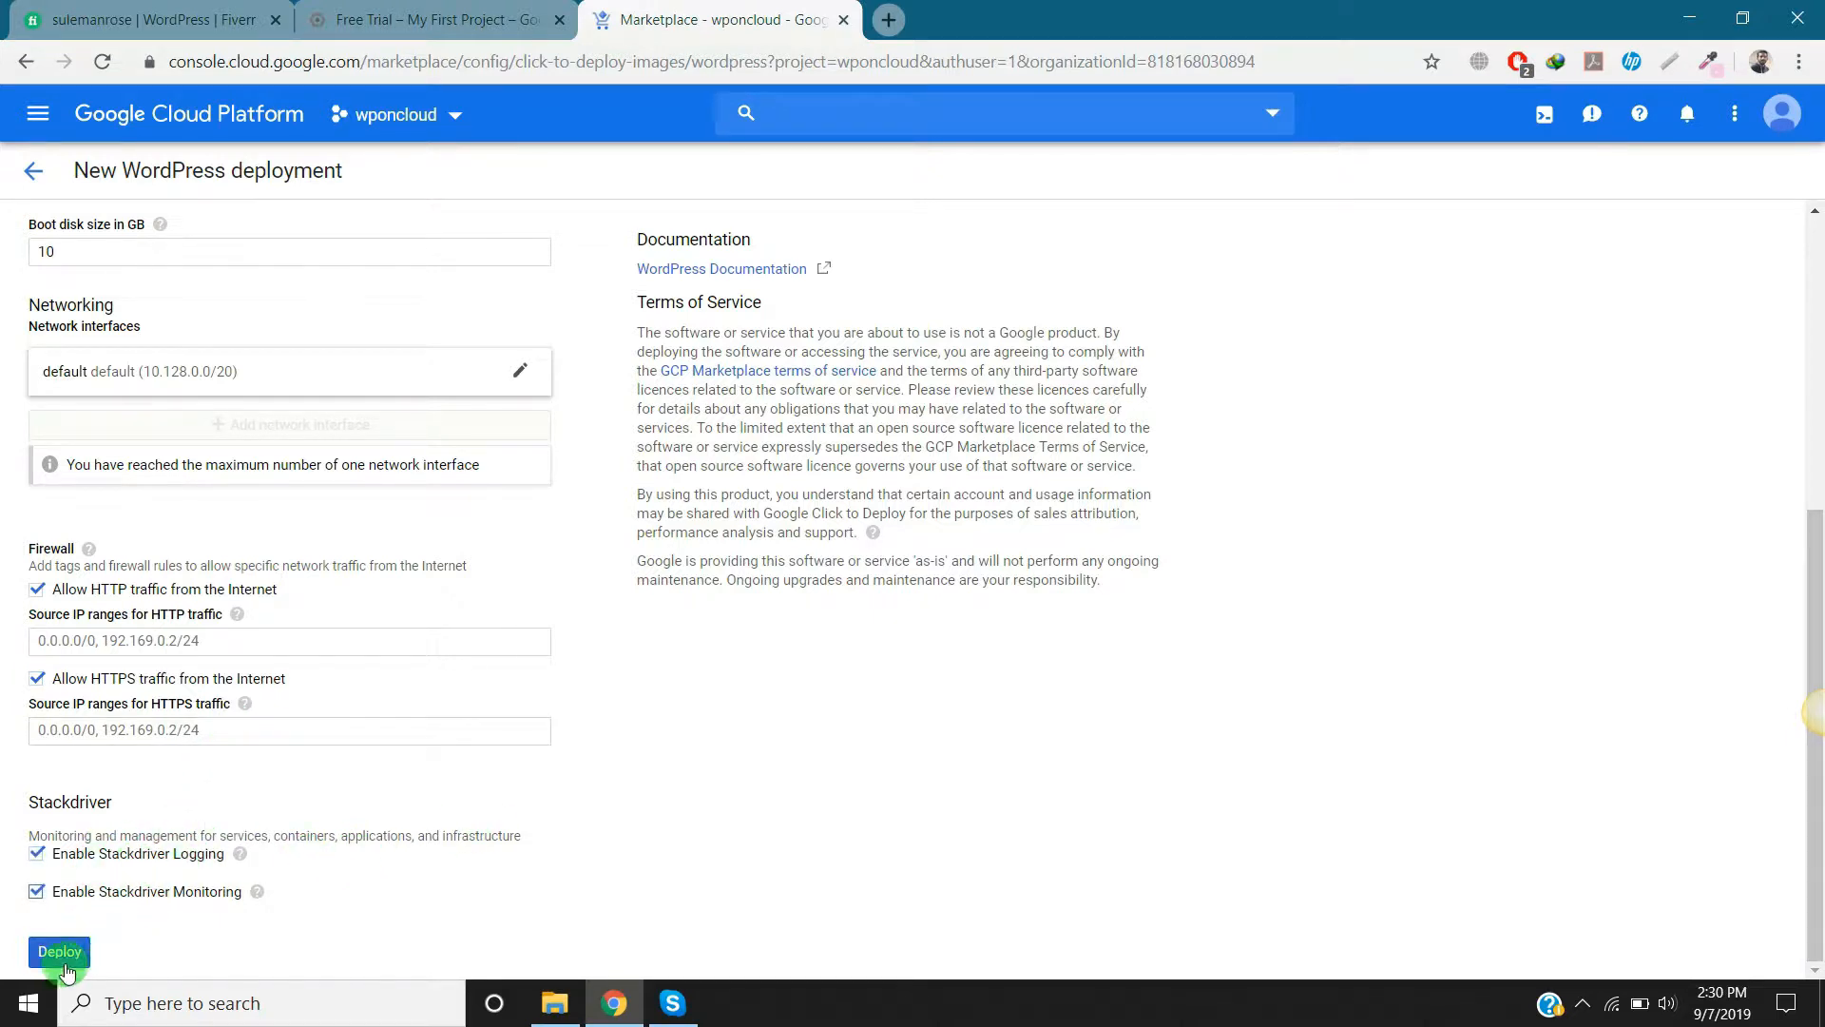
Step: Deploy newdemo and view the wordpress node's site address, admin URL and generated passwords
{"action": "left_click", "coordinate": [59, 951]}
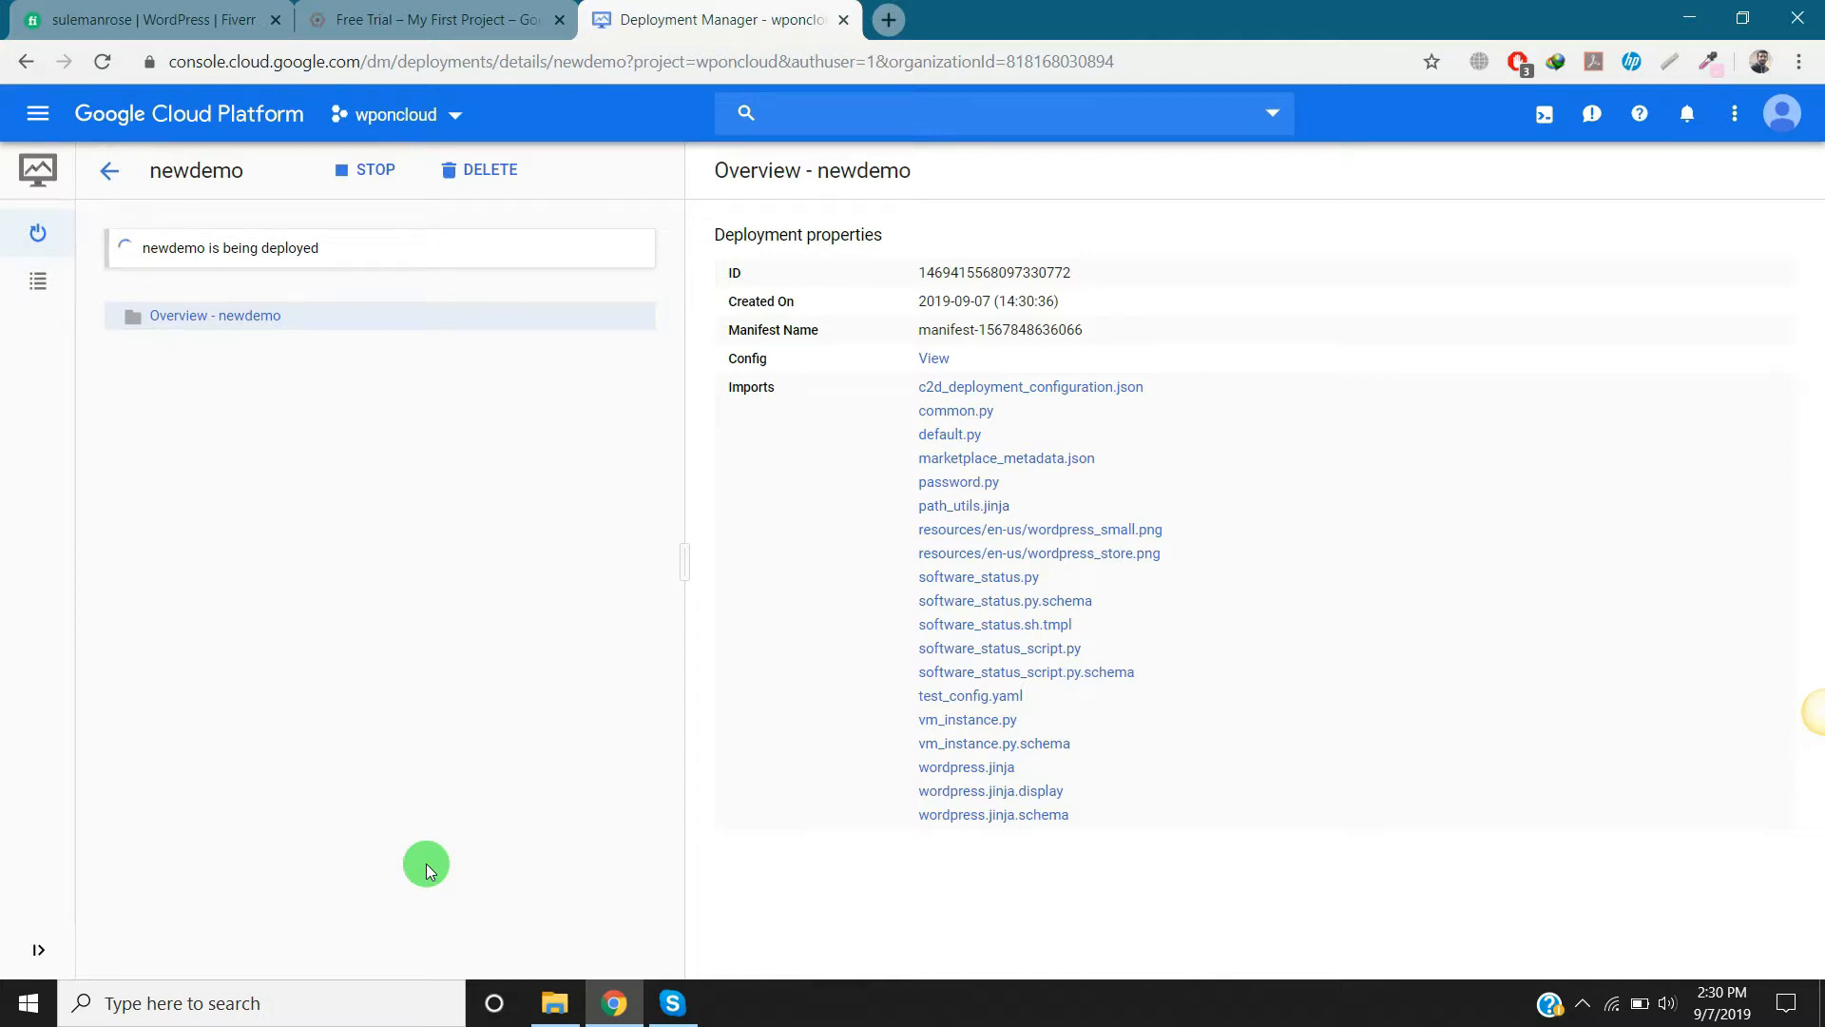
{"action": "left_click", "coordinate": [232, 344]}
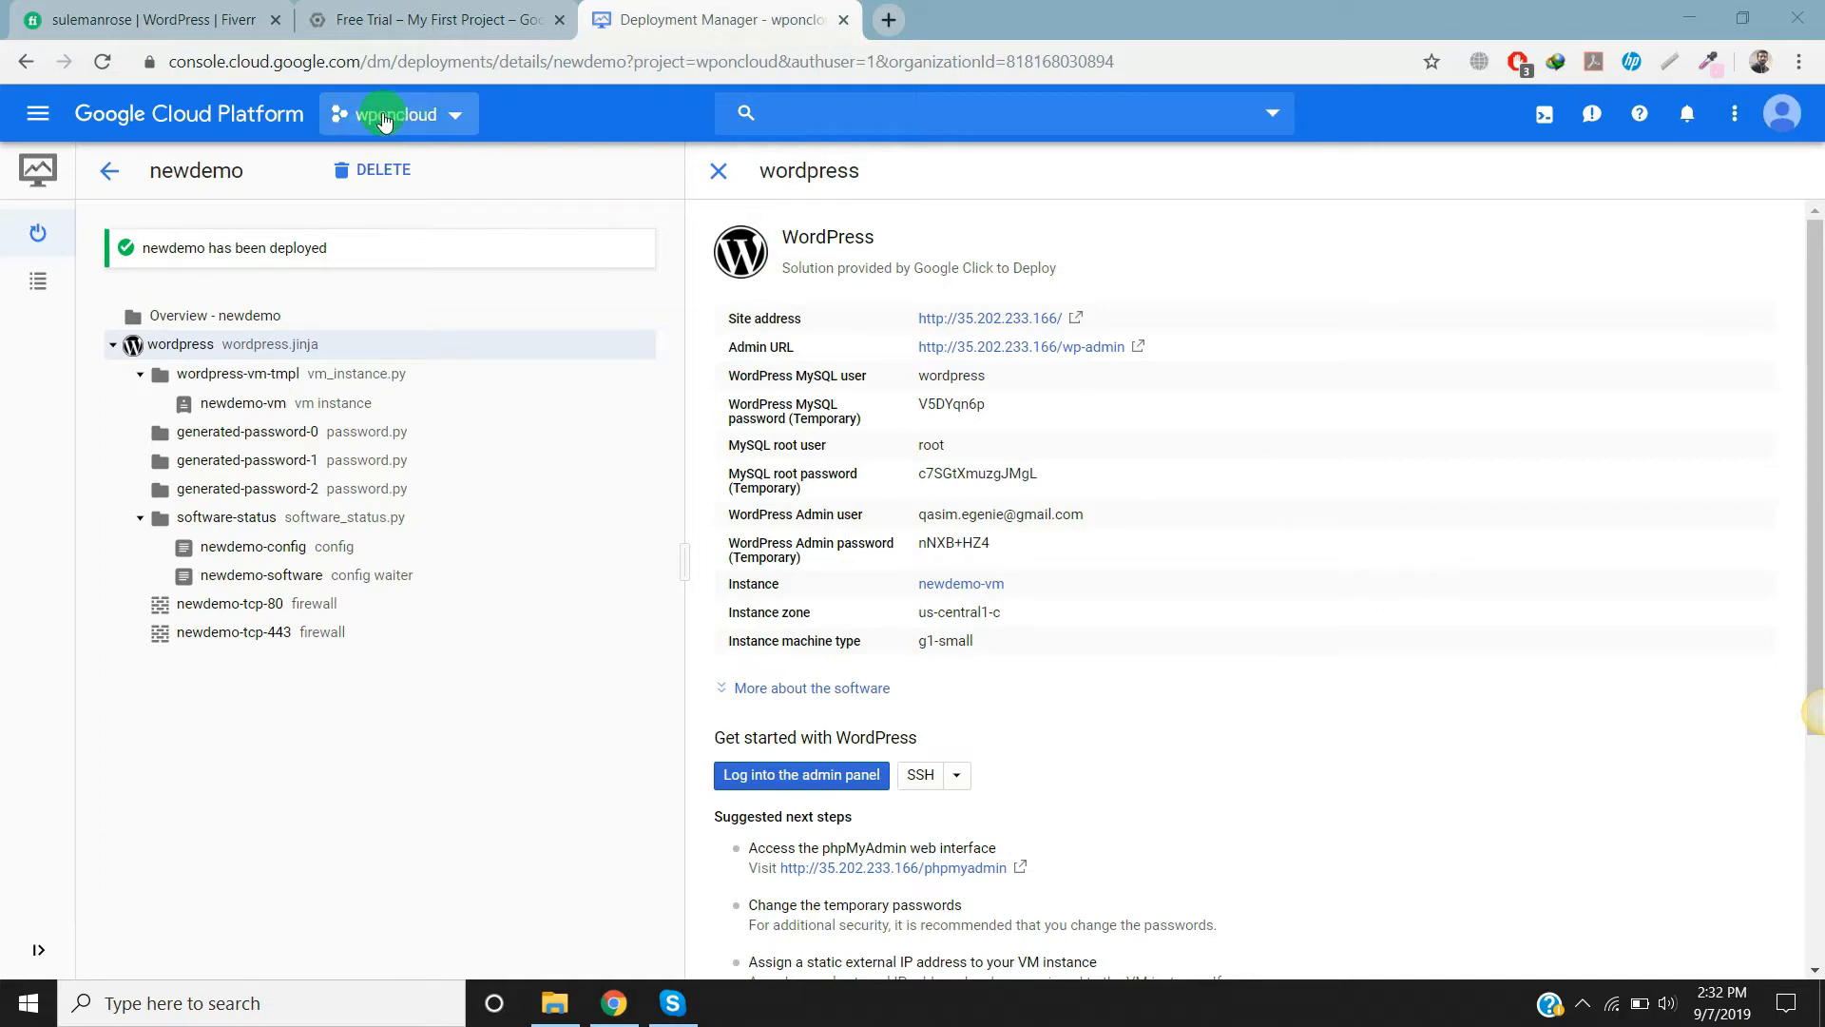
{"action": "mouse_move", "coordinate": [1579, 1002]}
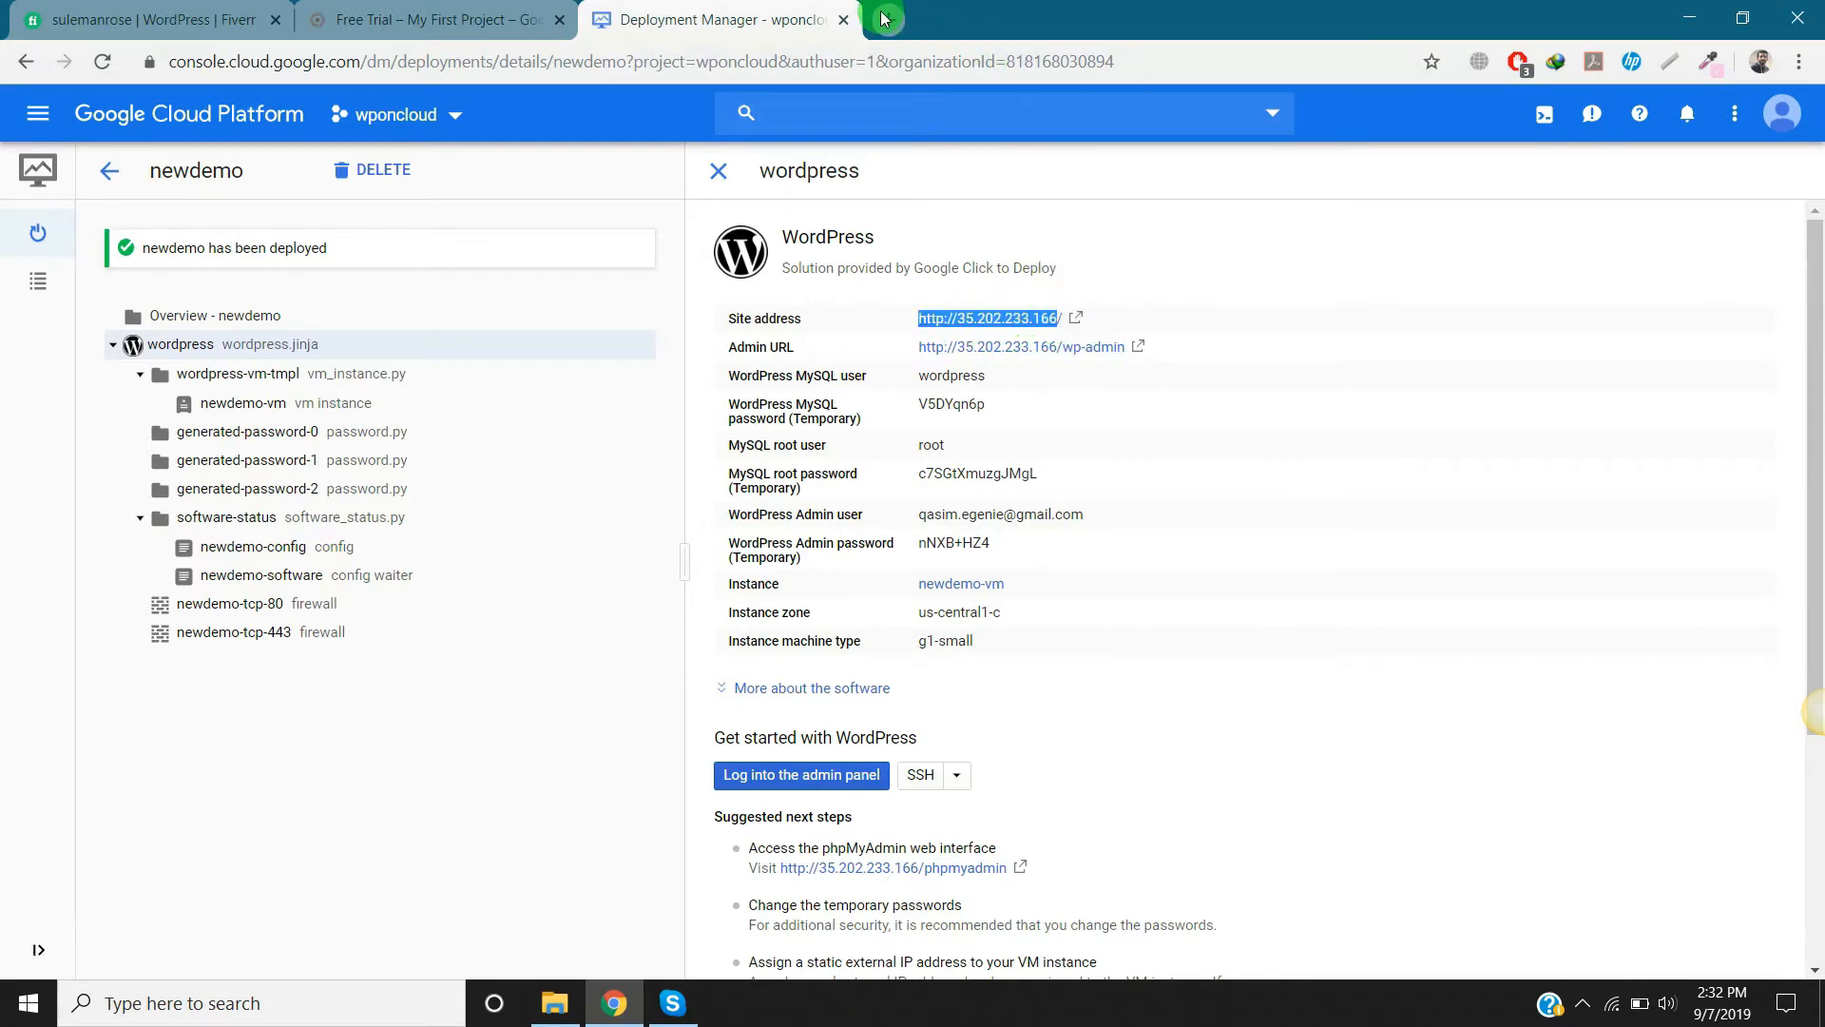
Step: Visit the deployed WordPress site at 35.202.233.166 showing its default homepage
{"action": "left_click", "coordinate": [883, 19]}
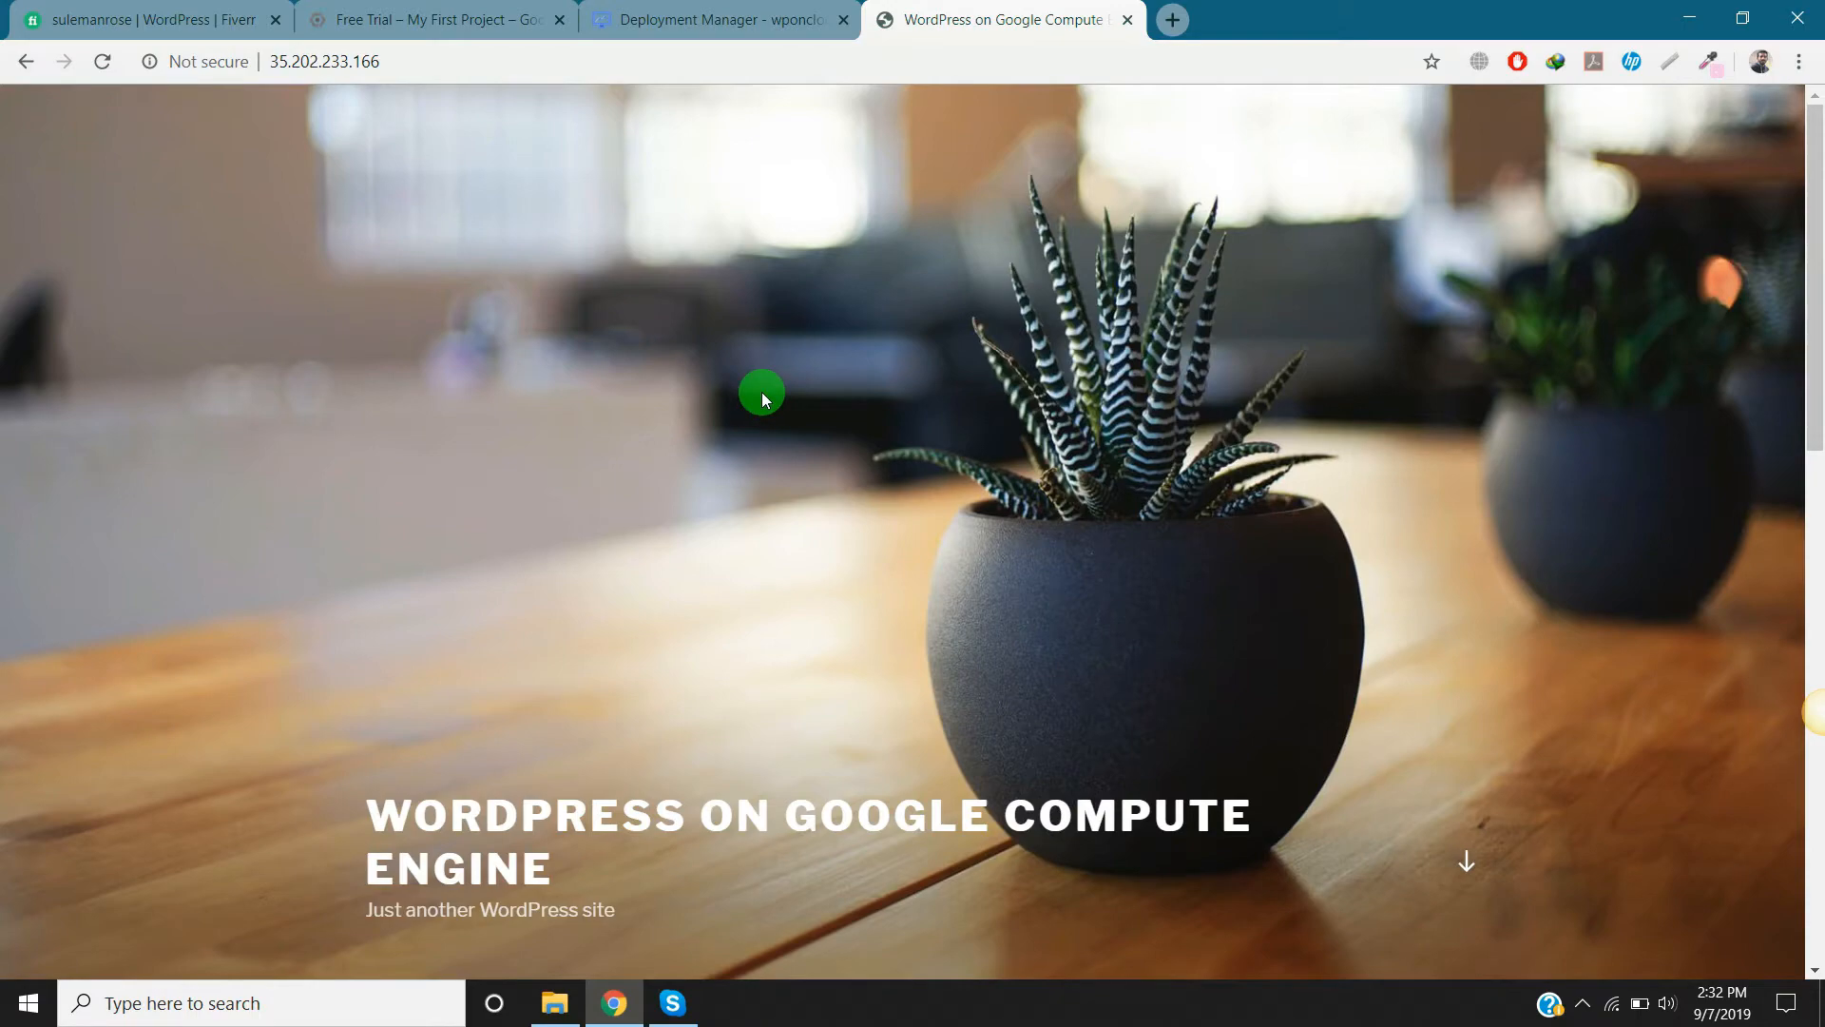
{"action": "mouse_move", "coordinate": [605, 74]}
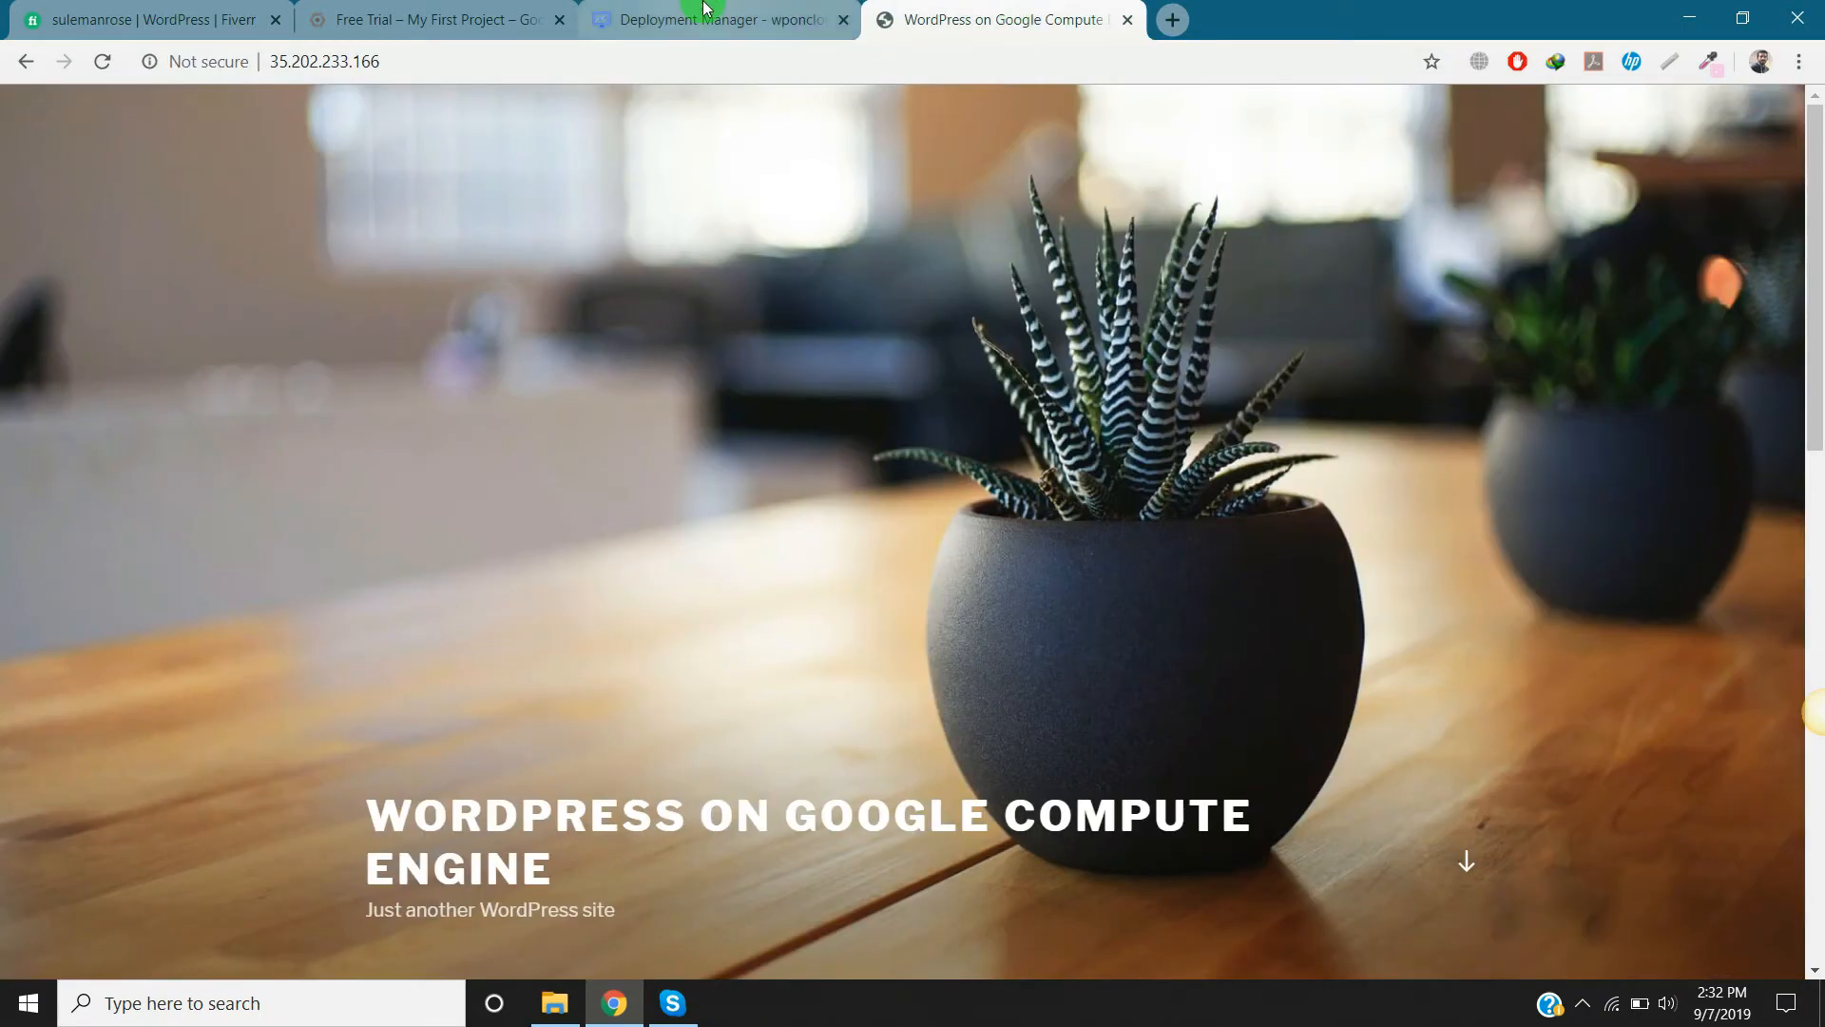
Step: Return to the newdemo deployment details and select the WordPress MySQL user name among the credentials
{"action": "left_click", "coordinate": [715, 19]}
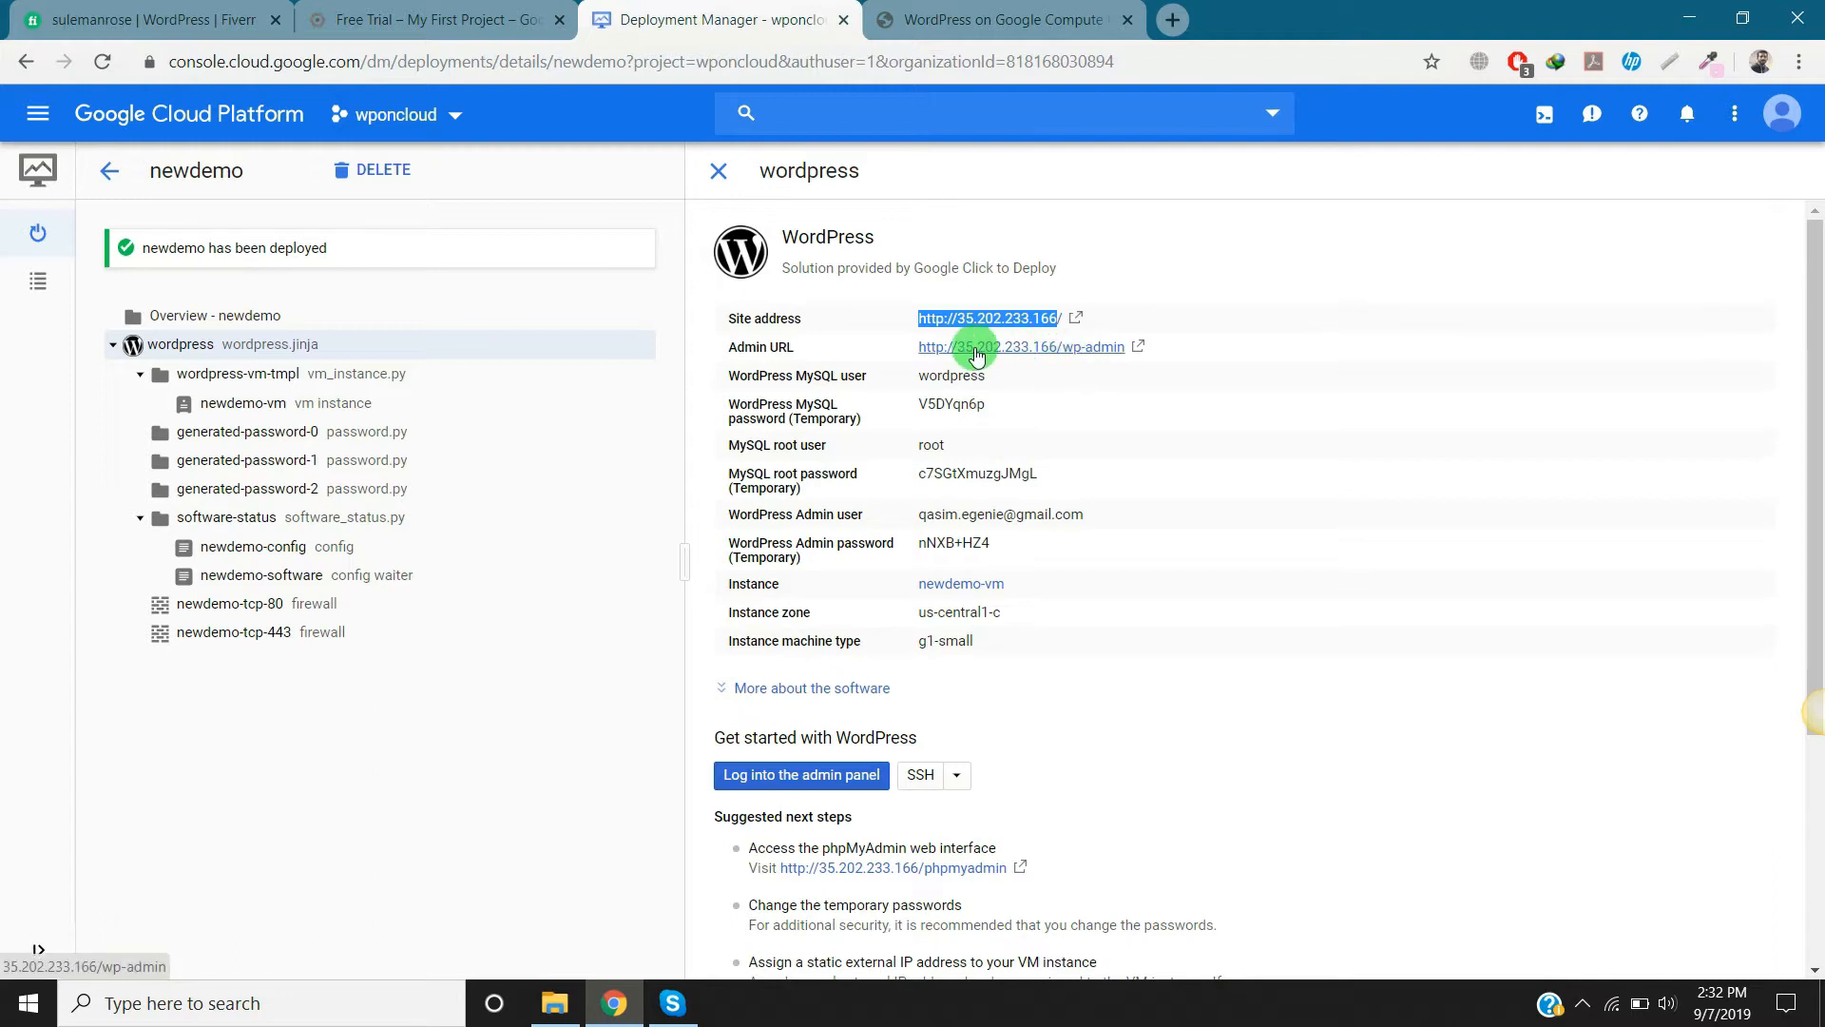
{"action": "mouse_move", "coordinate": [1091, 361]}
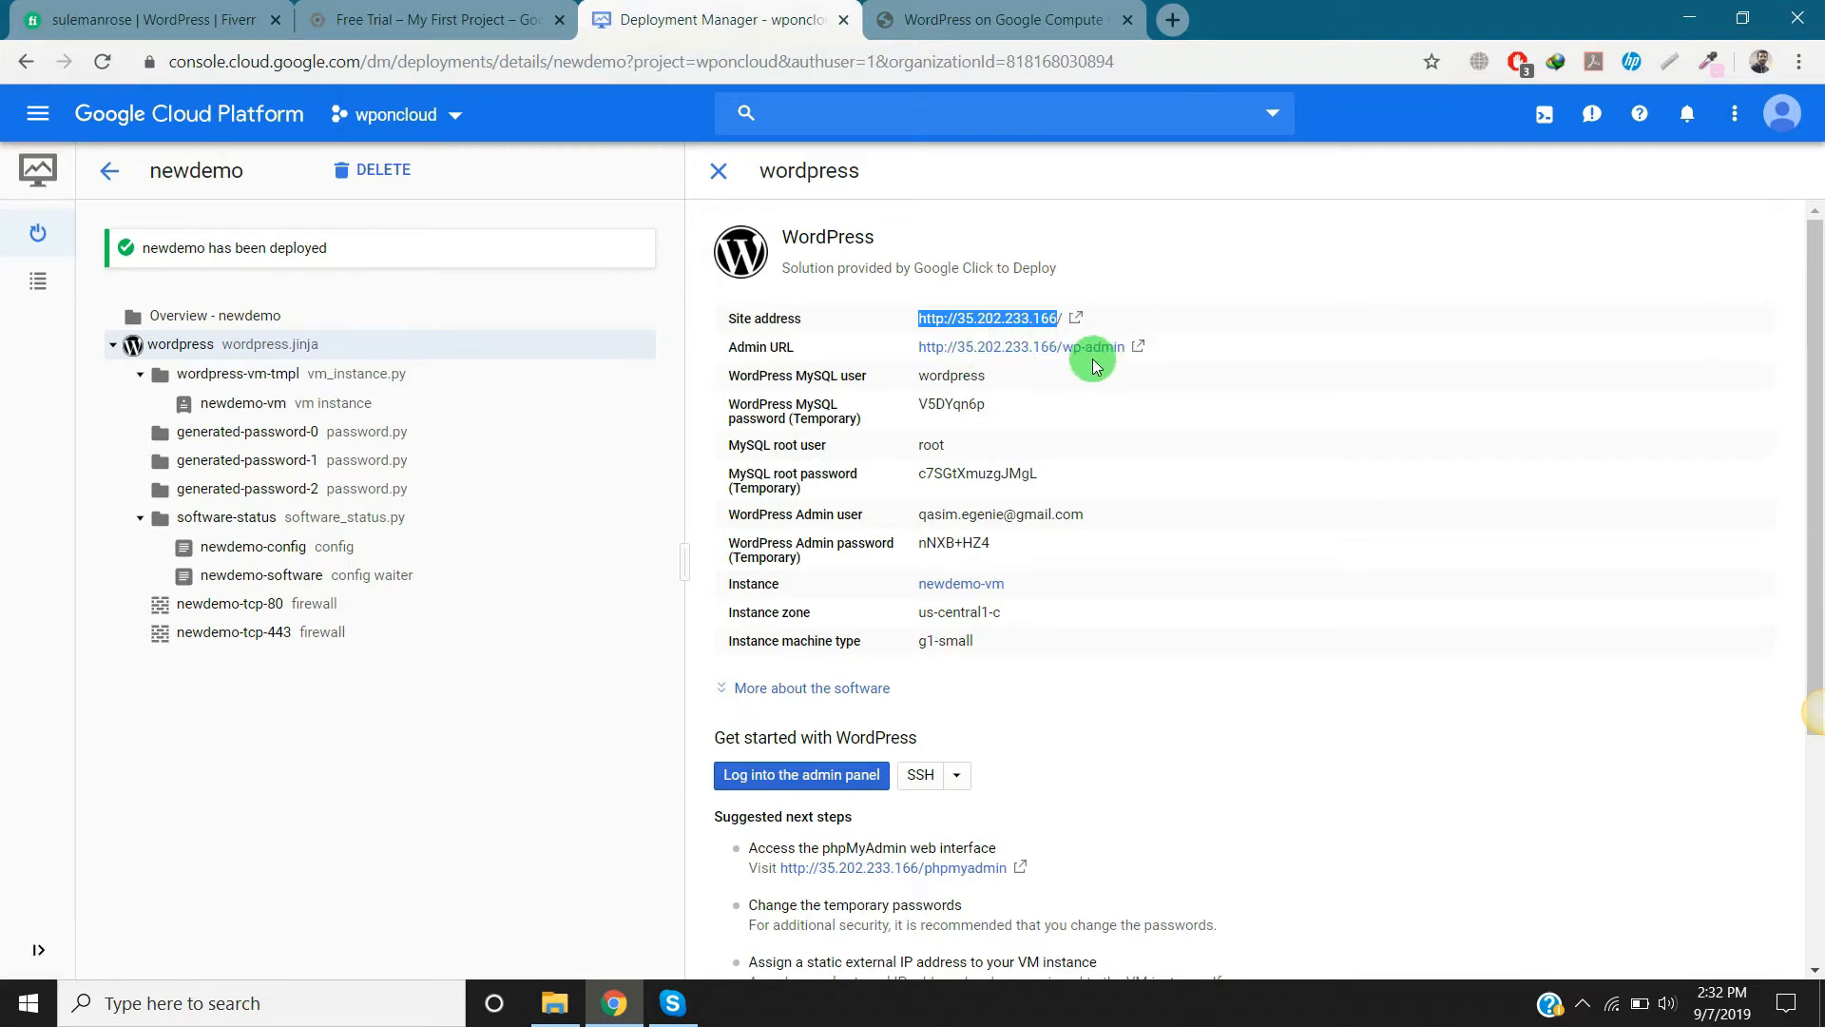
{"action": "double_click", "coordinate": [951, 375]}
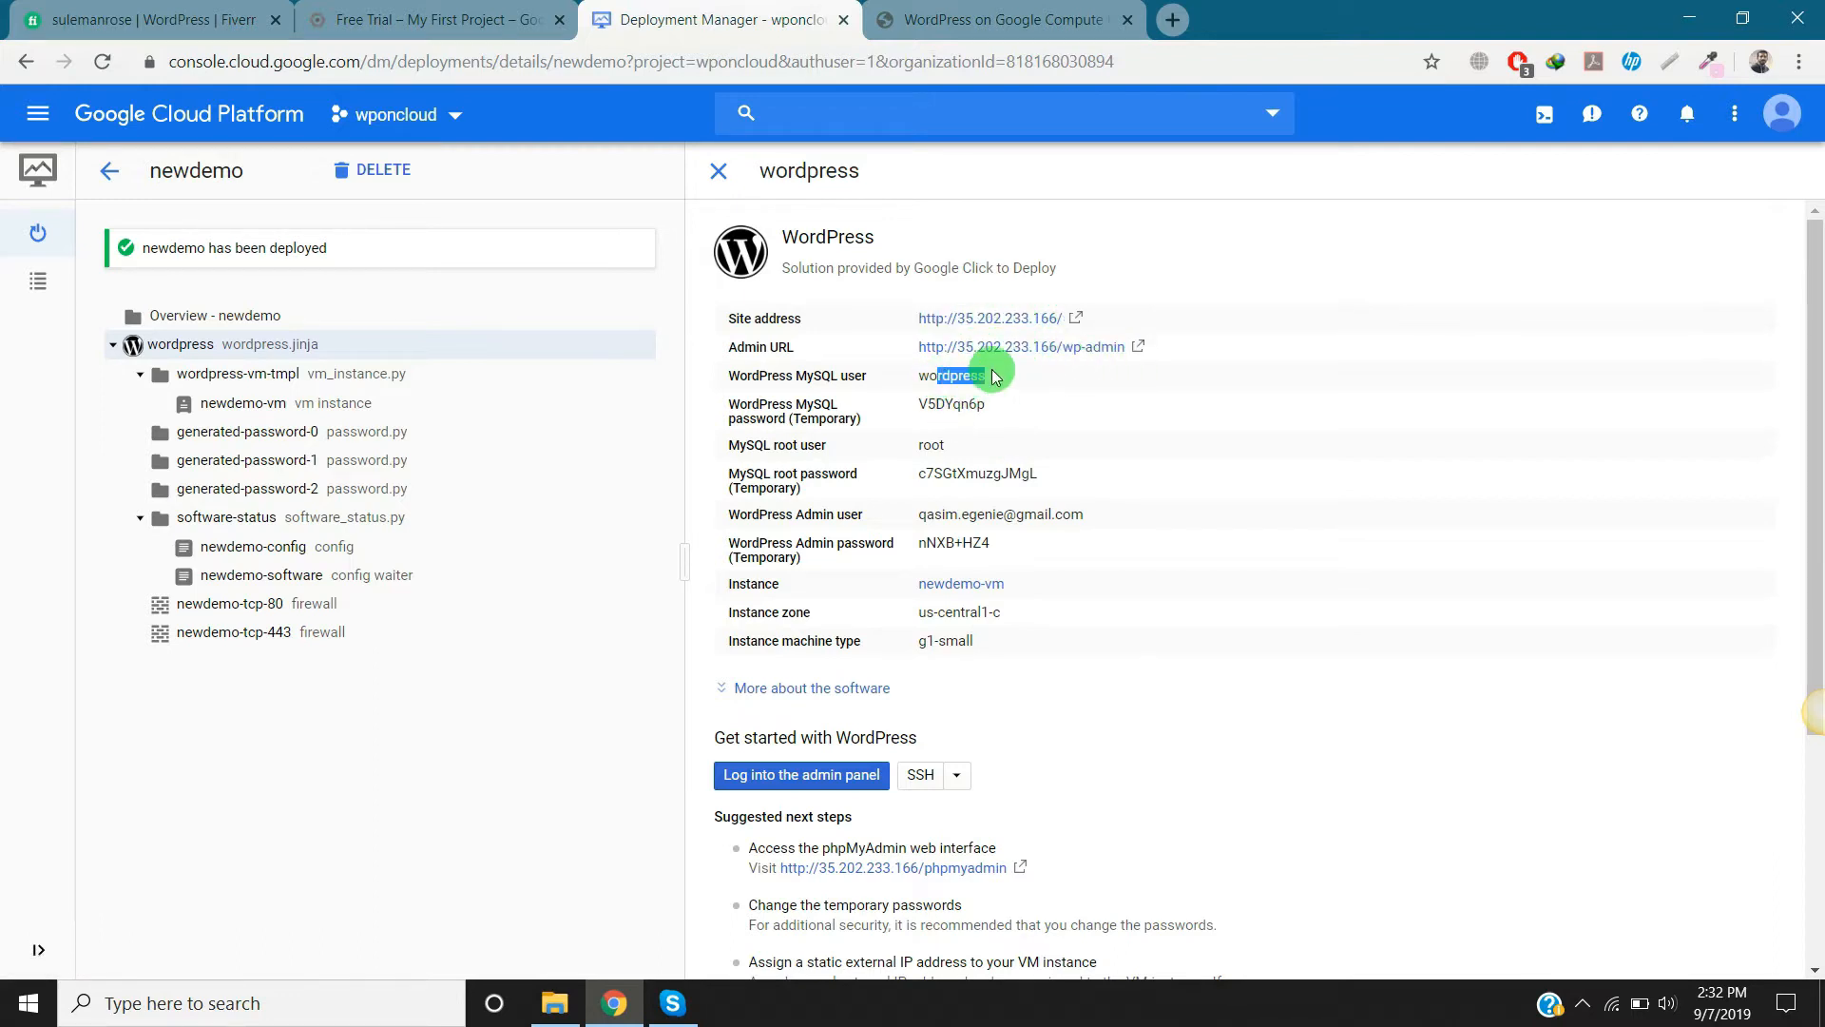
{"action": "mouse_move", "coordinate": [1002, 550]}
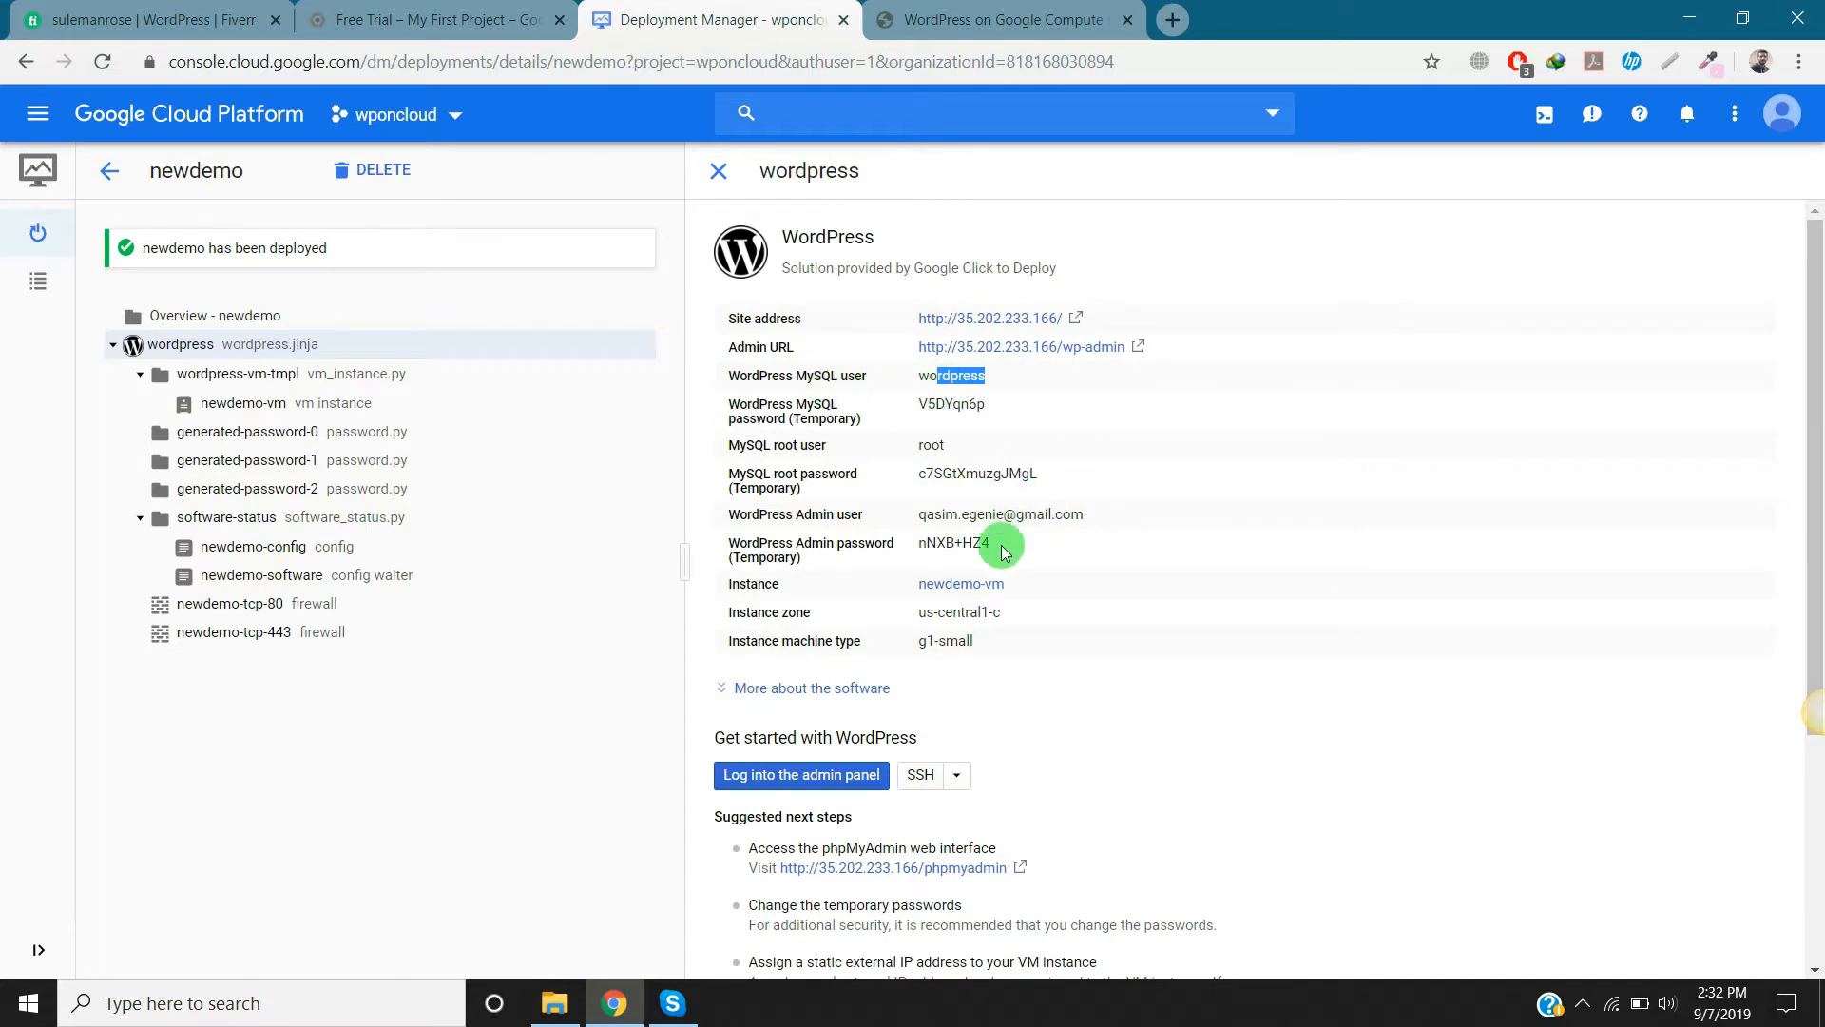
{"action": "scroll", "scroll_direction": "down", "scroll_amount": 3}
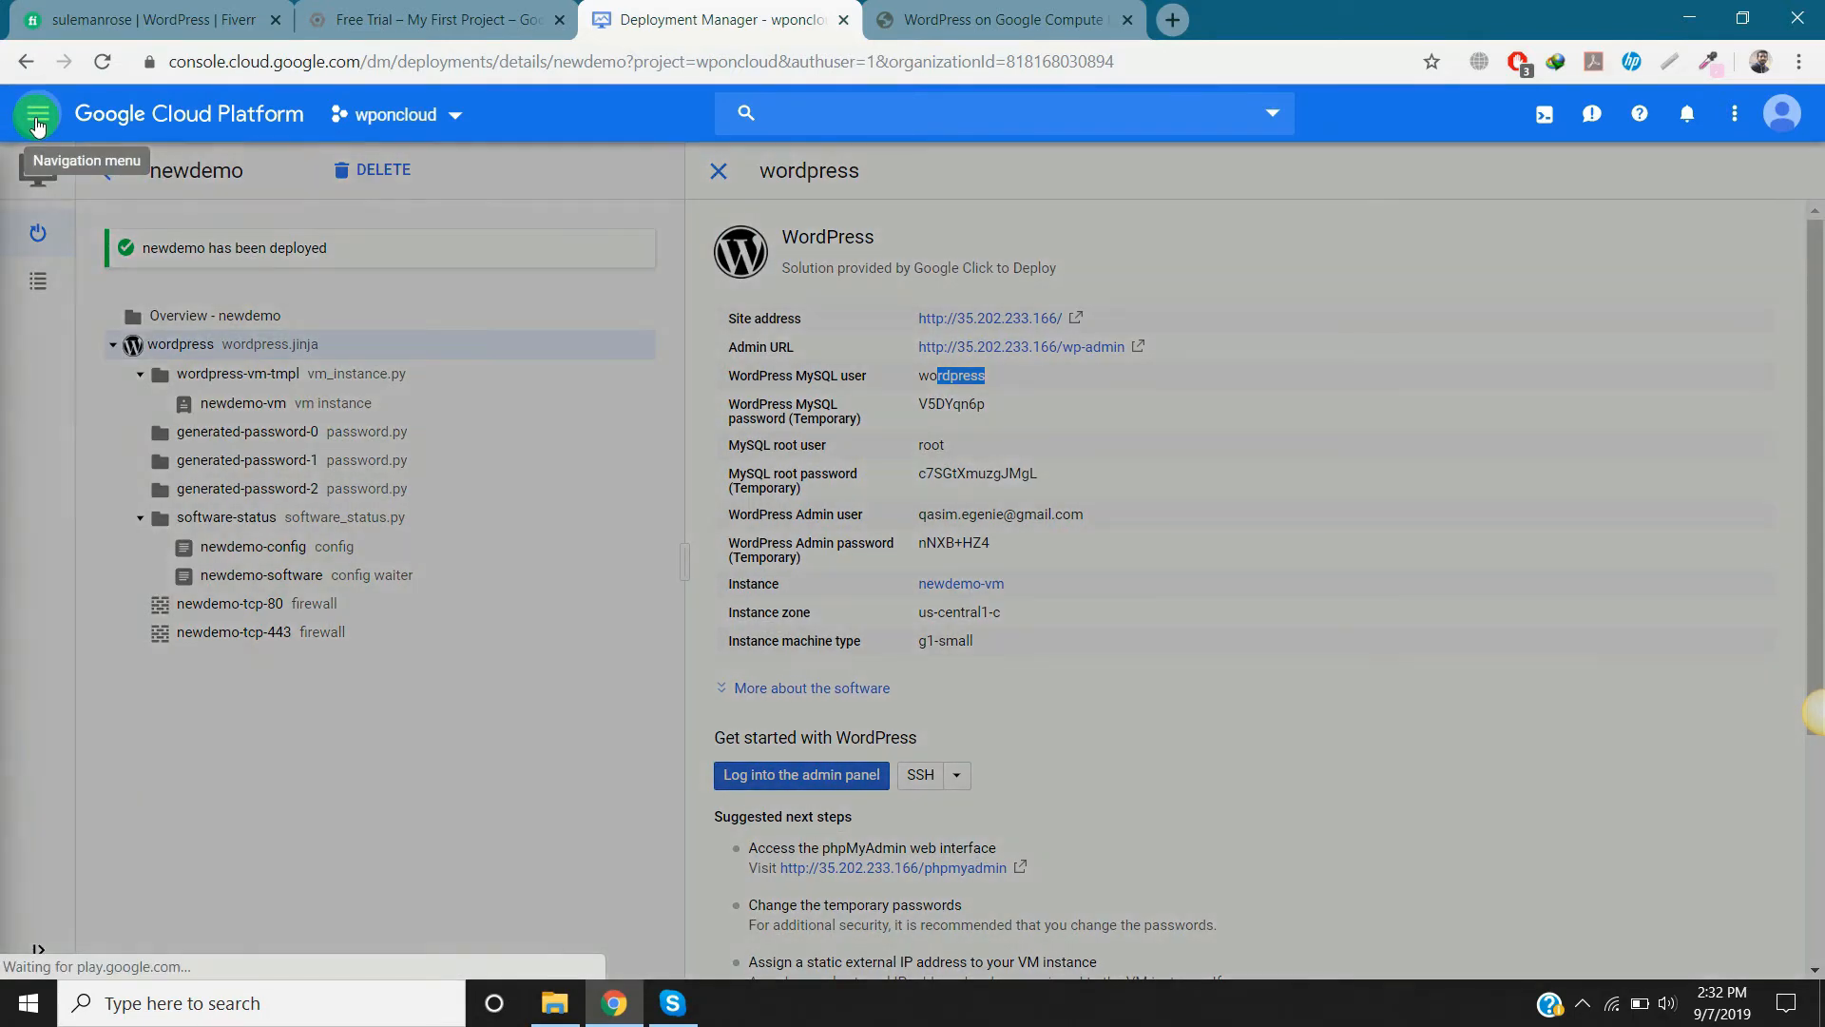
Step: Navigate to Compute Engine's VM instances list showing newdemo-vm
{"action": "left_click", "coordinate": [36, 112]}
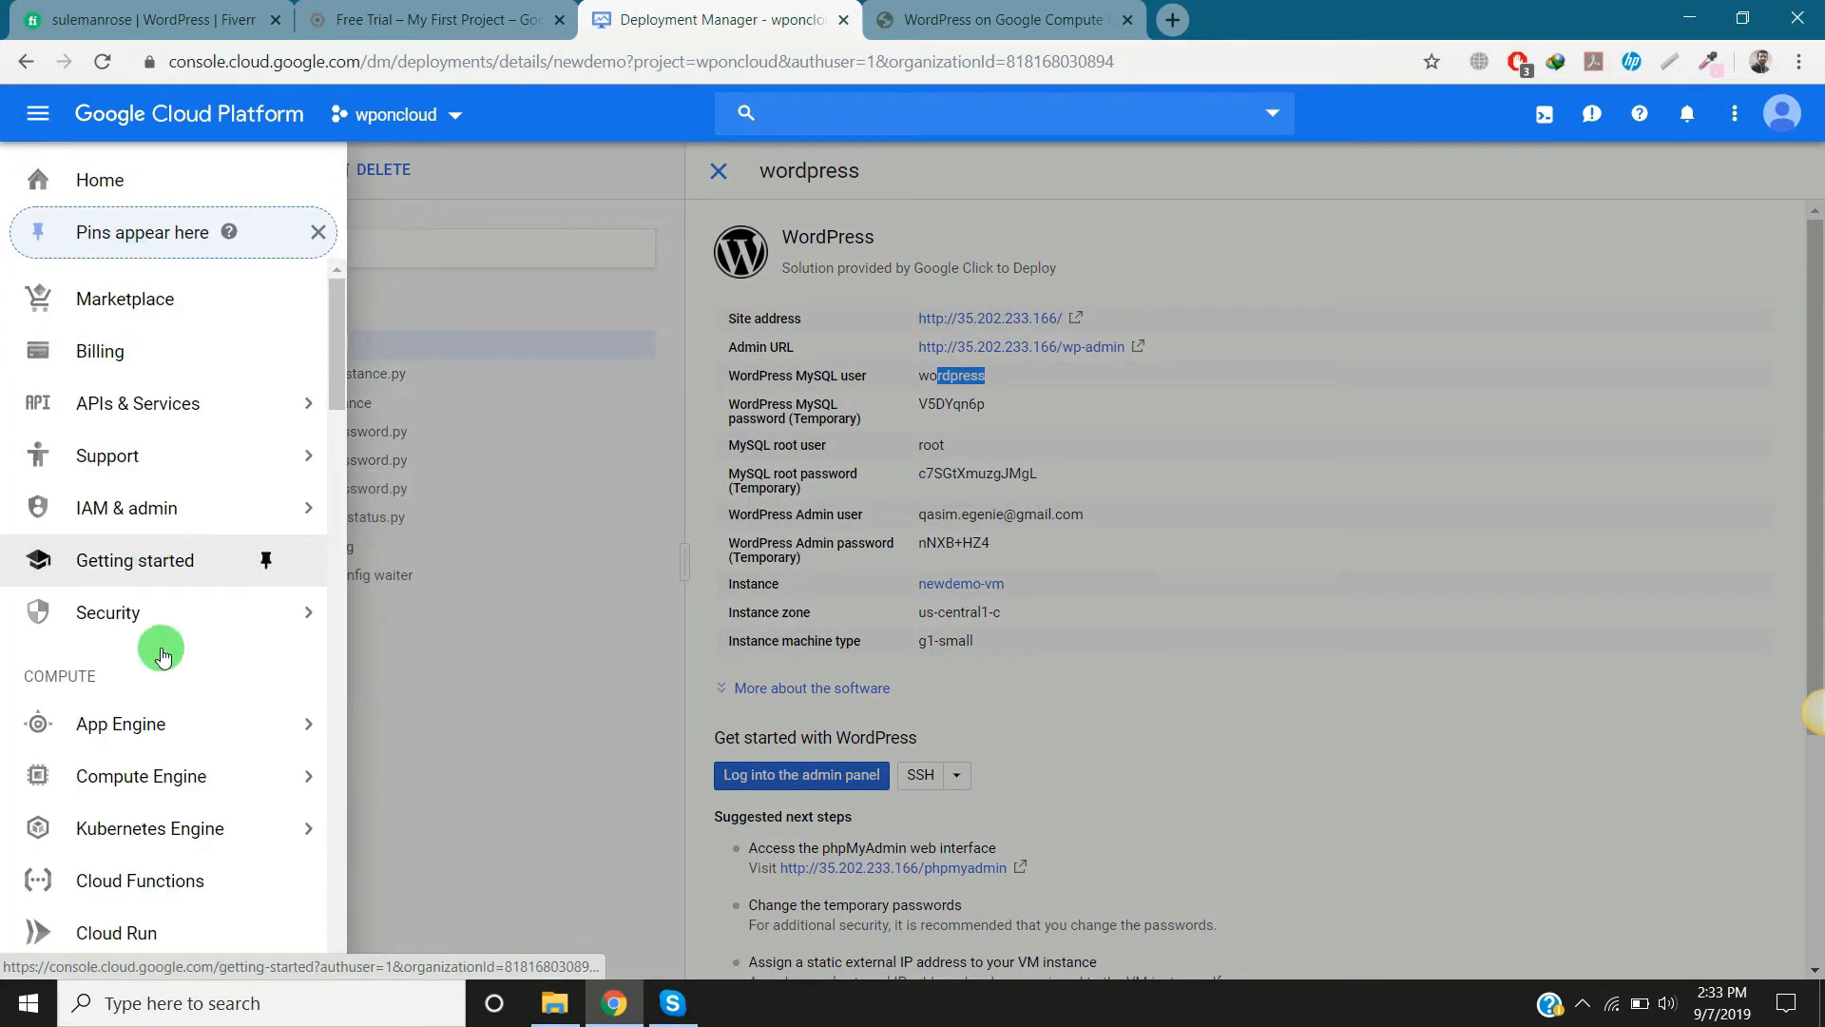
{"action": "left_click", "coordinate": [138, 776]}
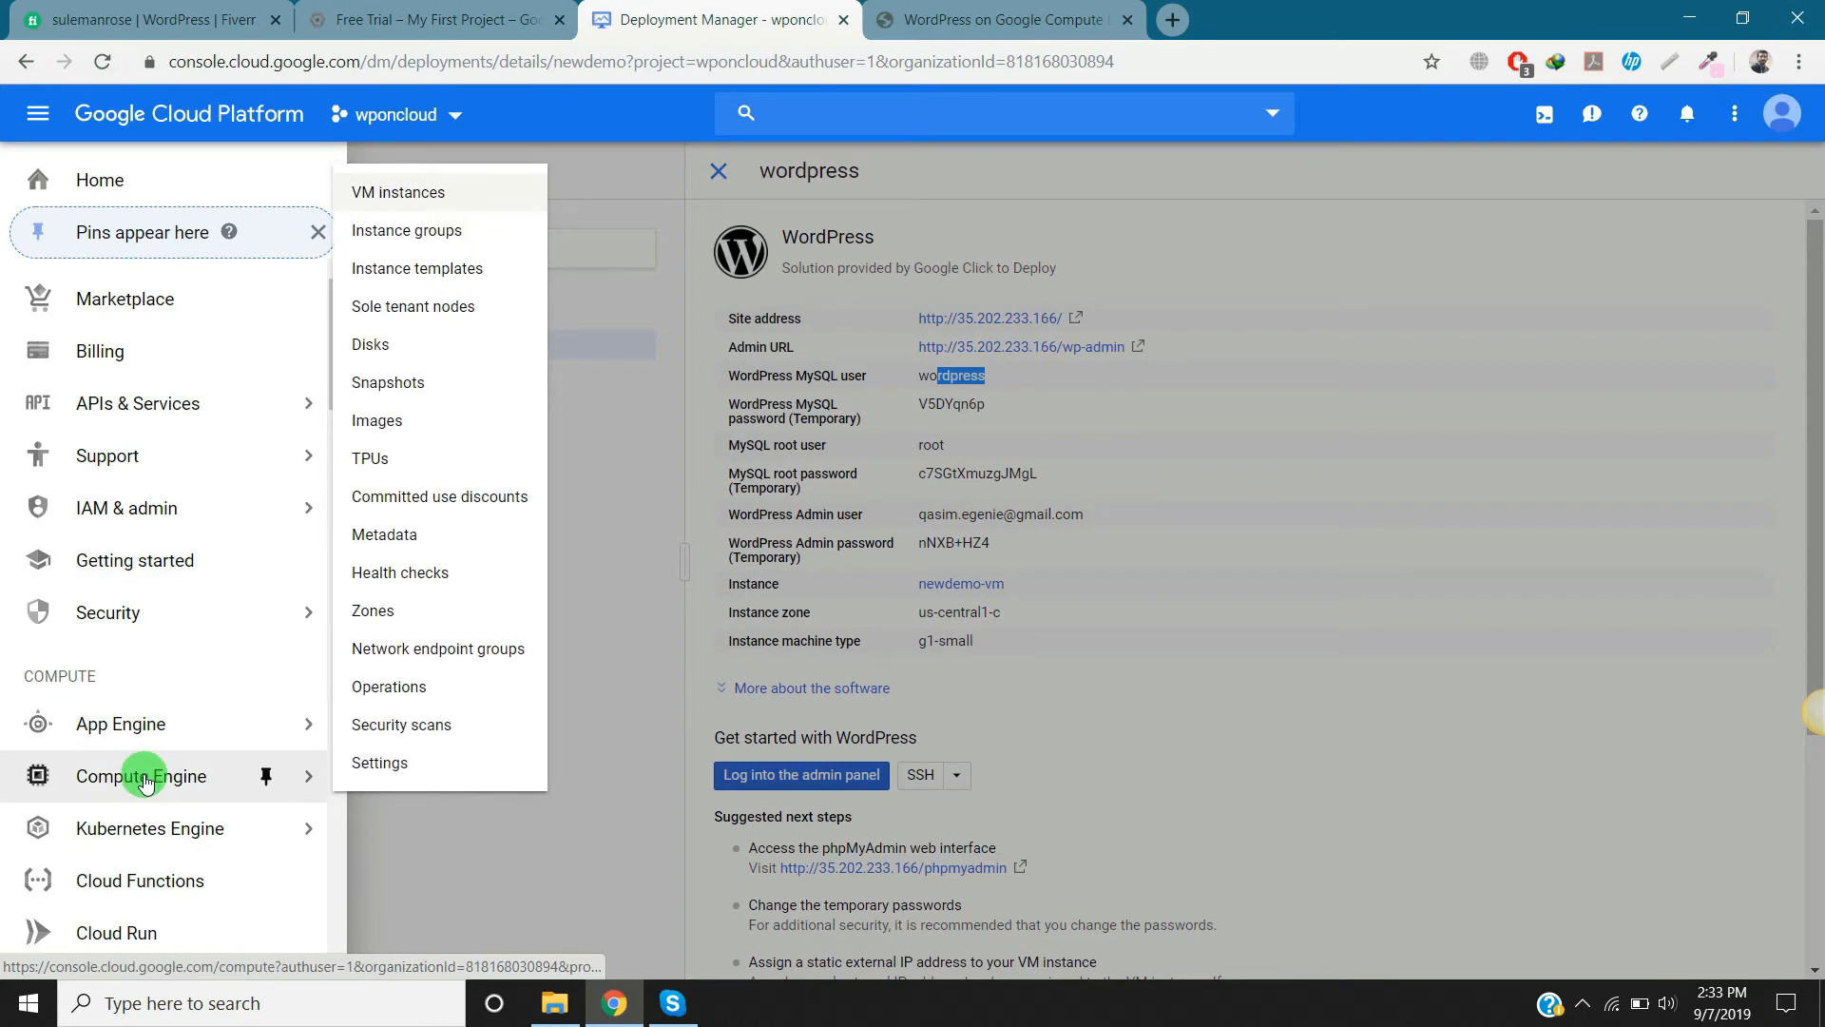
{"action": "left_click", "coordinate": [397, 192]}
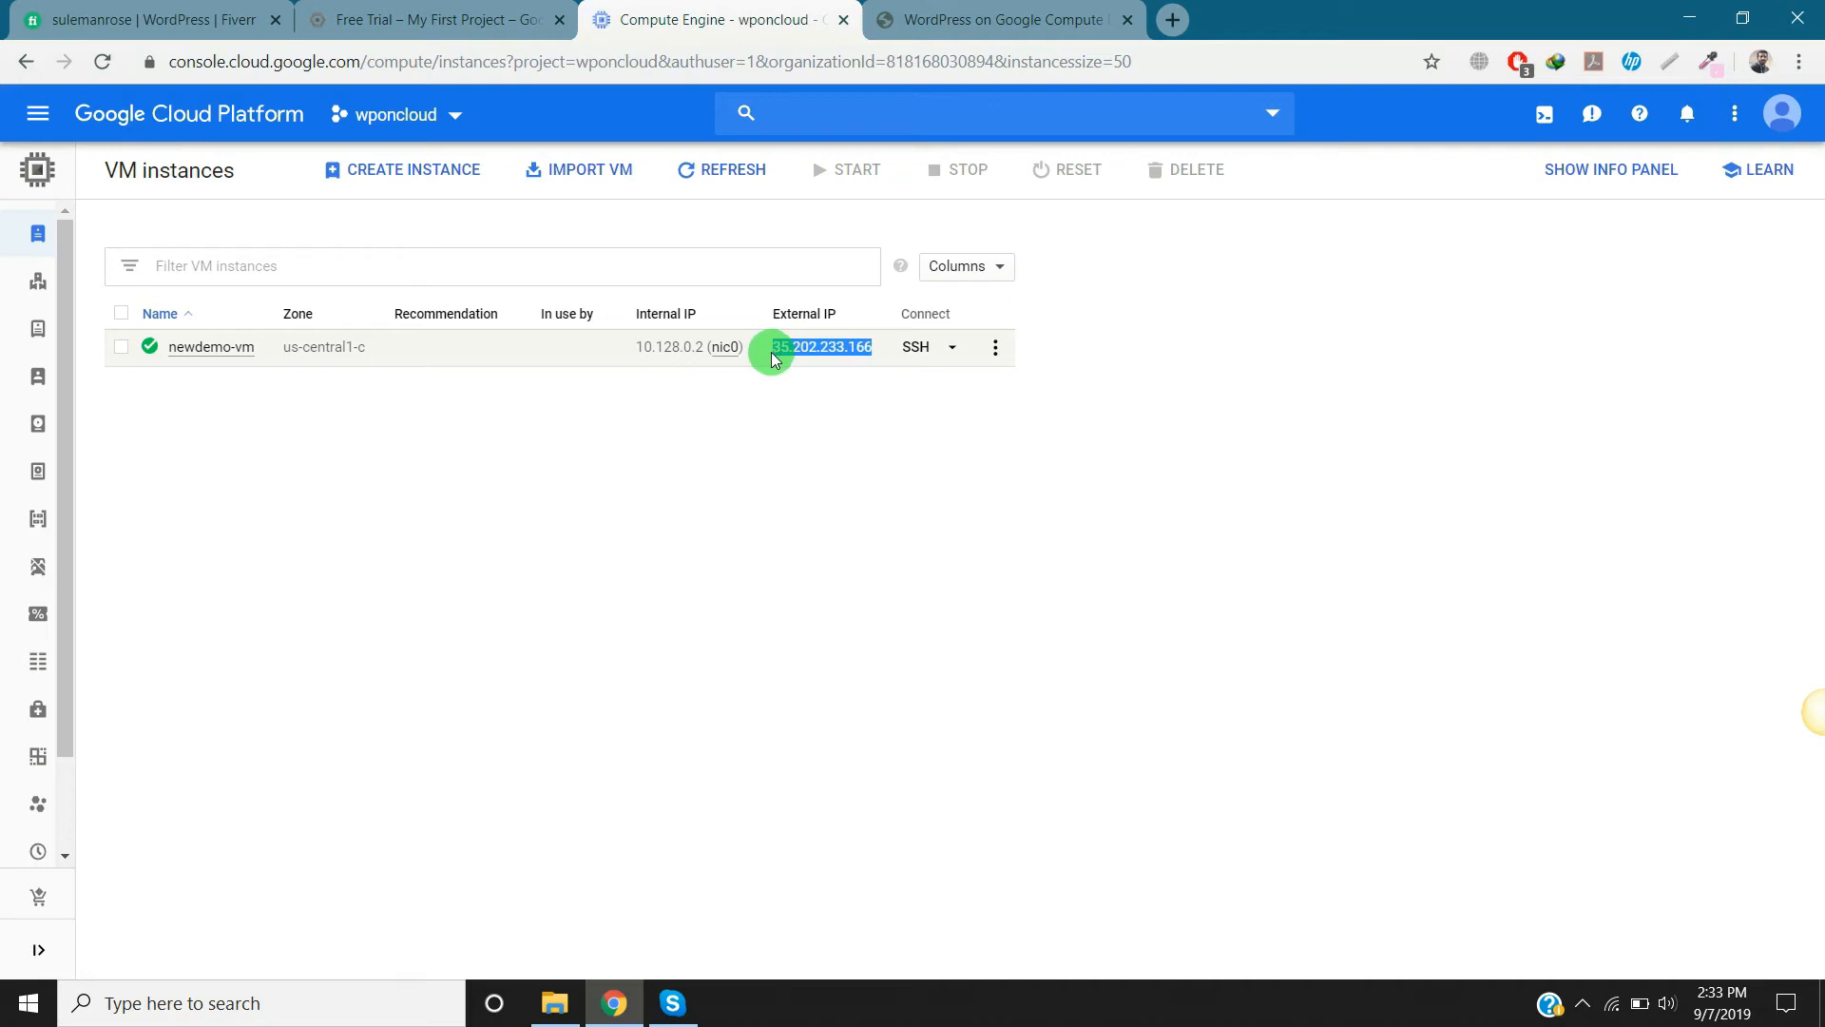
Step: Select newdemo-vm's external IP and return to the live WordPress site
{"action": "left_click", "coordinate": [122, 347]}
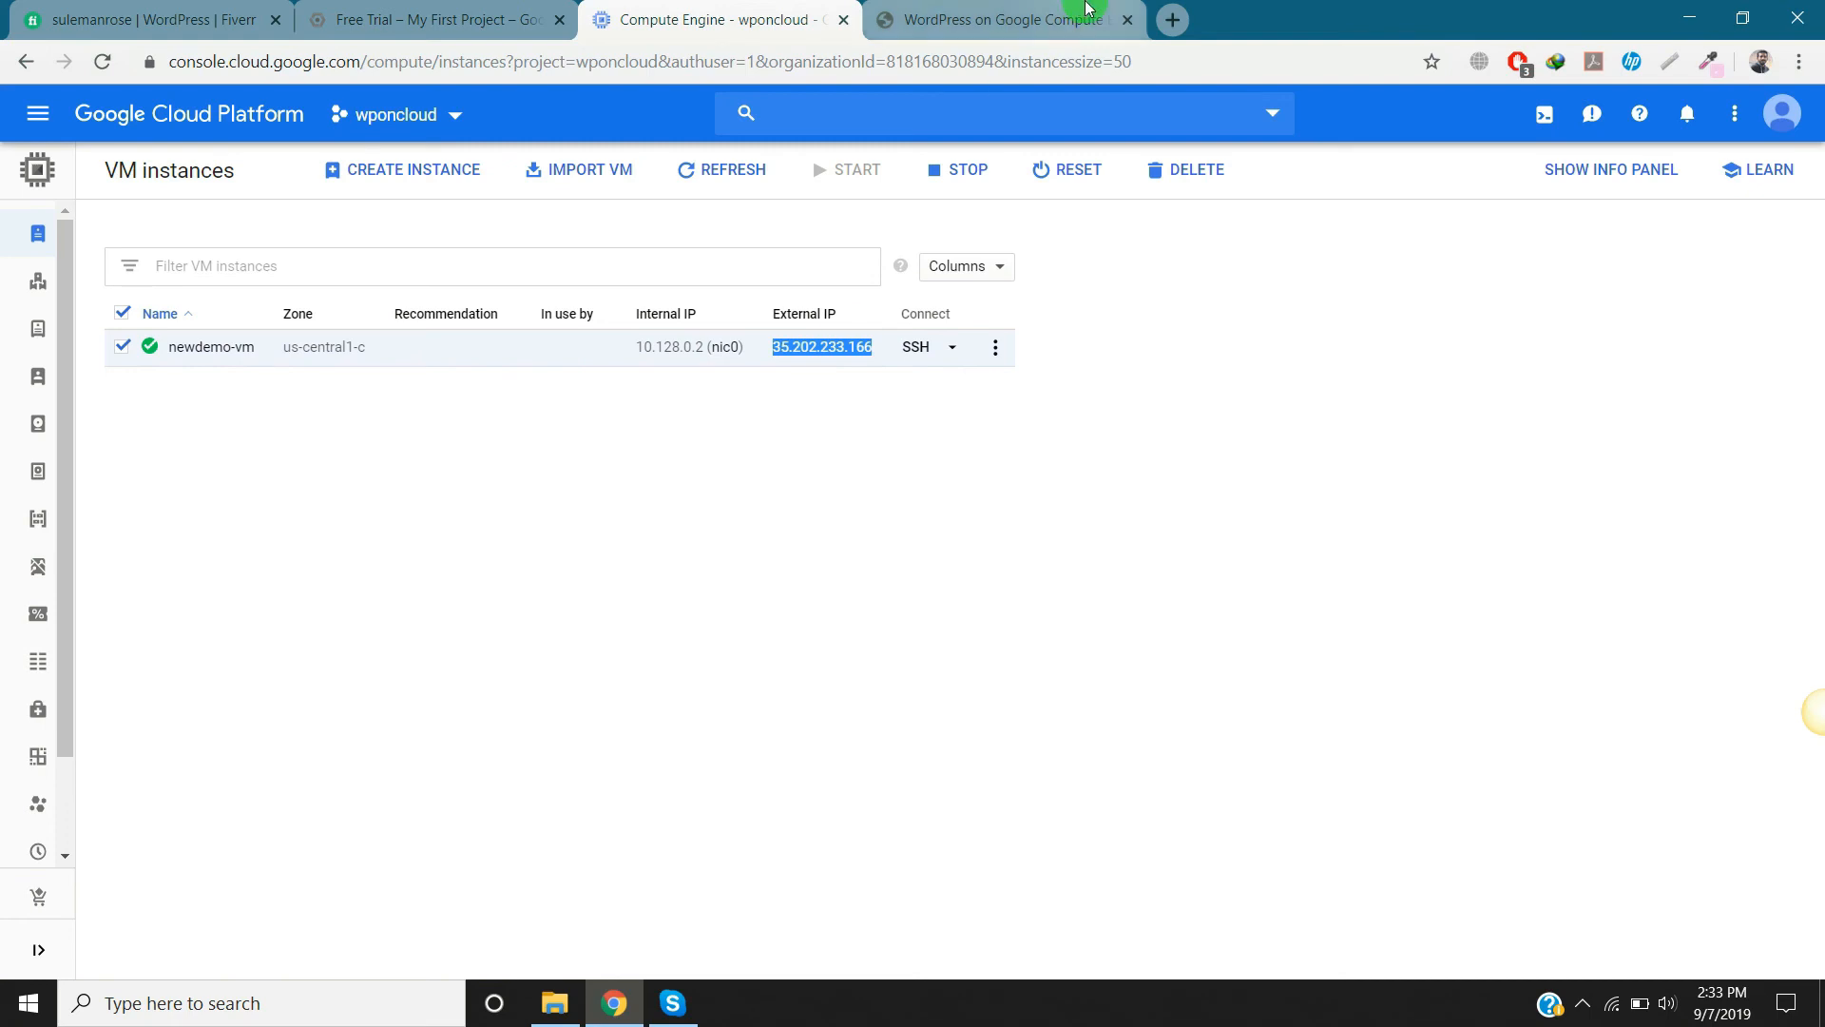
{"action": "left_click", "coordinate": [995, 19]}
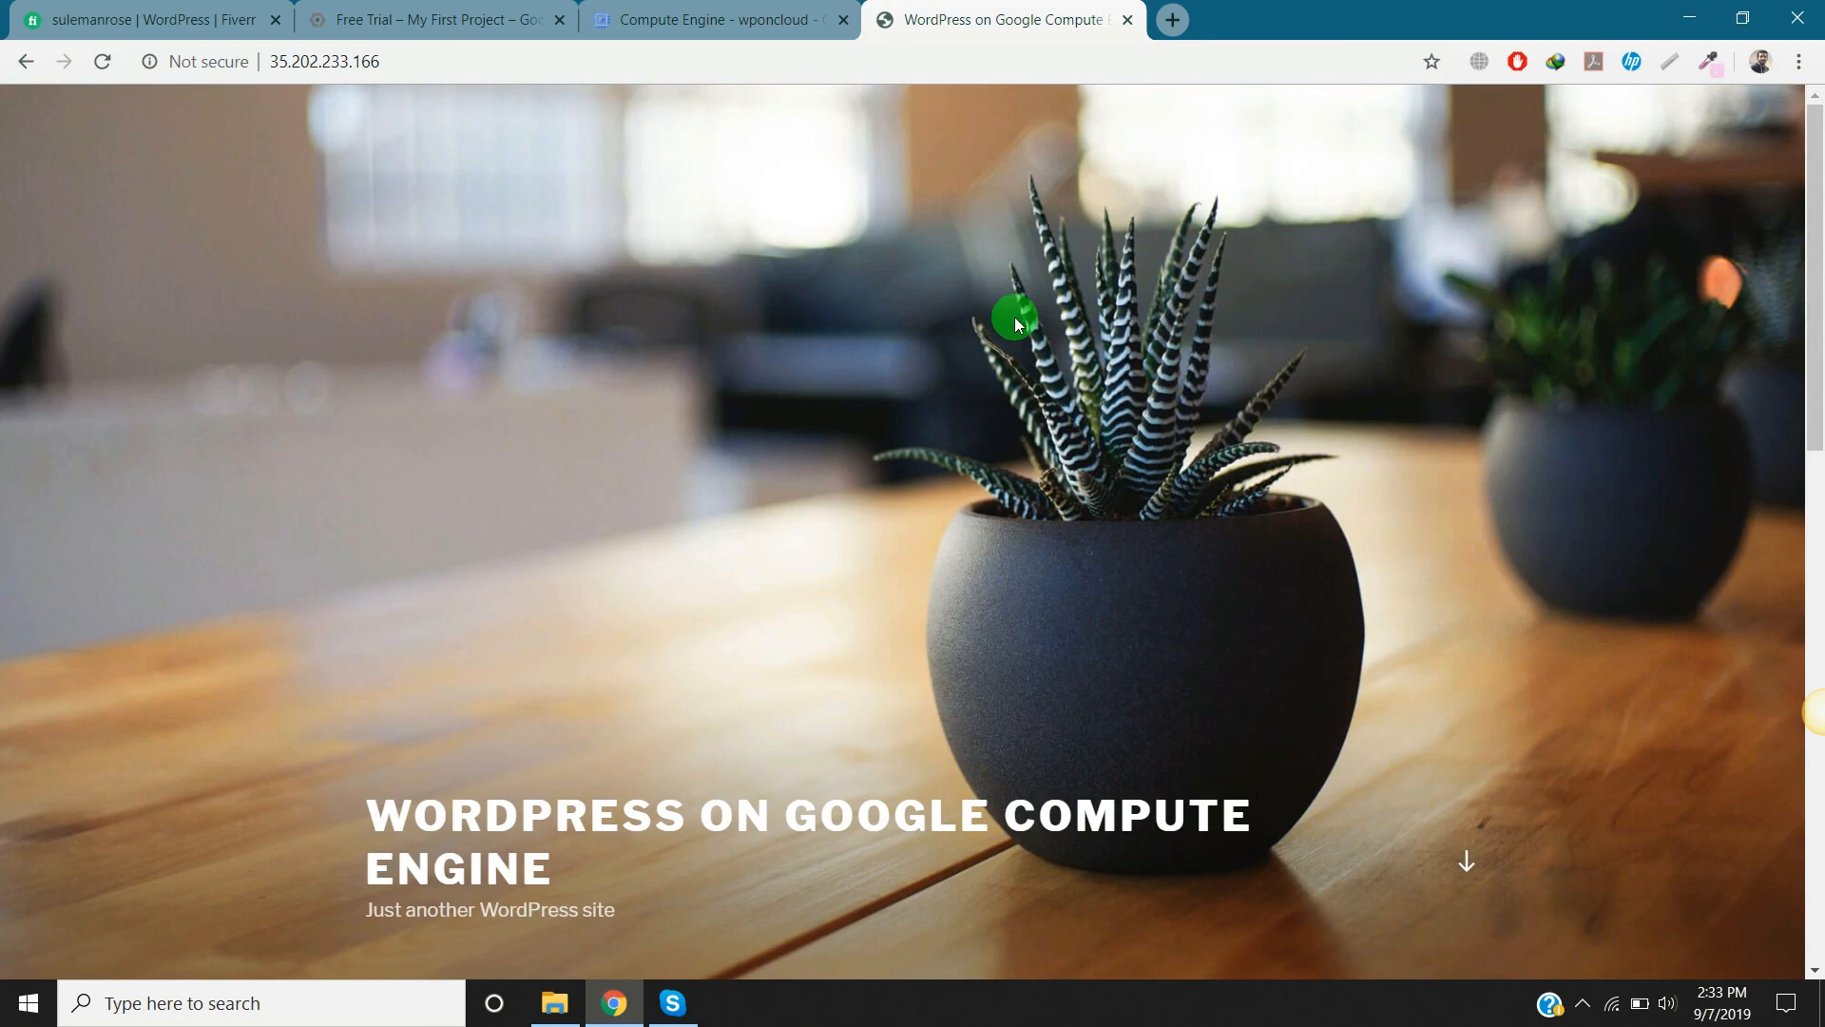